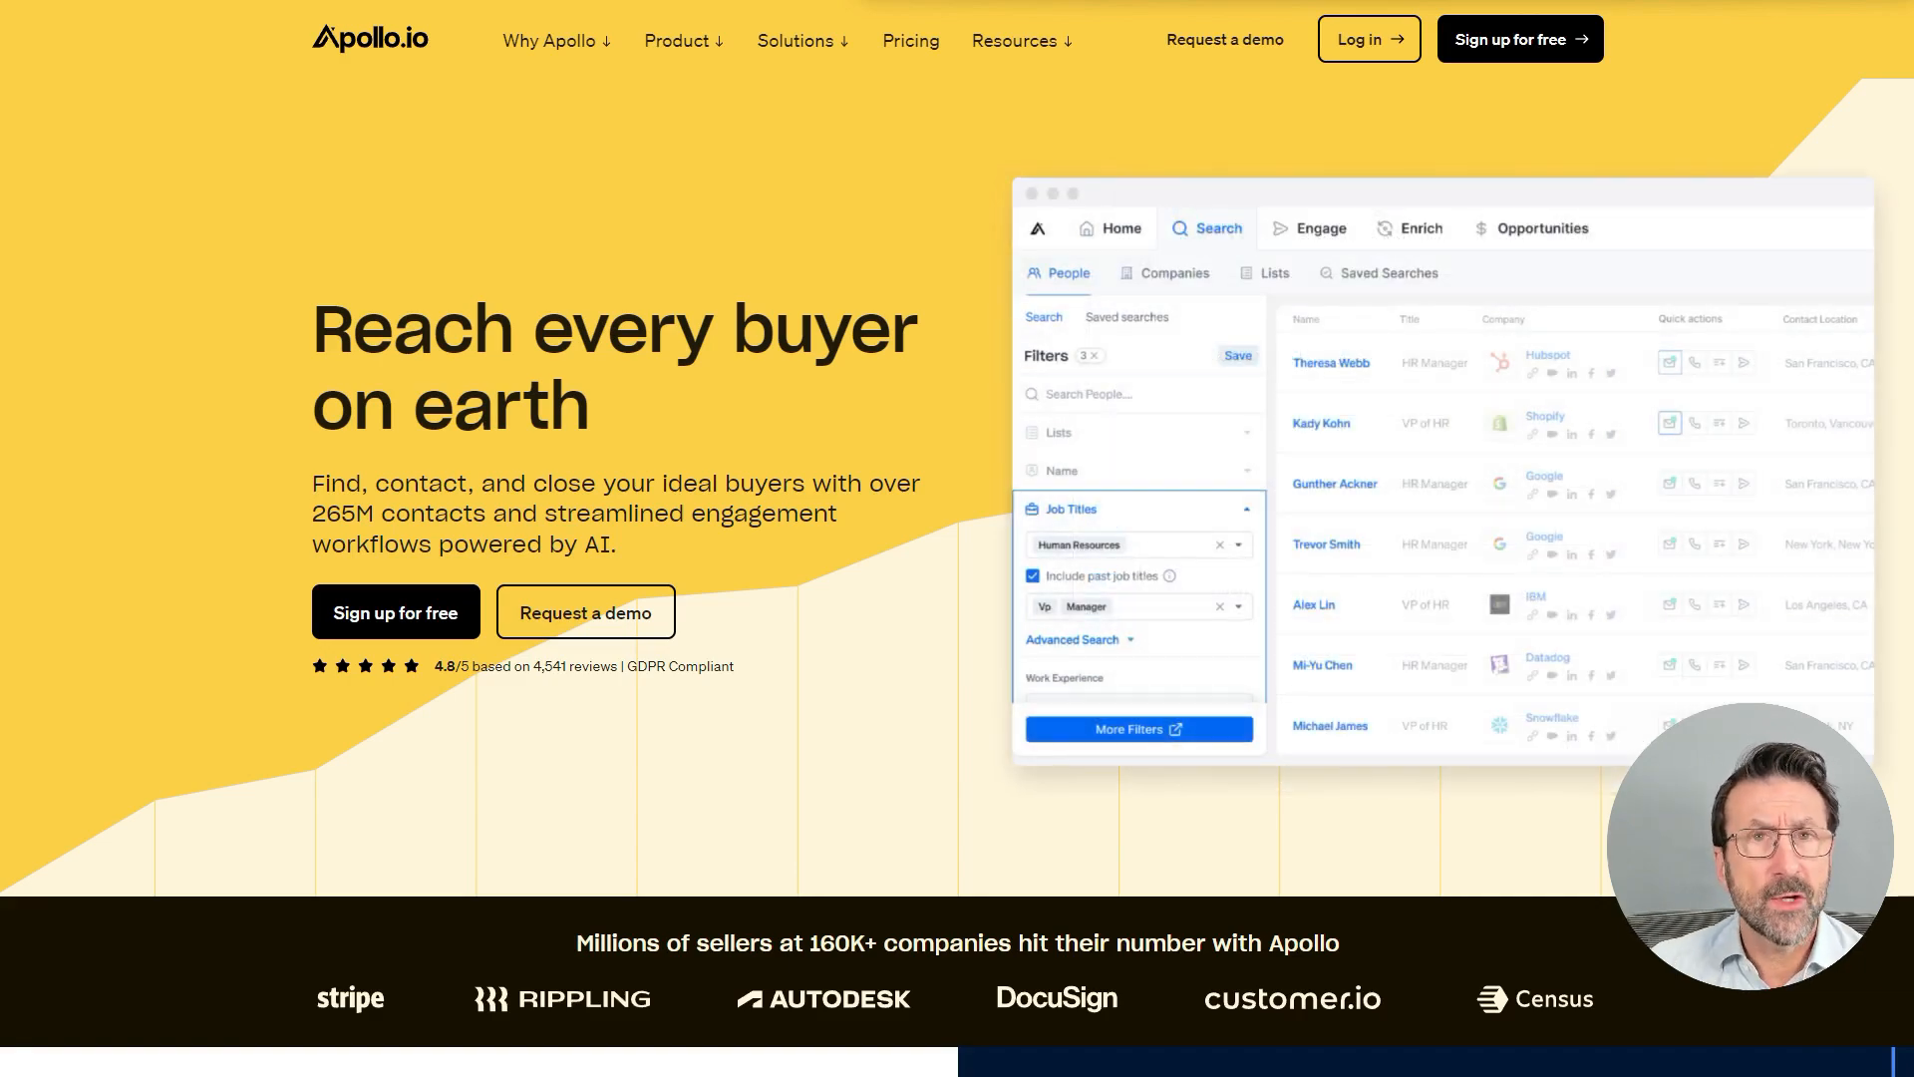
# Step: Scroll down the Apollo.io page to review its content
pyautogui.scroll(-3)
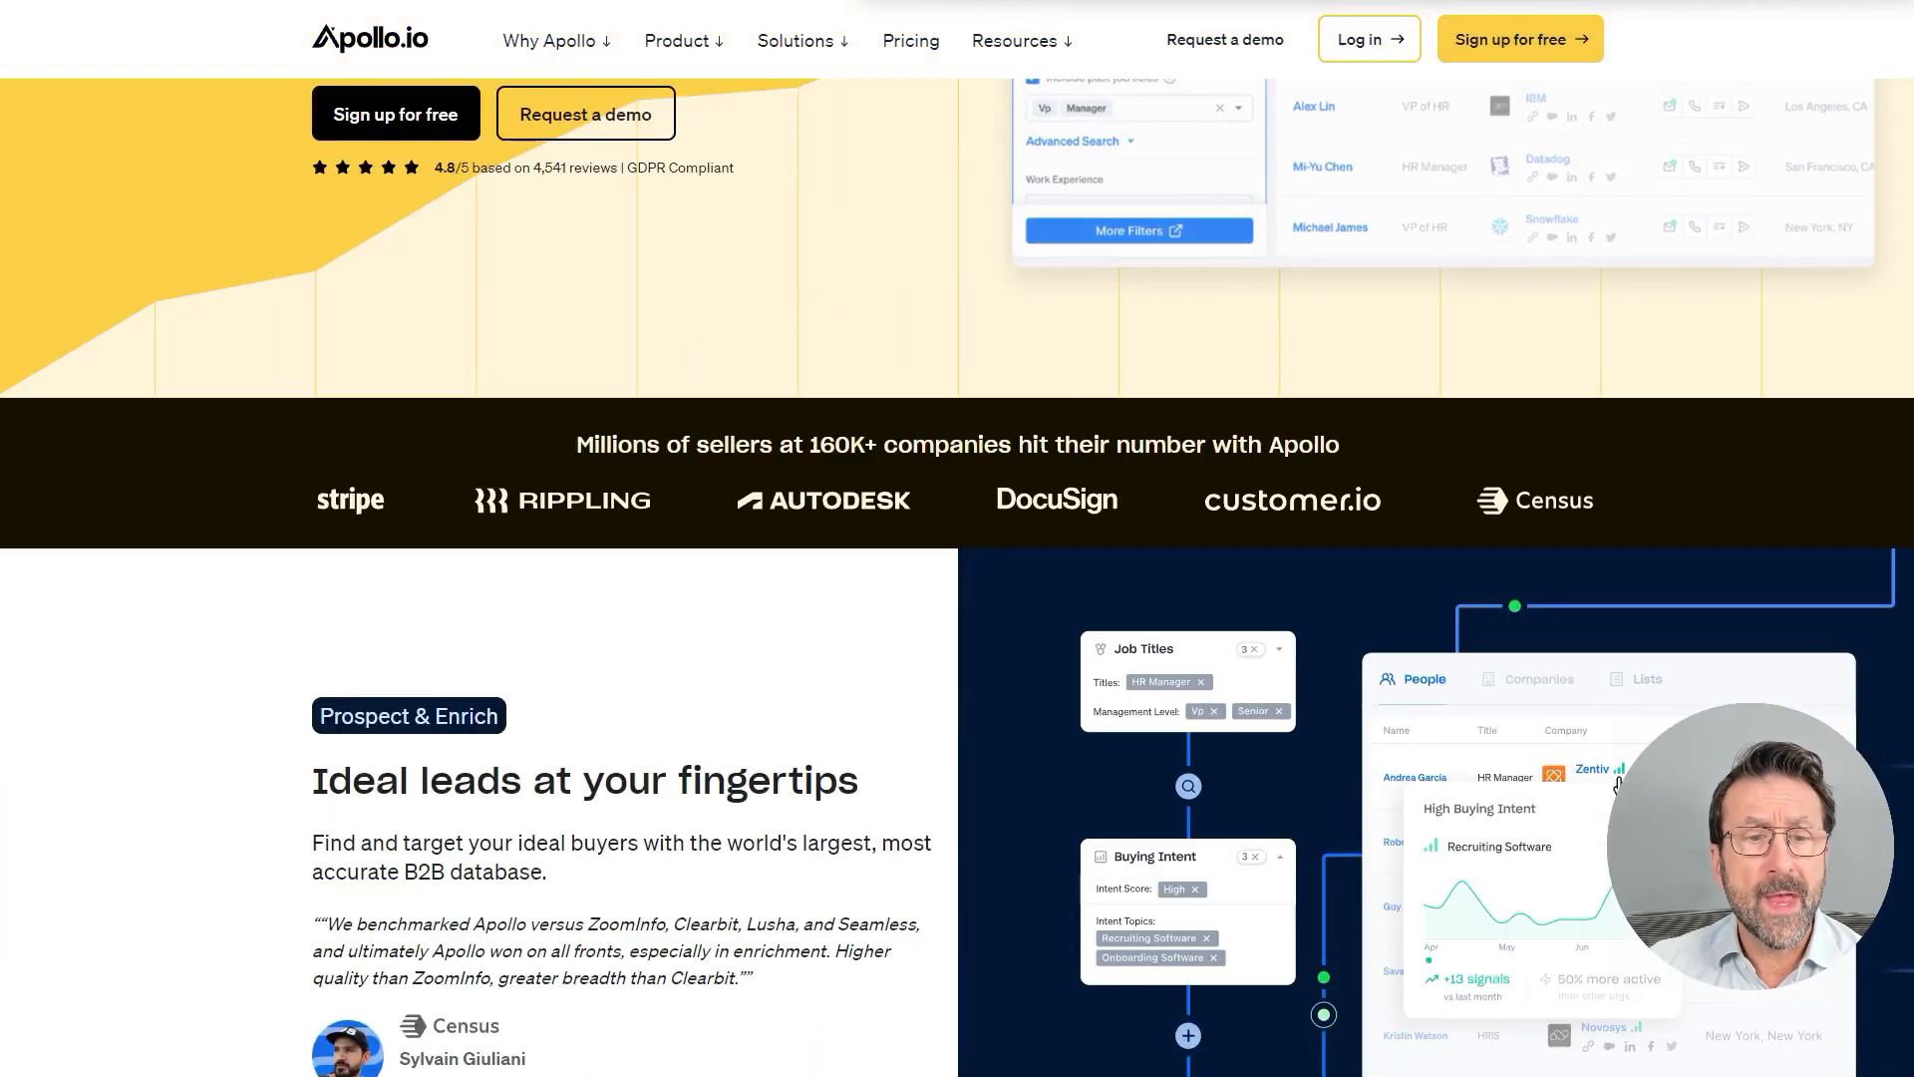
pyautogui.scroll(-3)
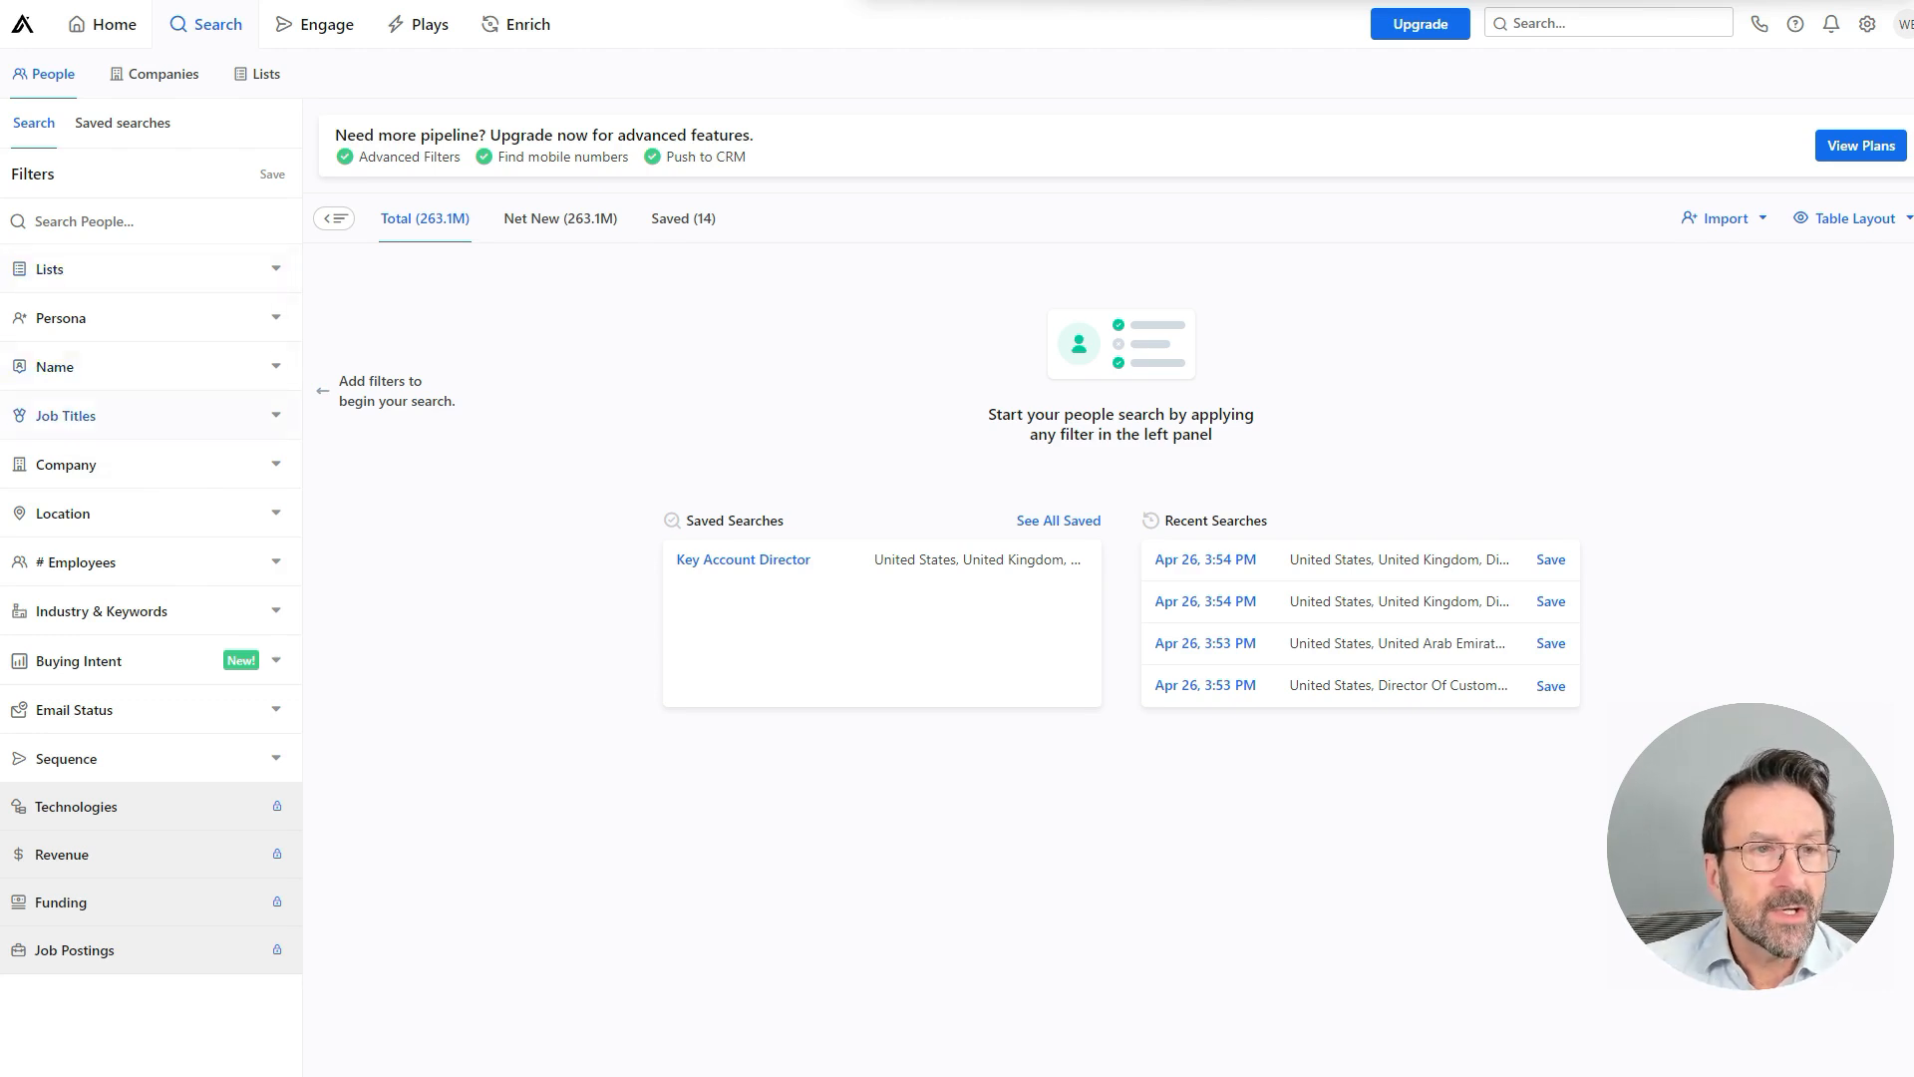
# Step: Filter people by the job title Director of Customer Success
pyautogui.click(66, 415)
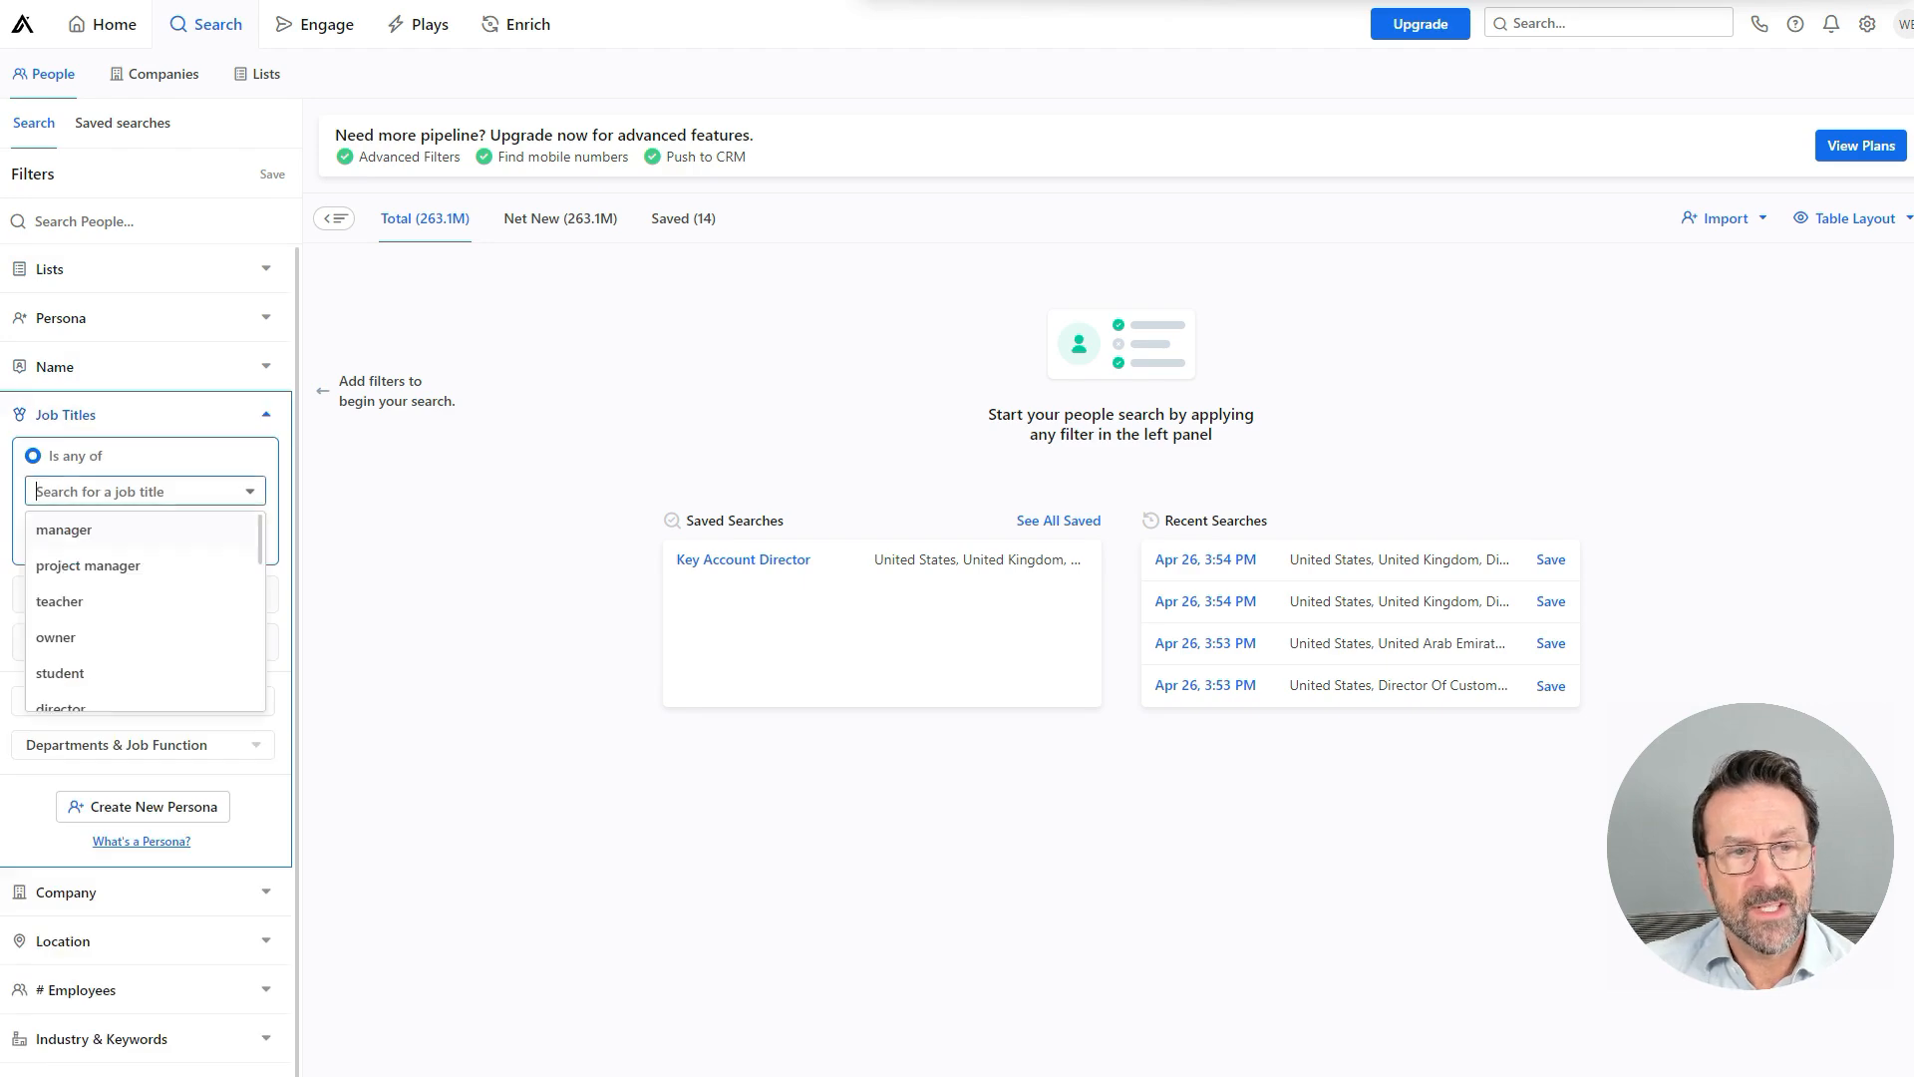
pyautogui.write('Direco')
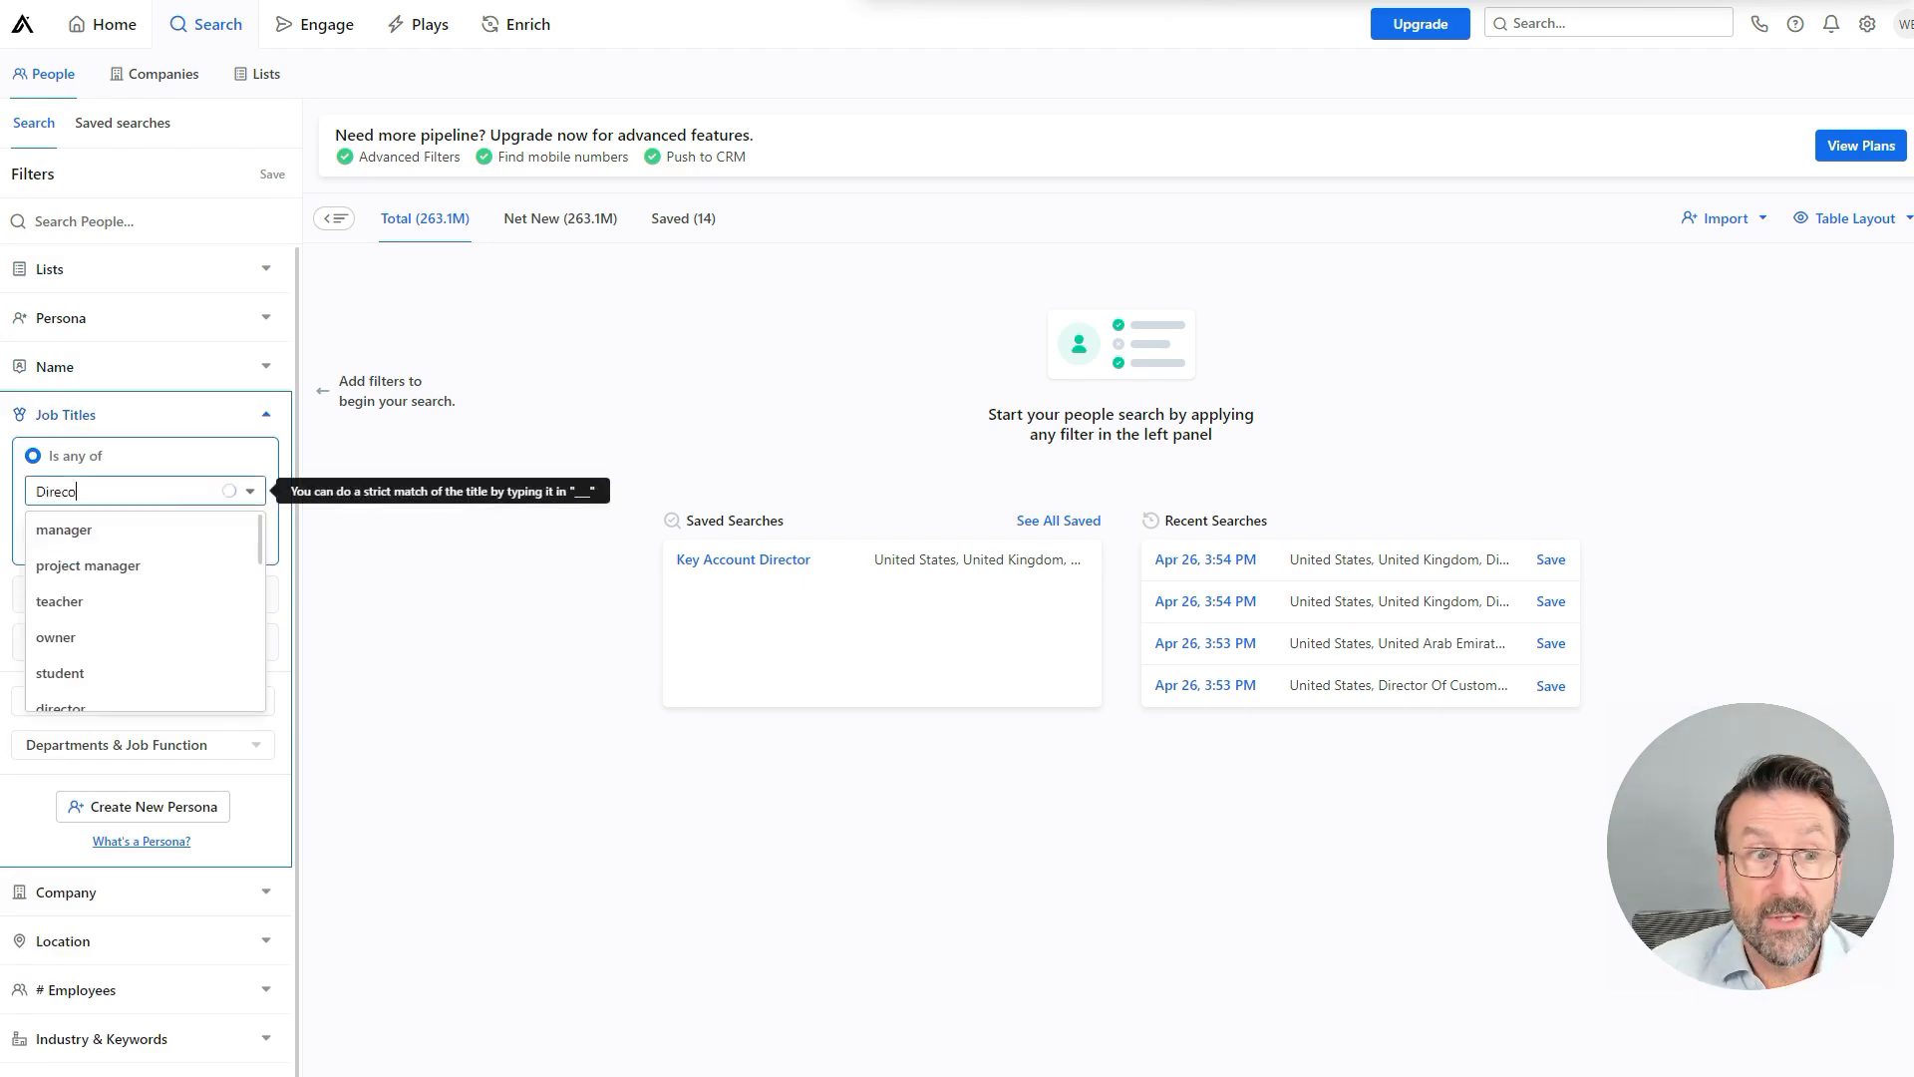
pyautogui.write('Director of Customer Success')
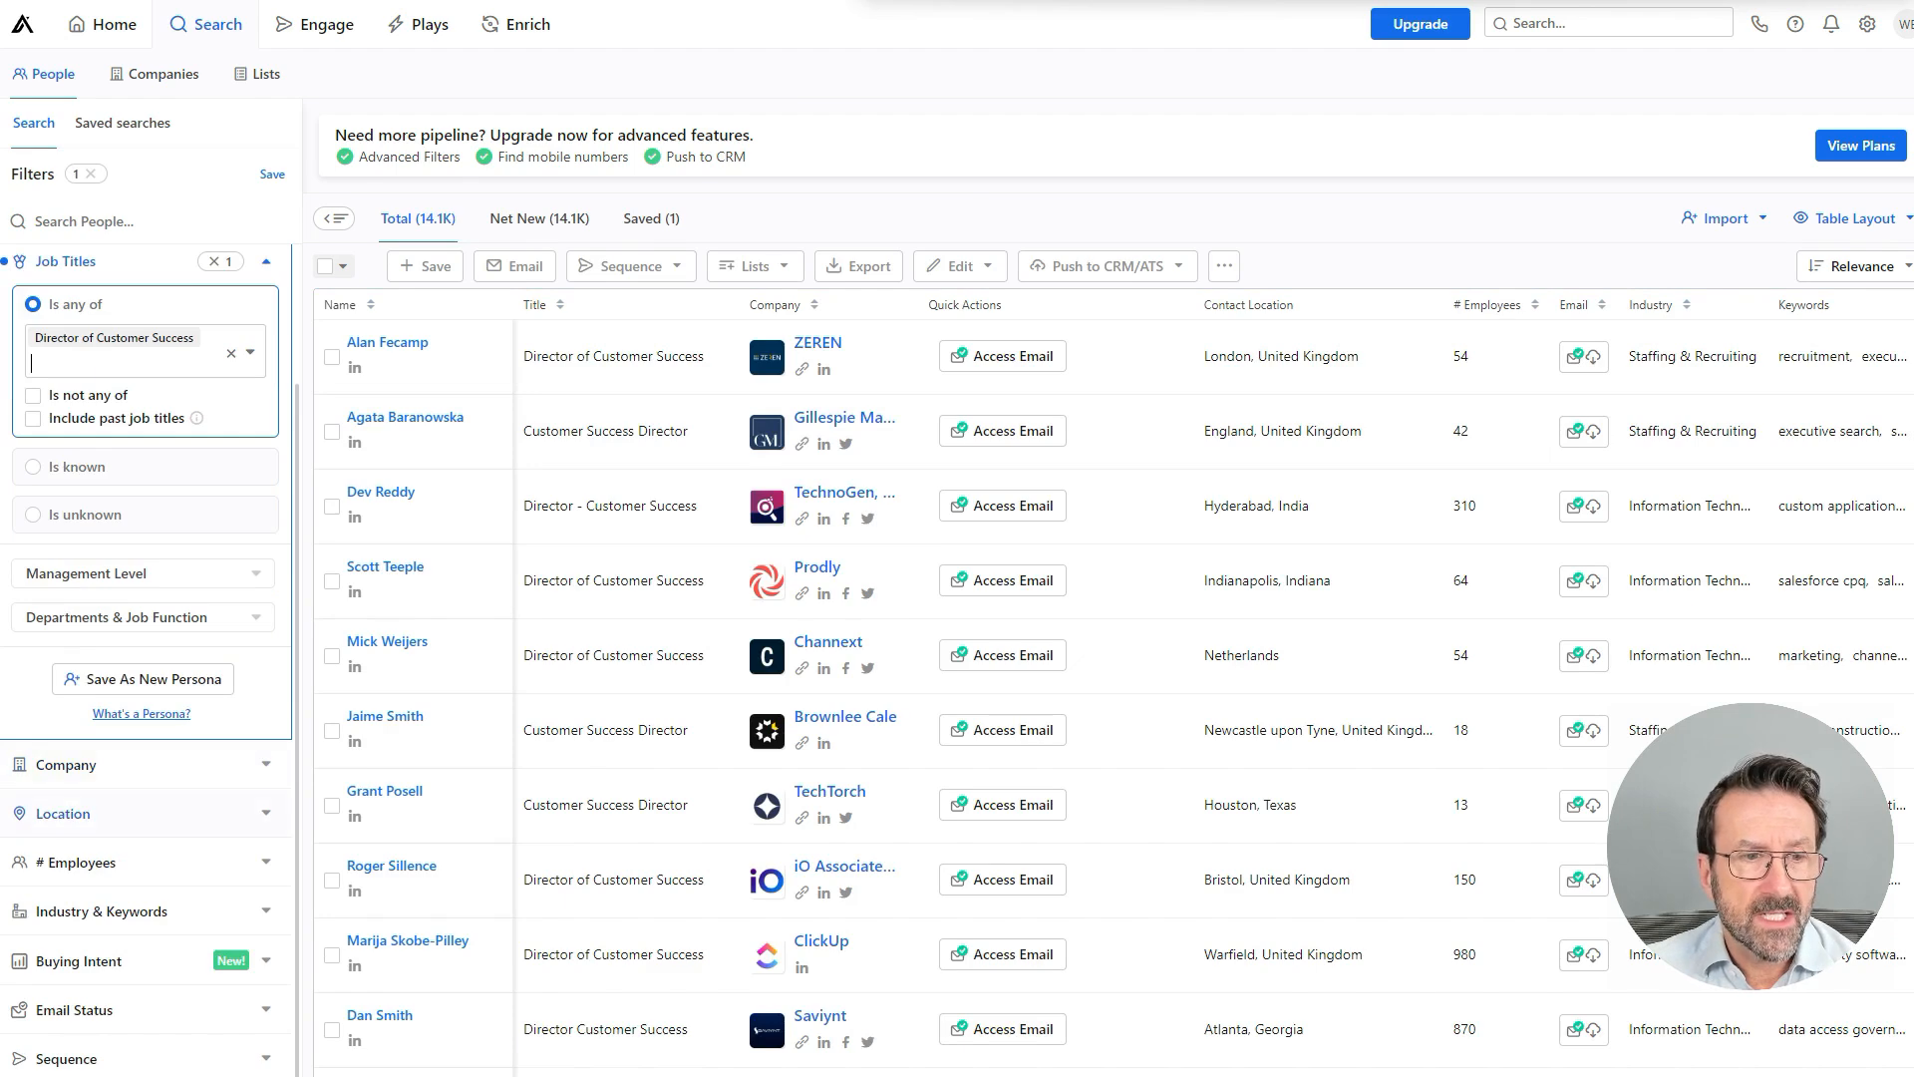
# Step: Add United States and United Kingdom as contact locations
pyautogui.click(62, 548)
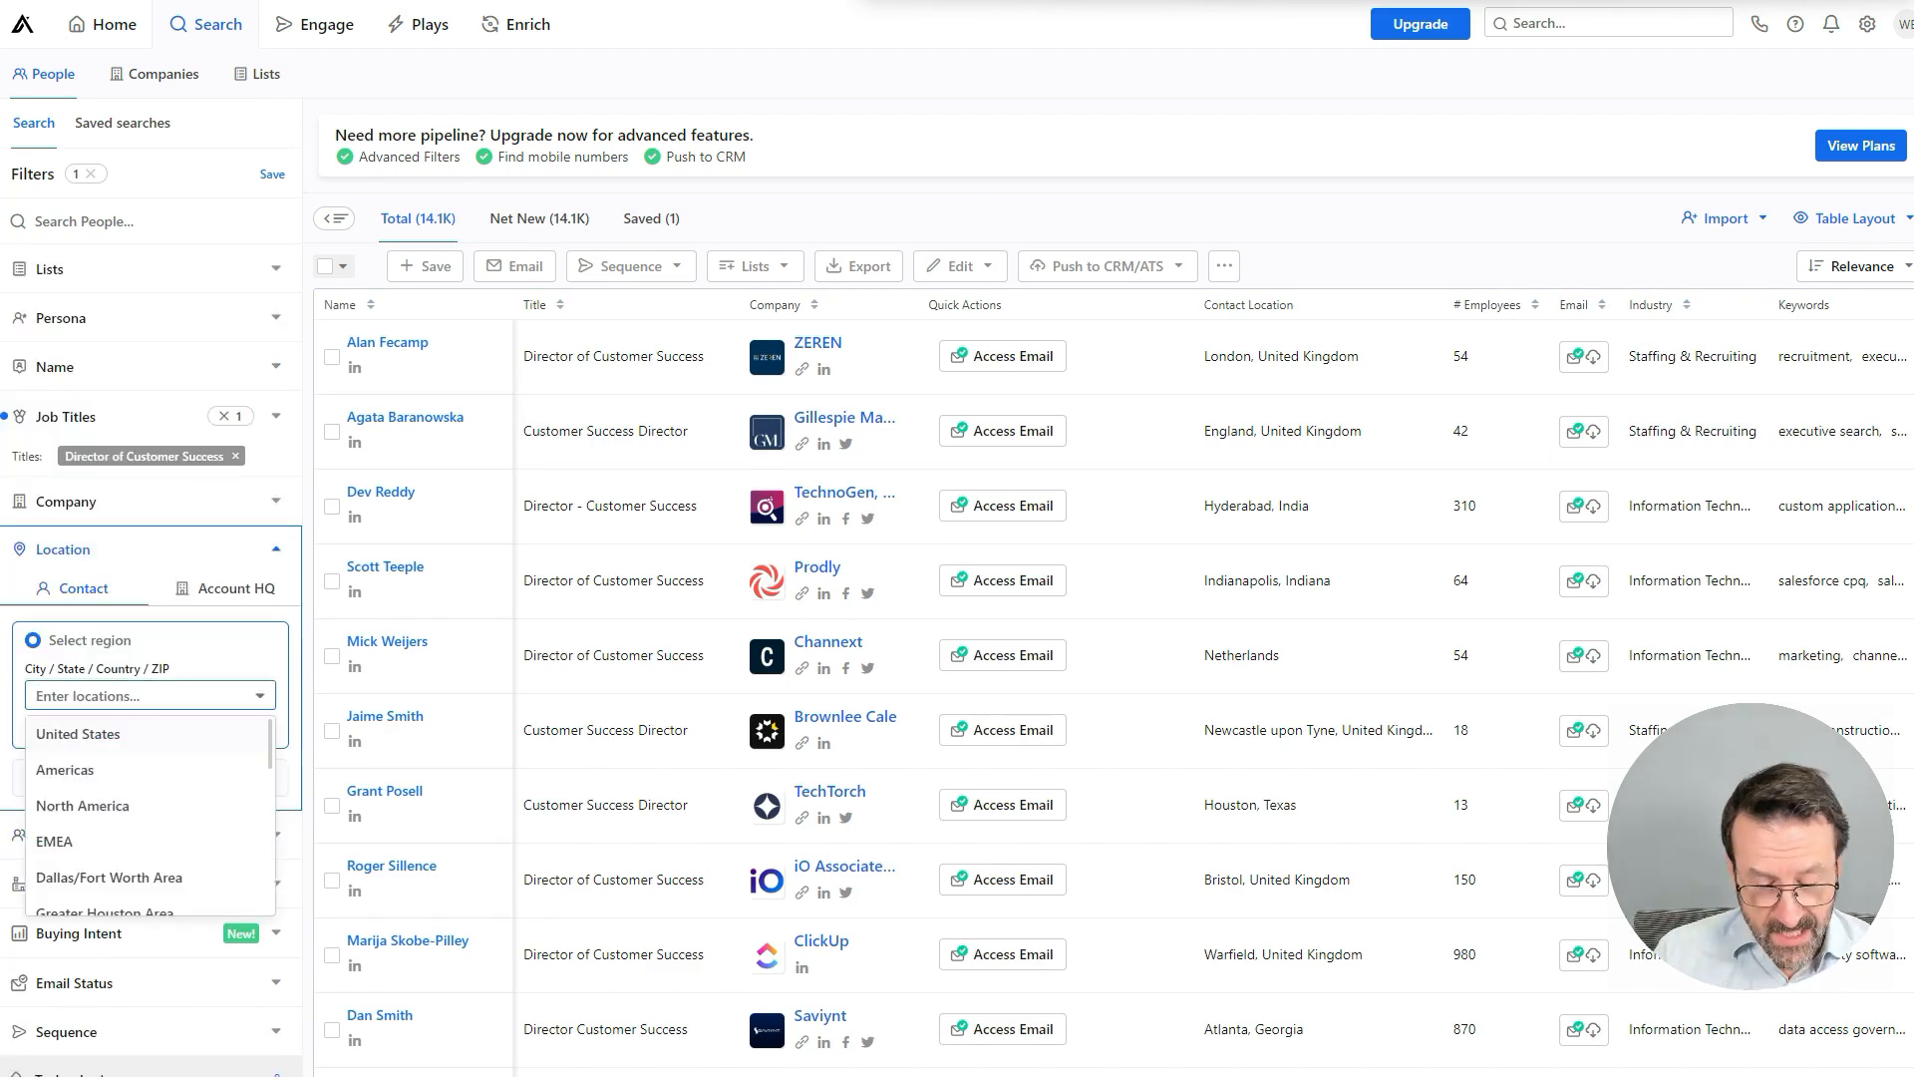
pyautogui.write('united')
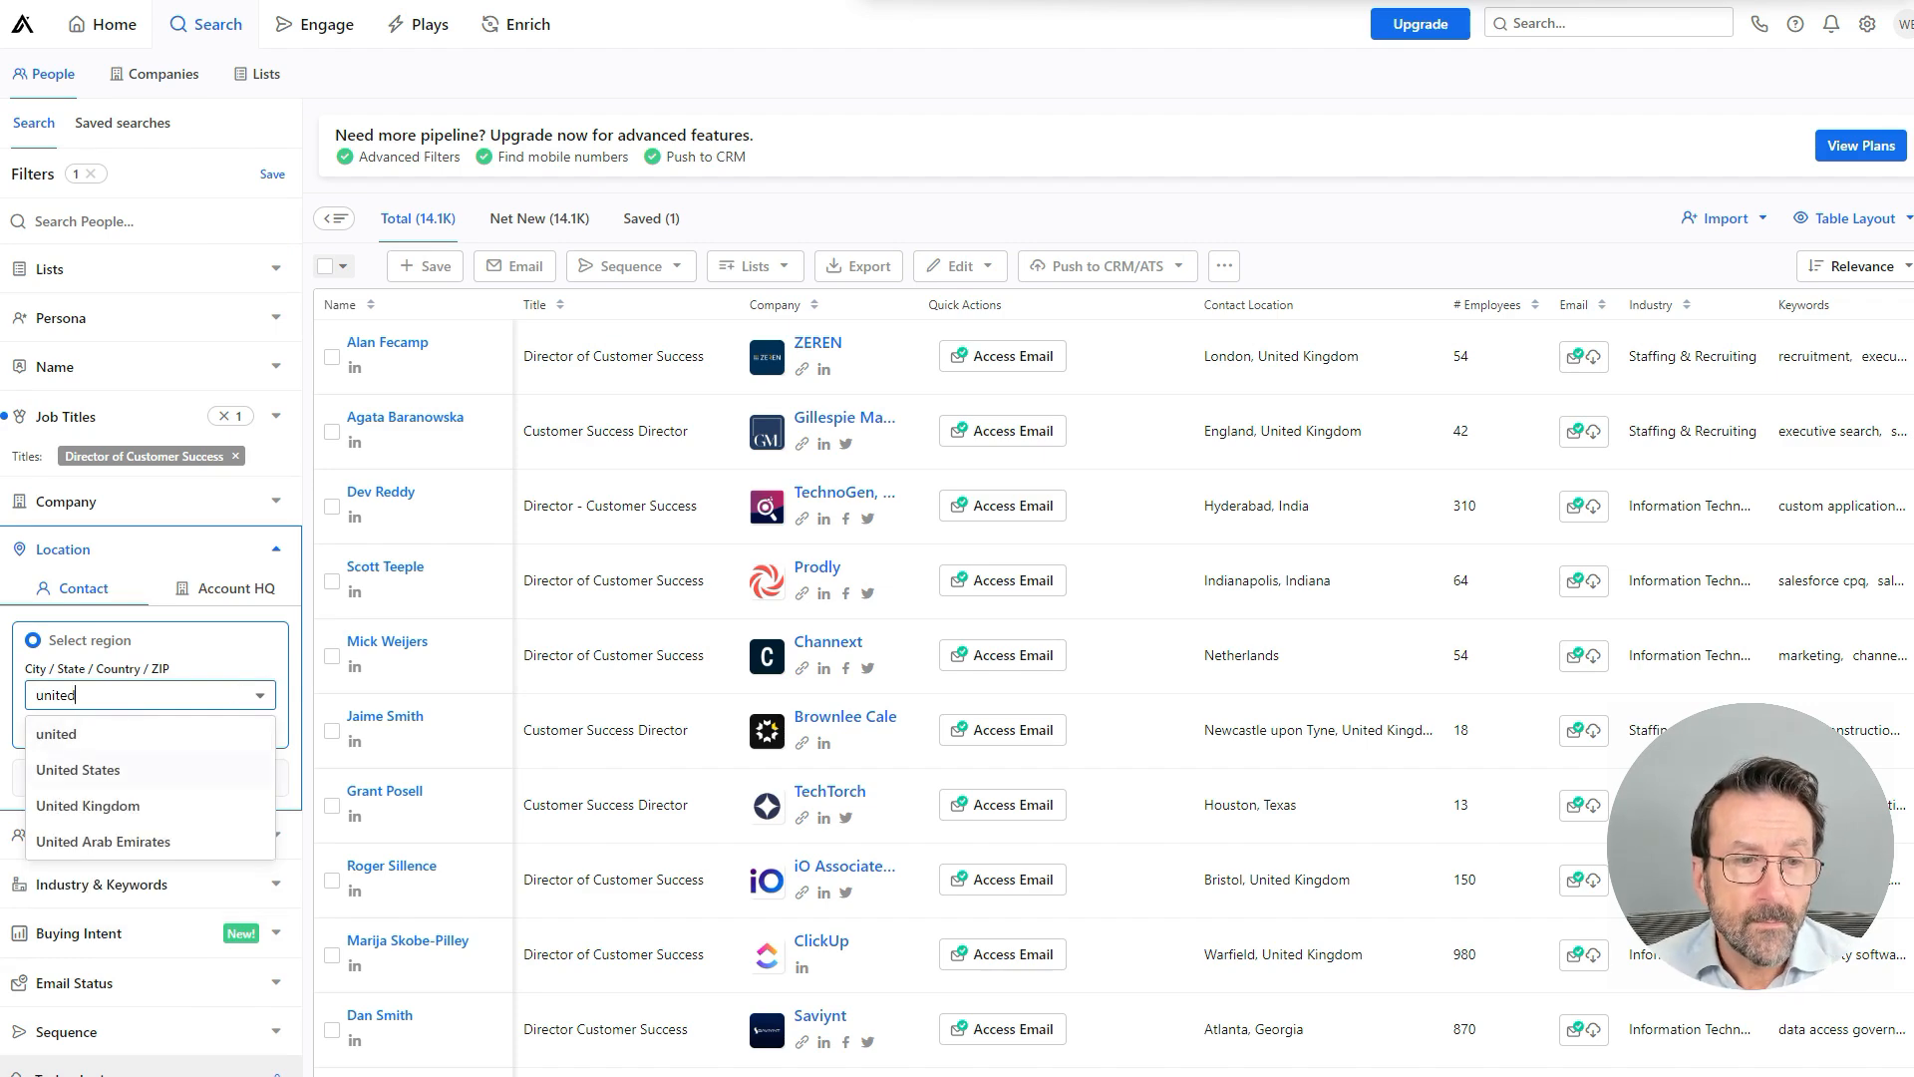
pyautogui.click(78, 769)
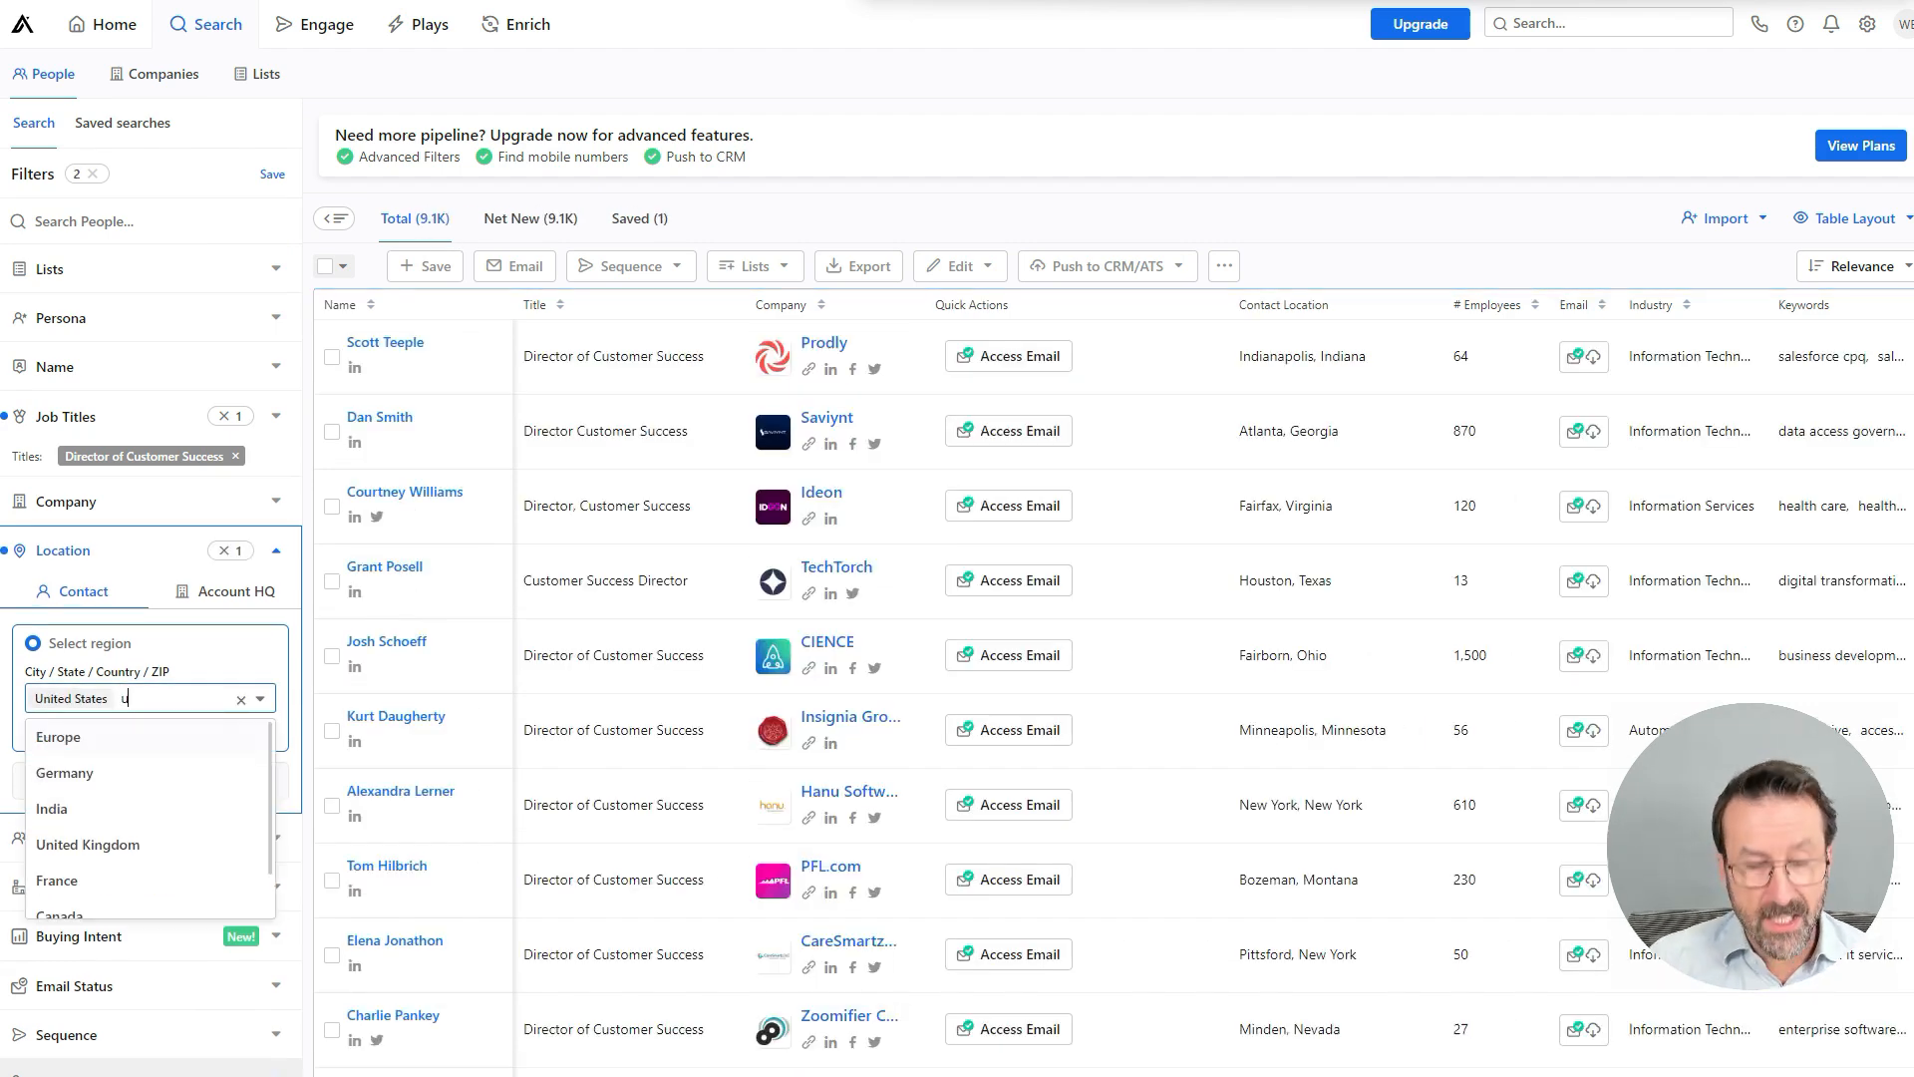
pyautogui.write('nite')
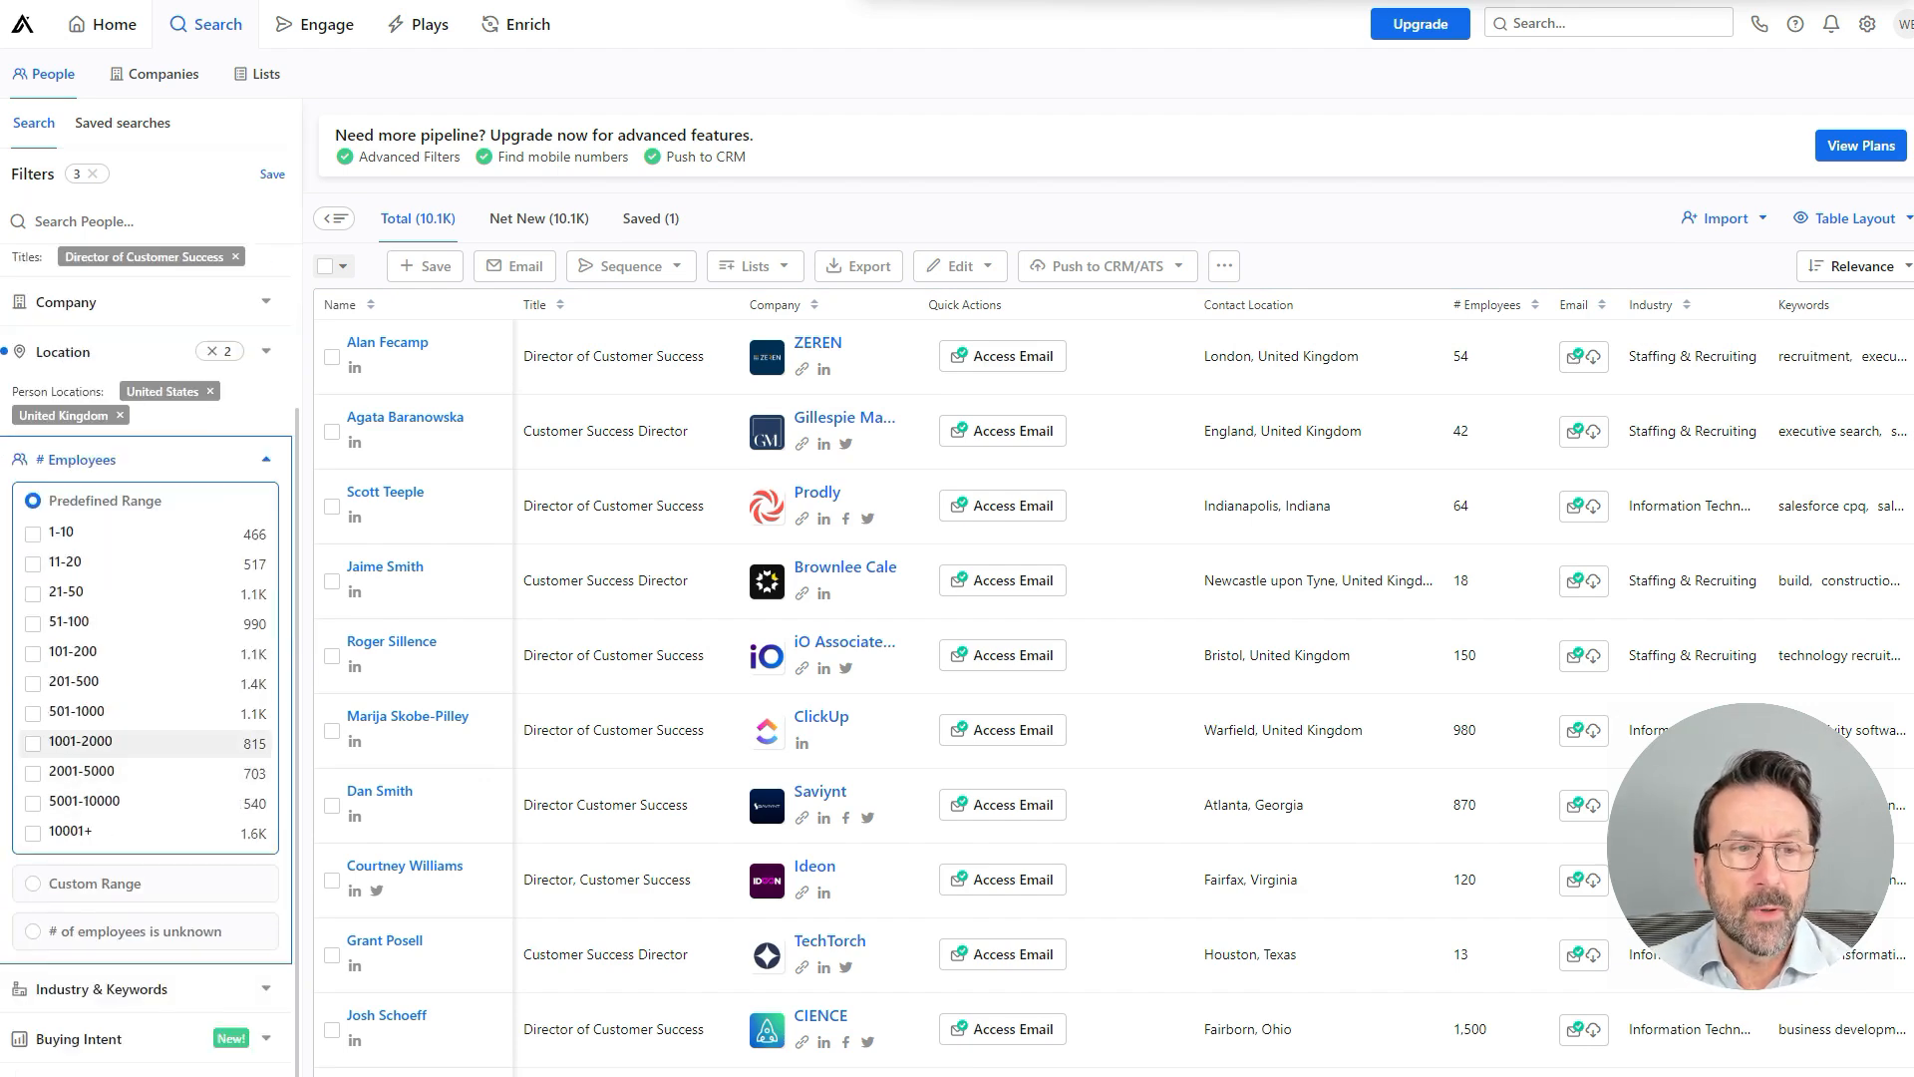
pyautogui.click(33, 745)
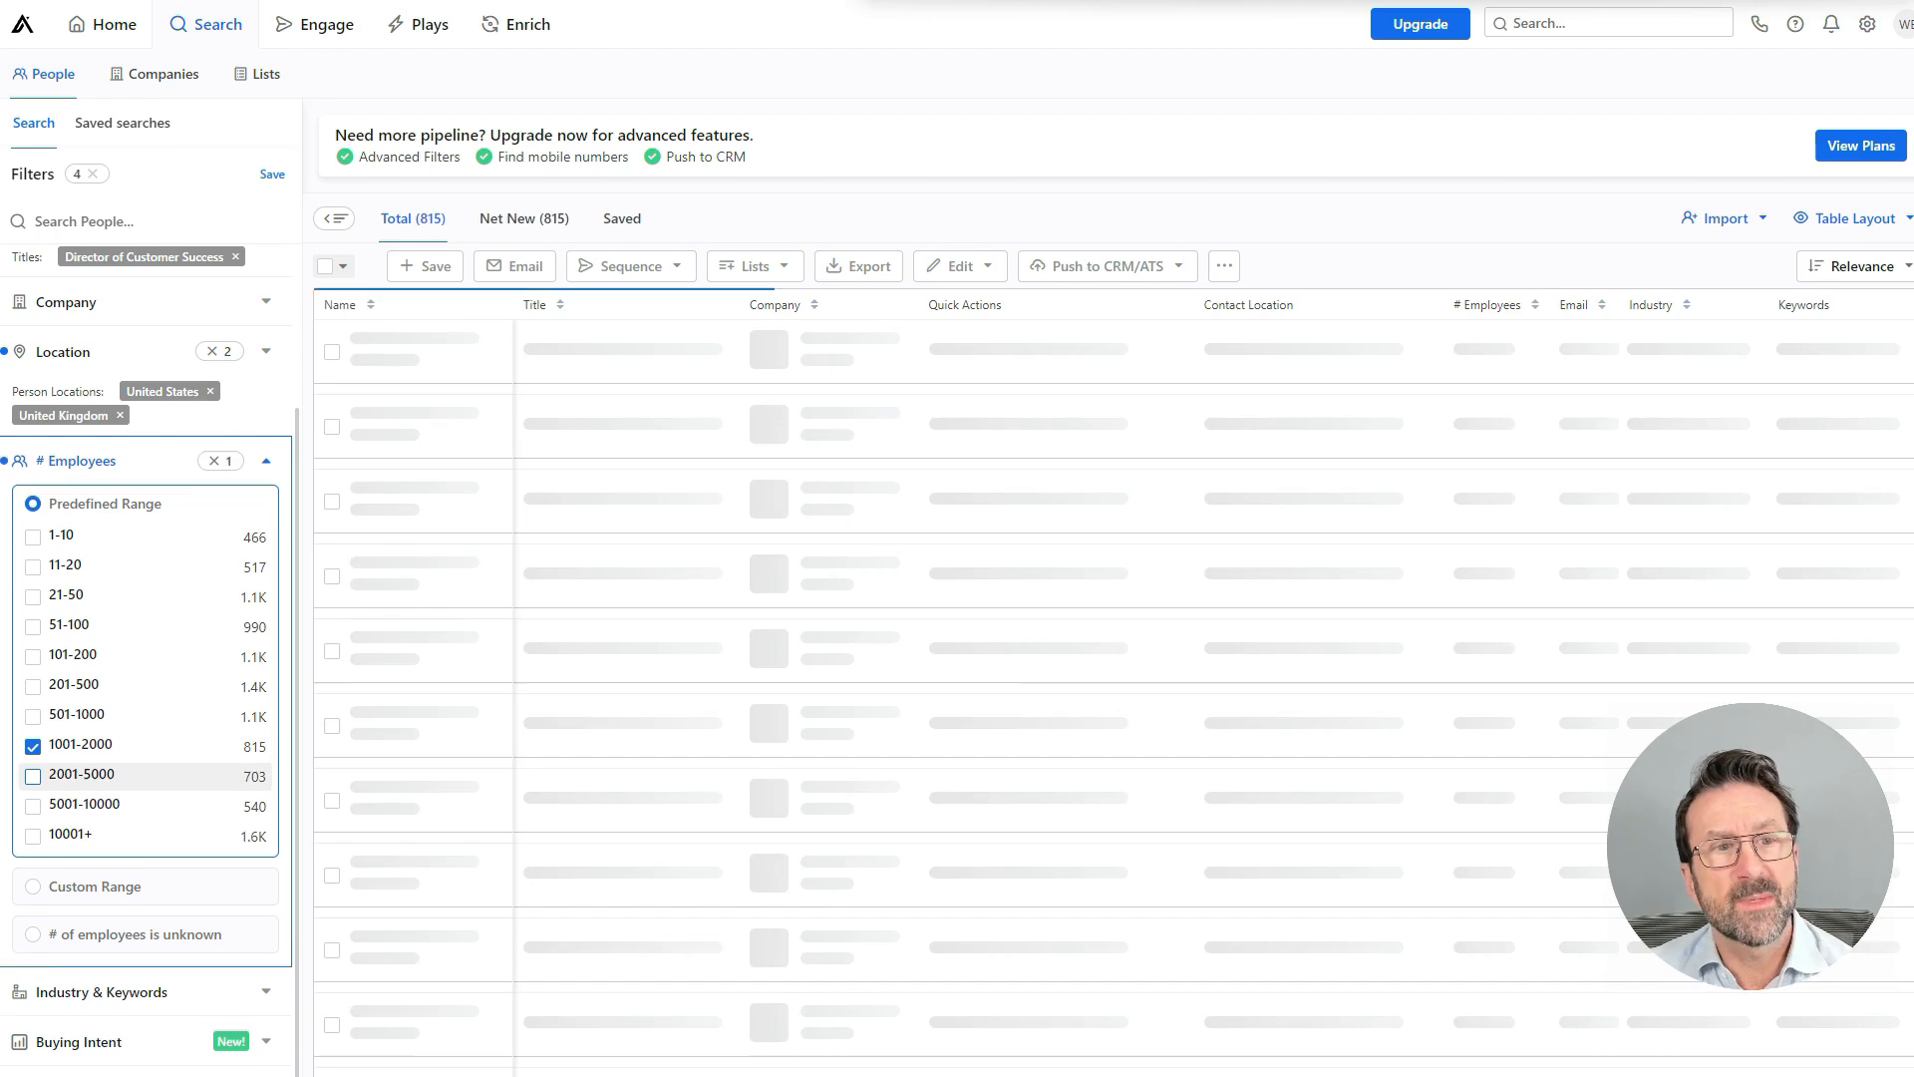
pyautogui.click(32, 774)
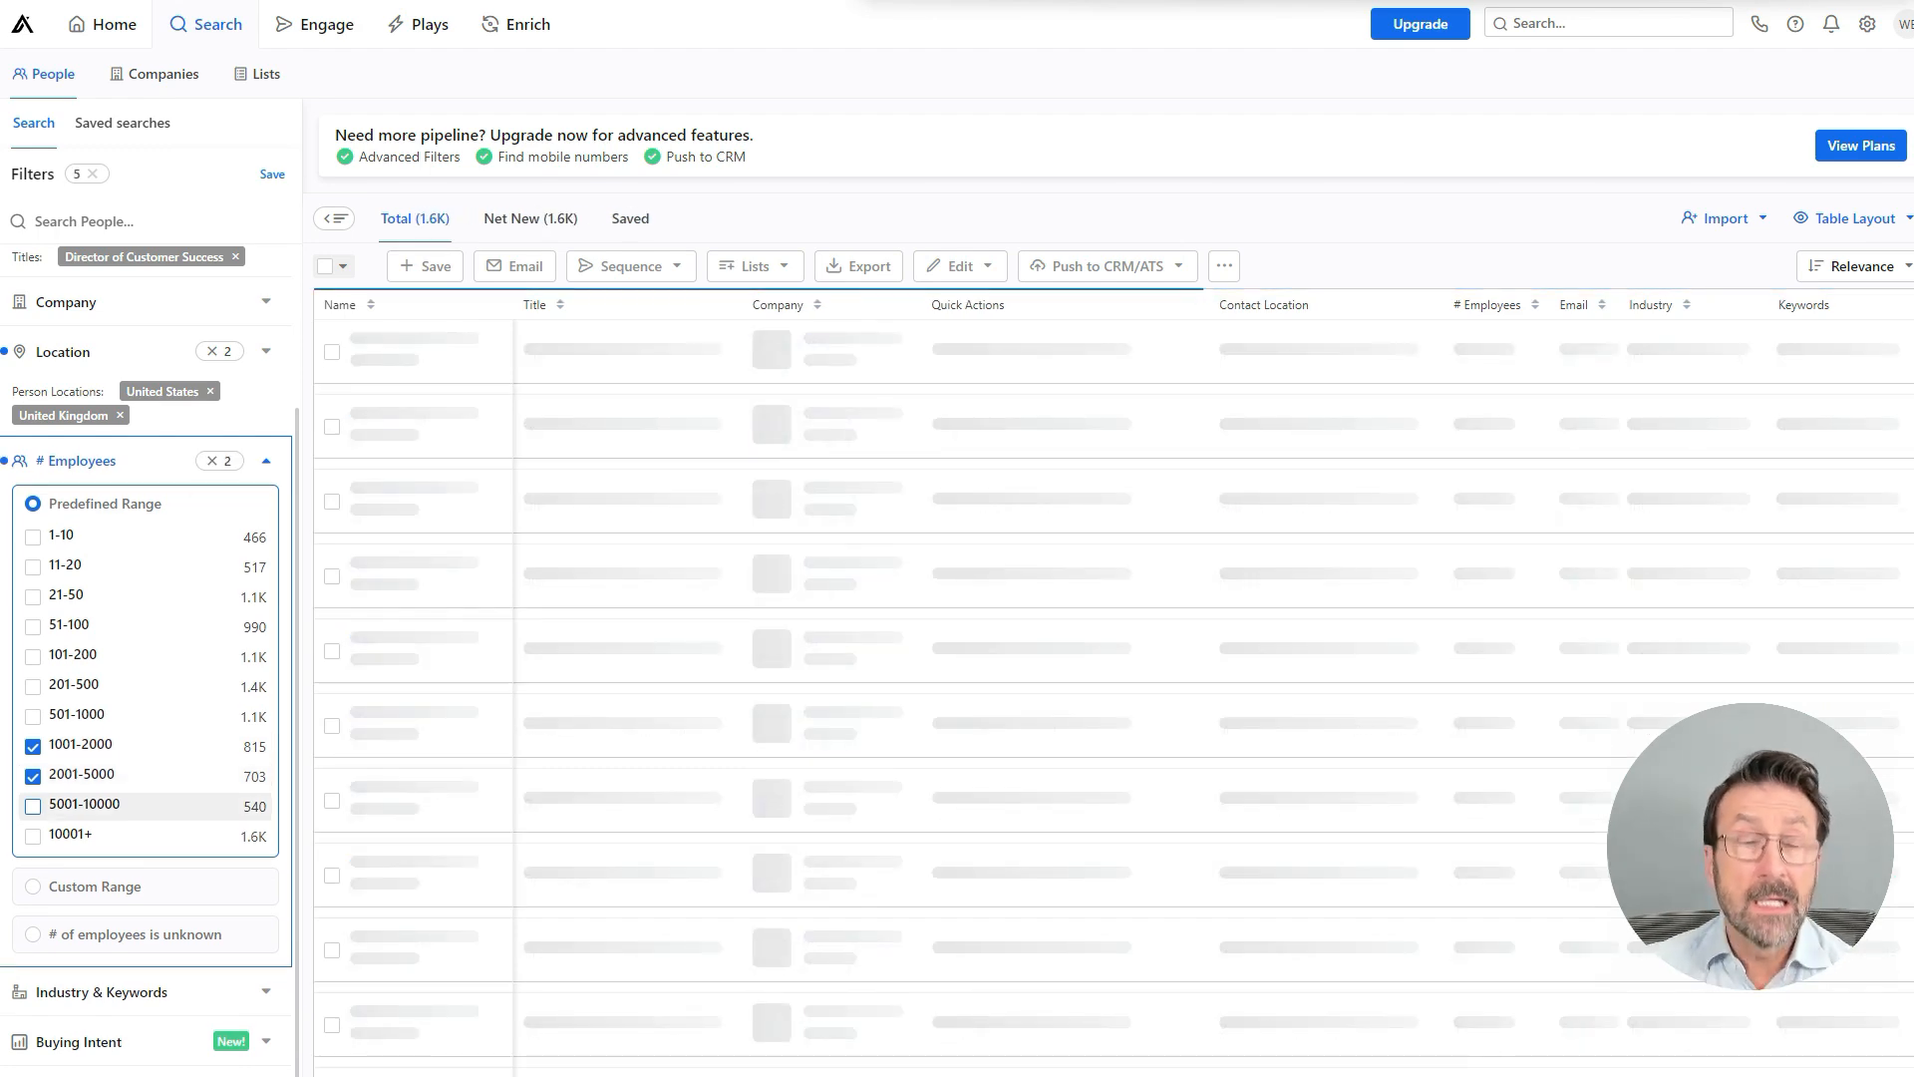
pyautogui.click(33, 804)
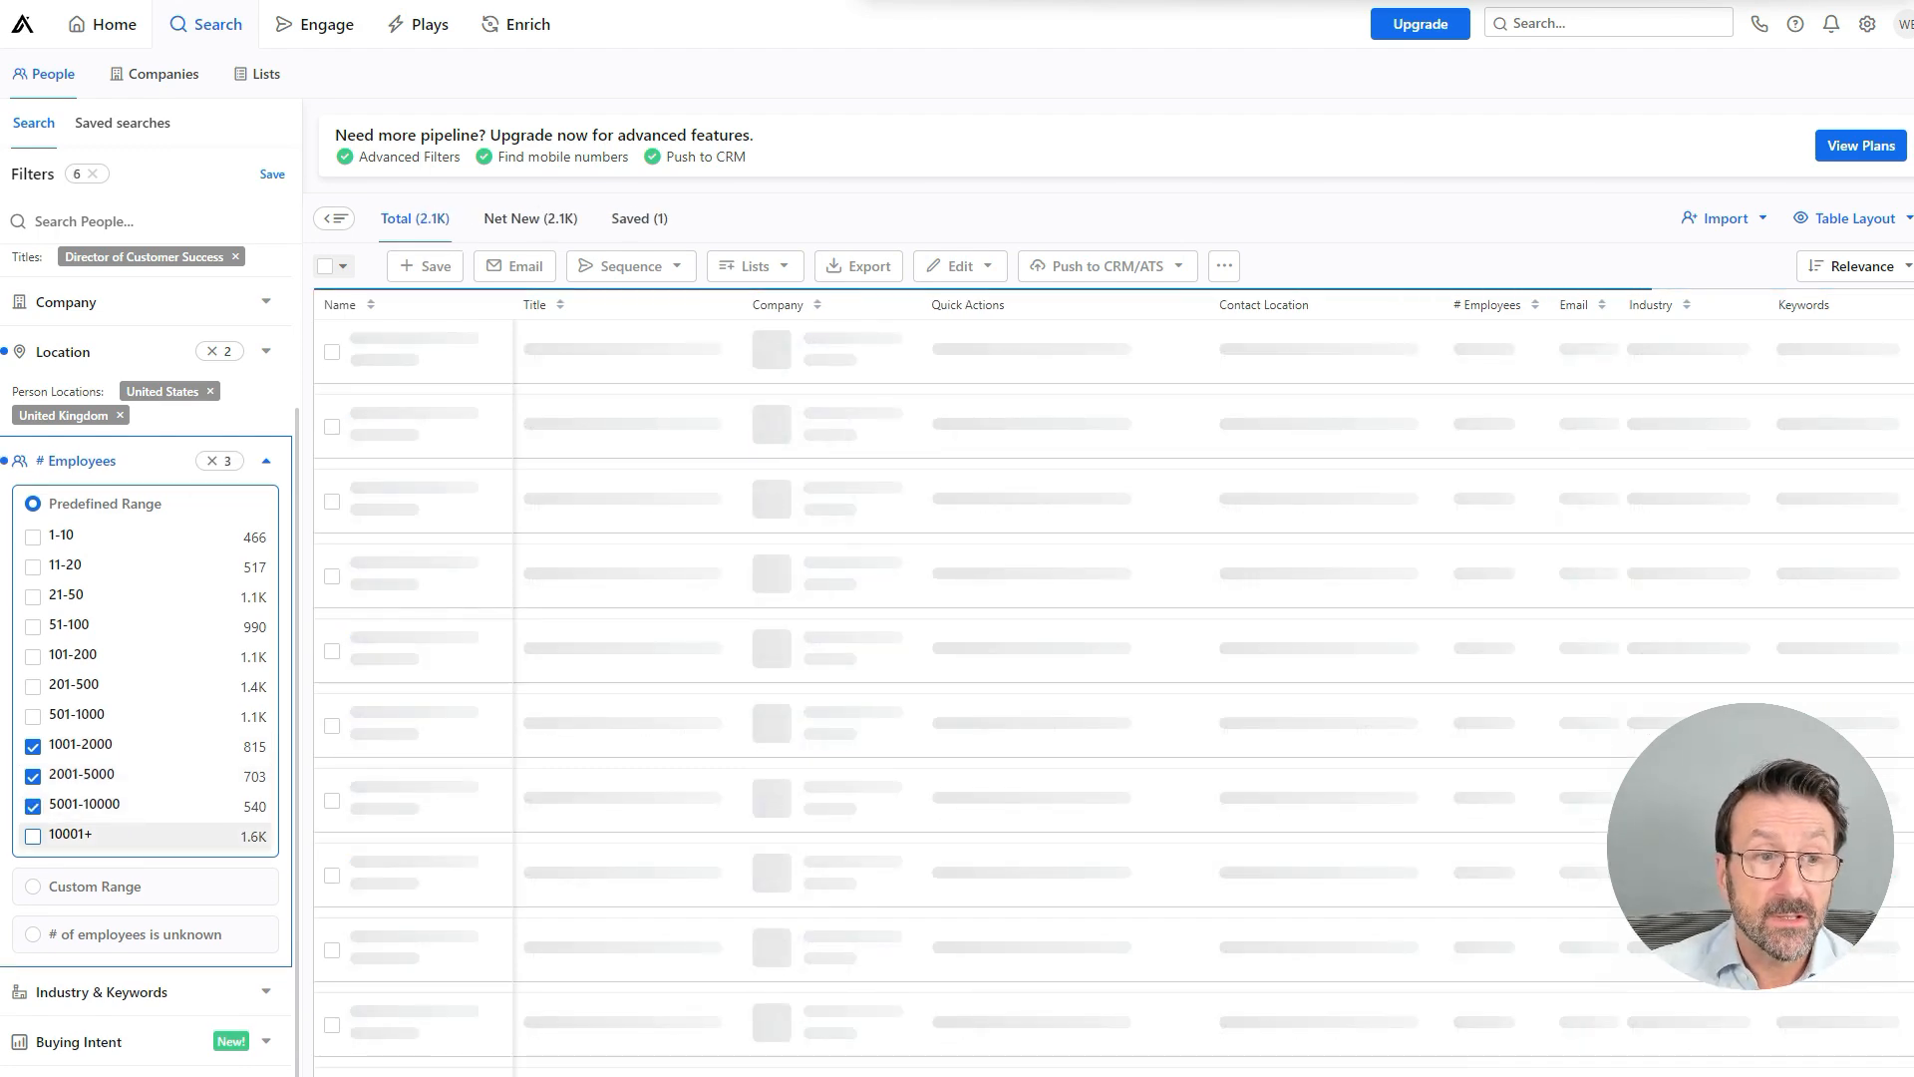
pyautogui.click(32, 833)
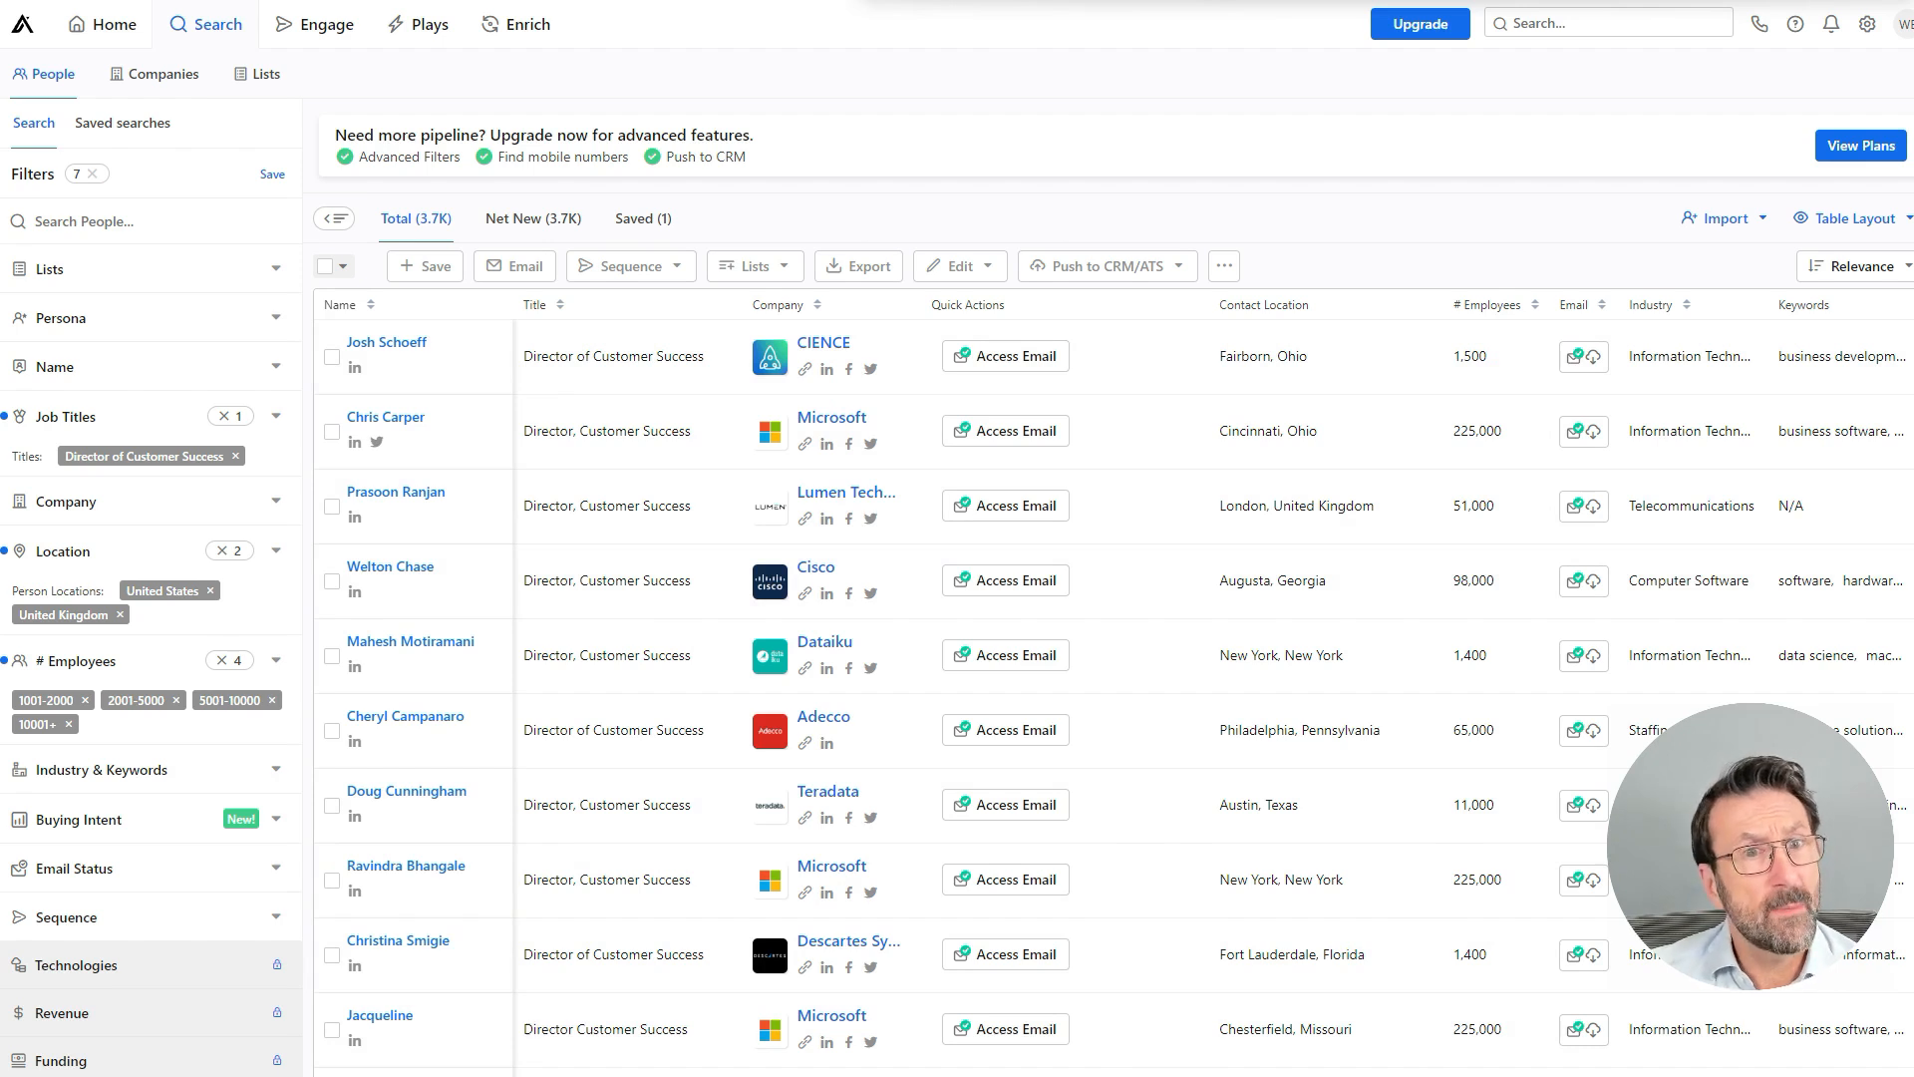
pyautogui.moveTo(354, 368)
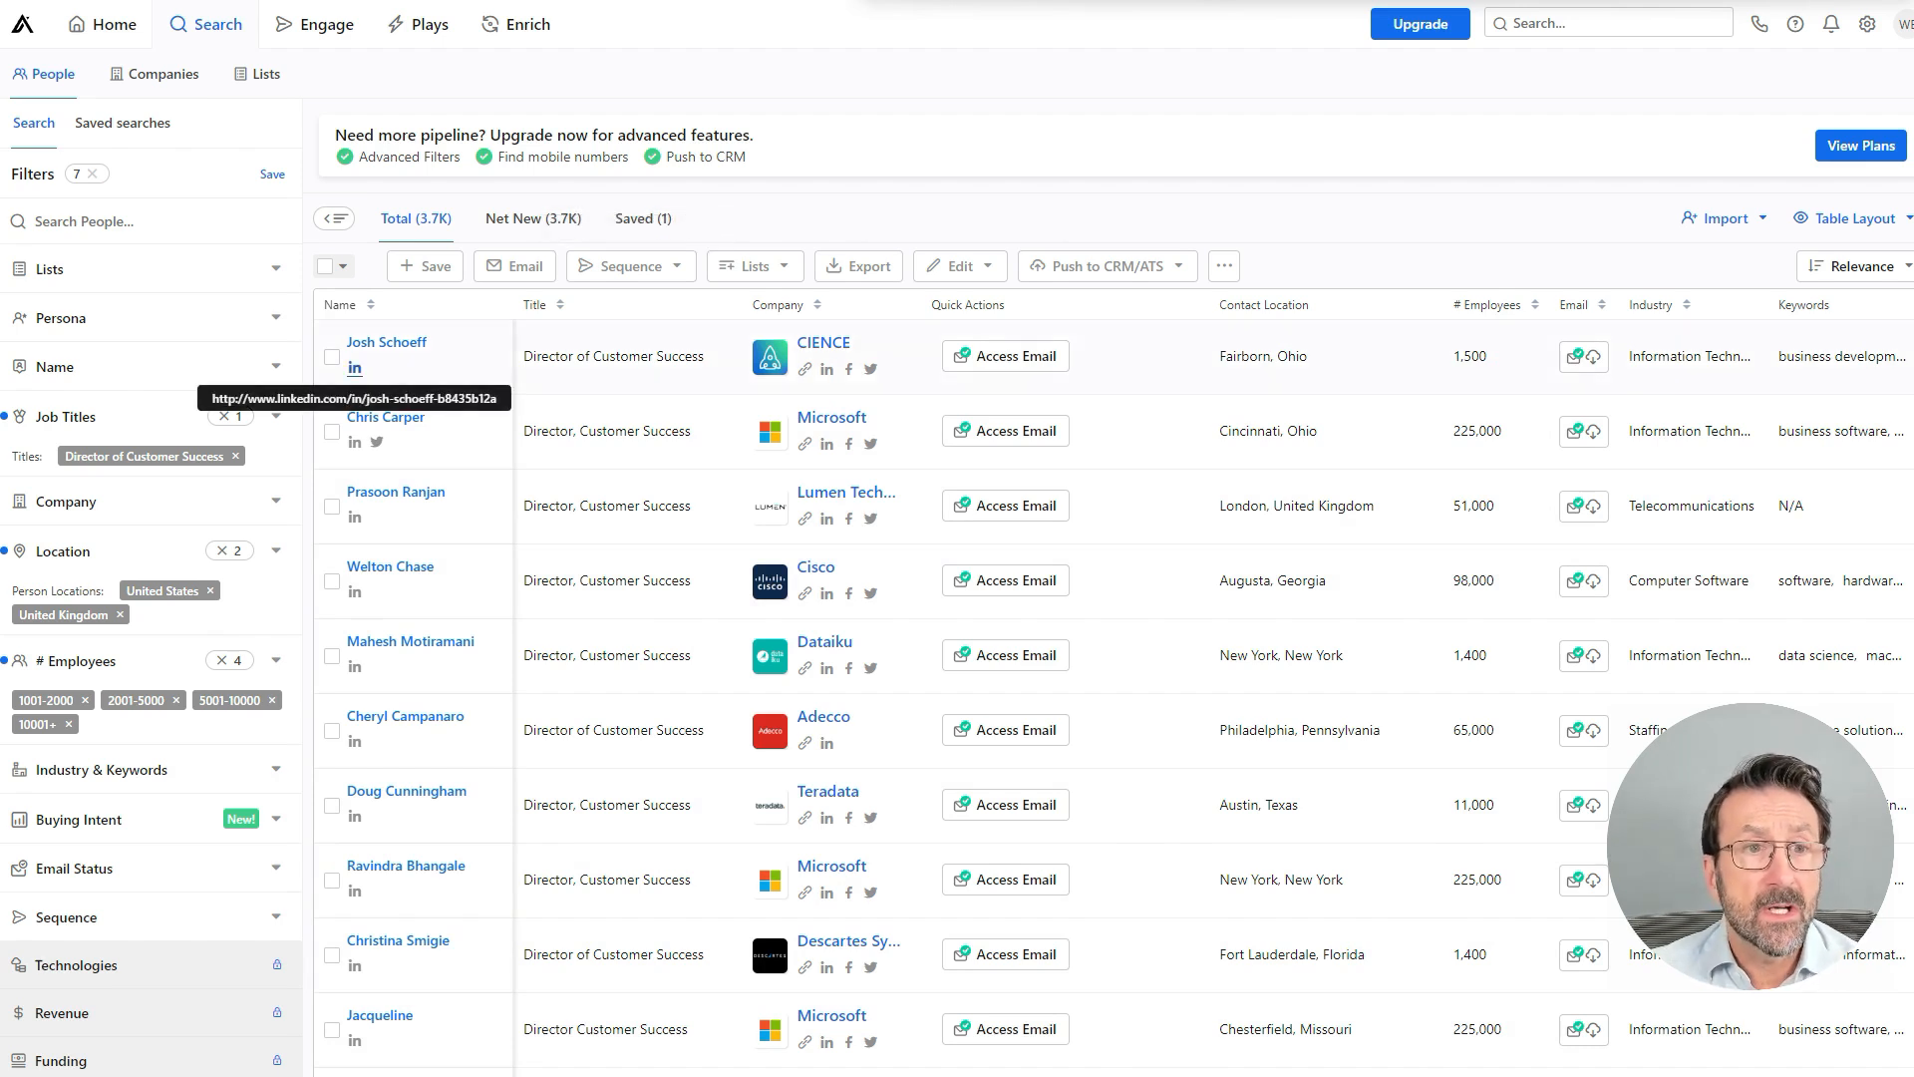
pyautogui.rightClick(354, 368)
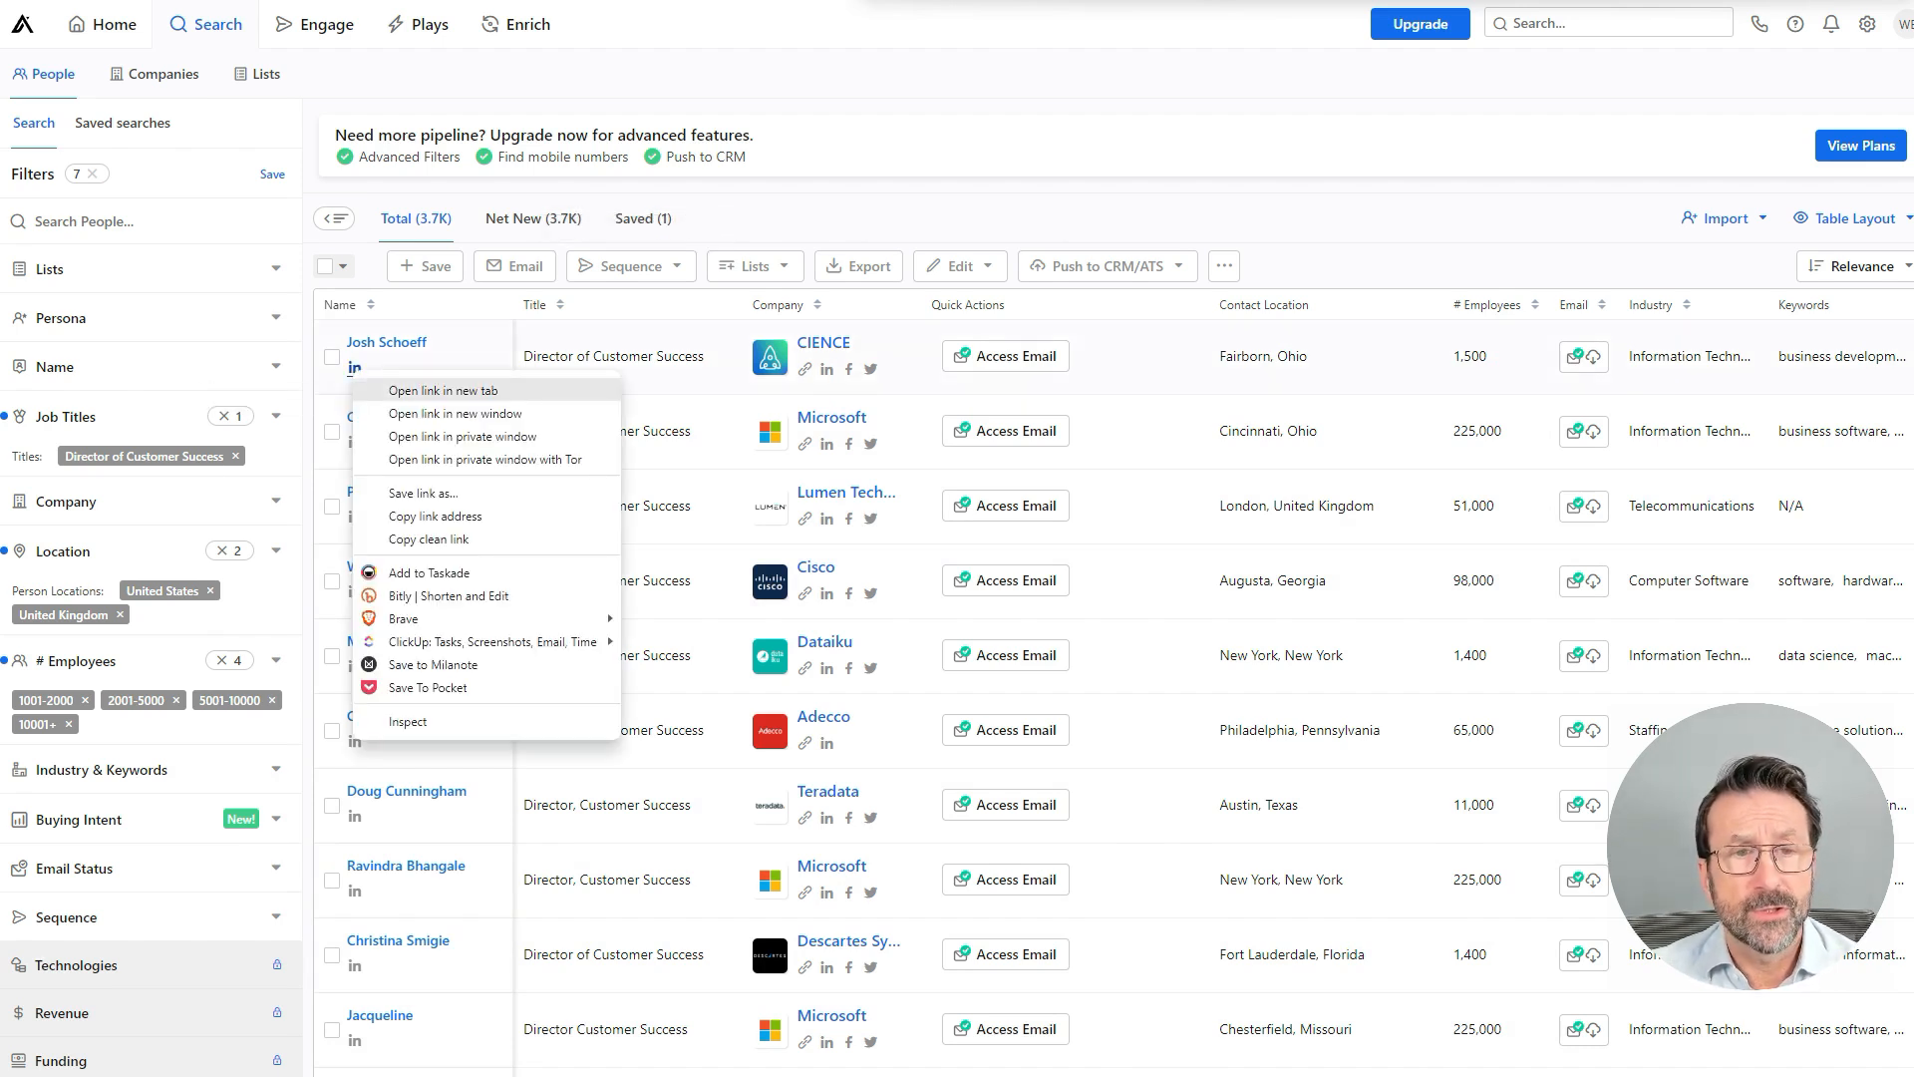
pyautogui.click(442, 391)
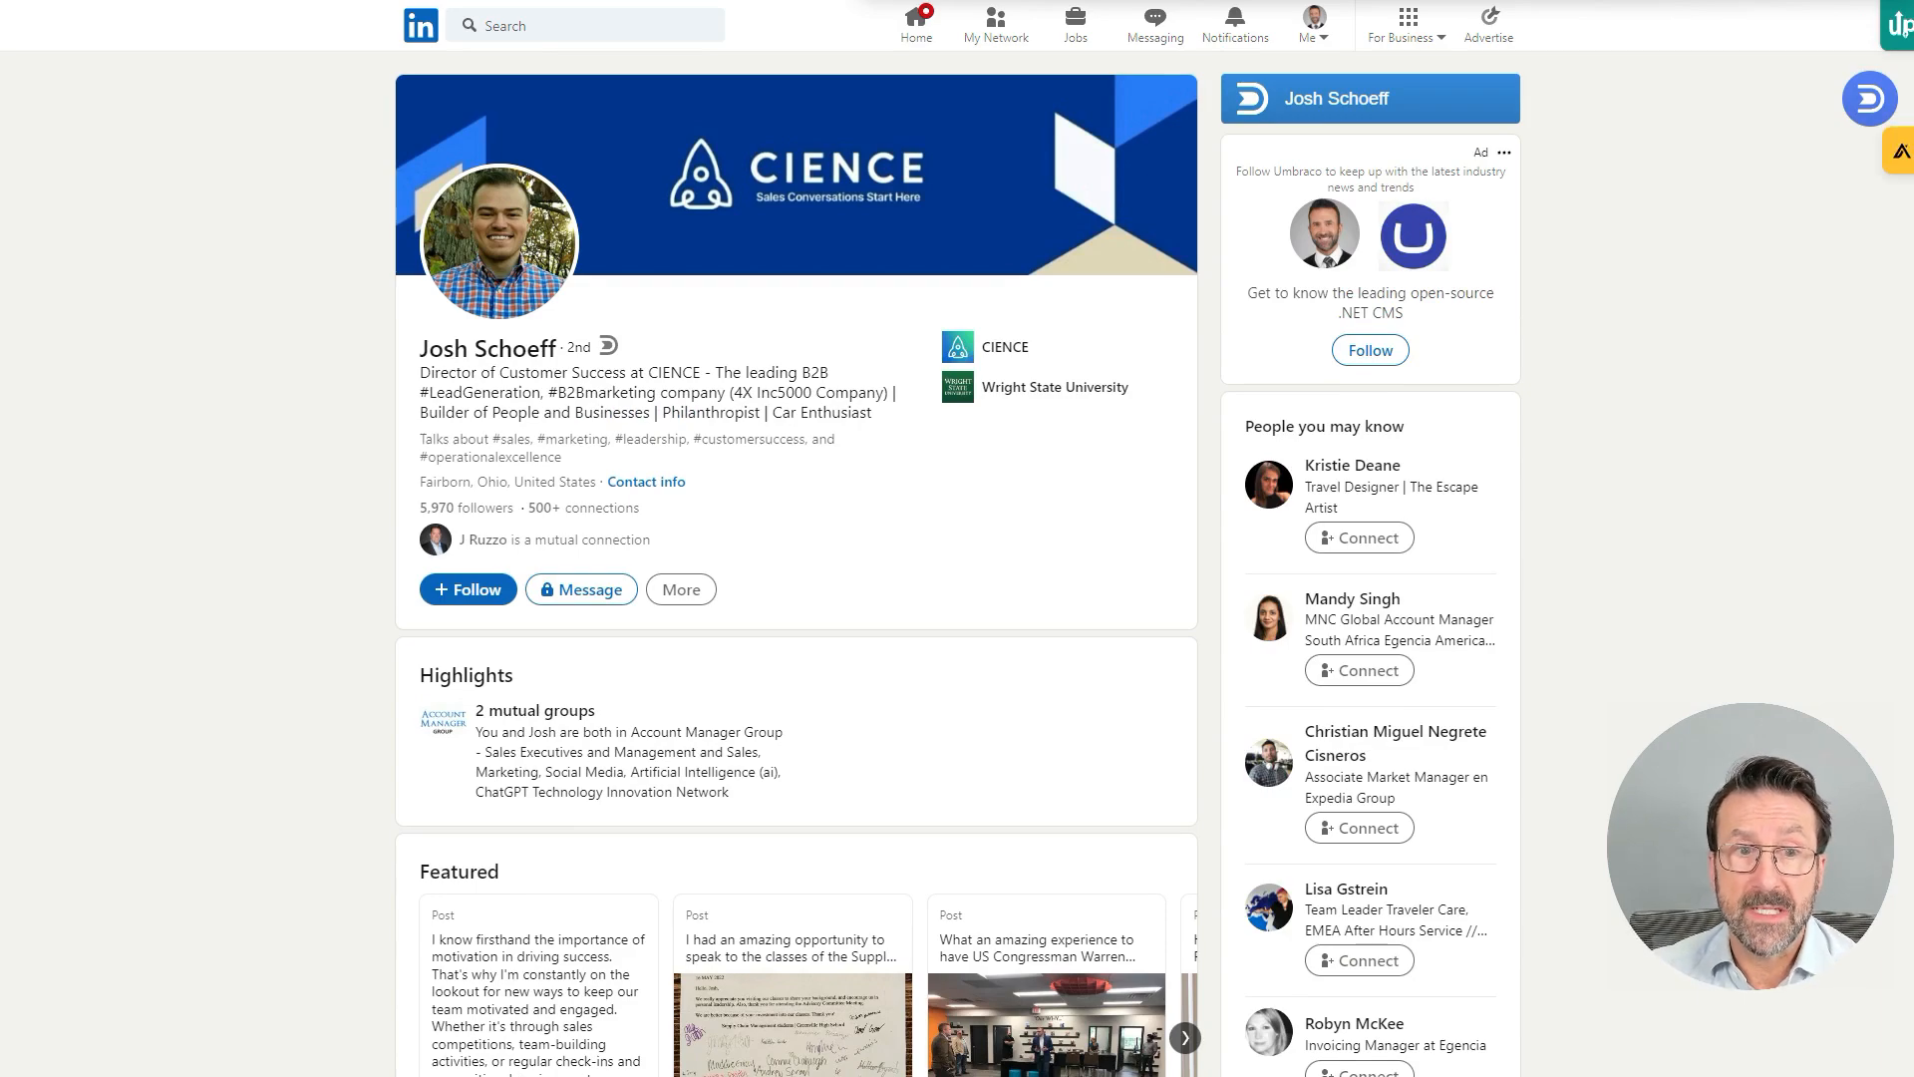
pyautogui.click(1869, 98)
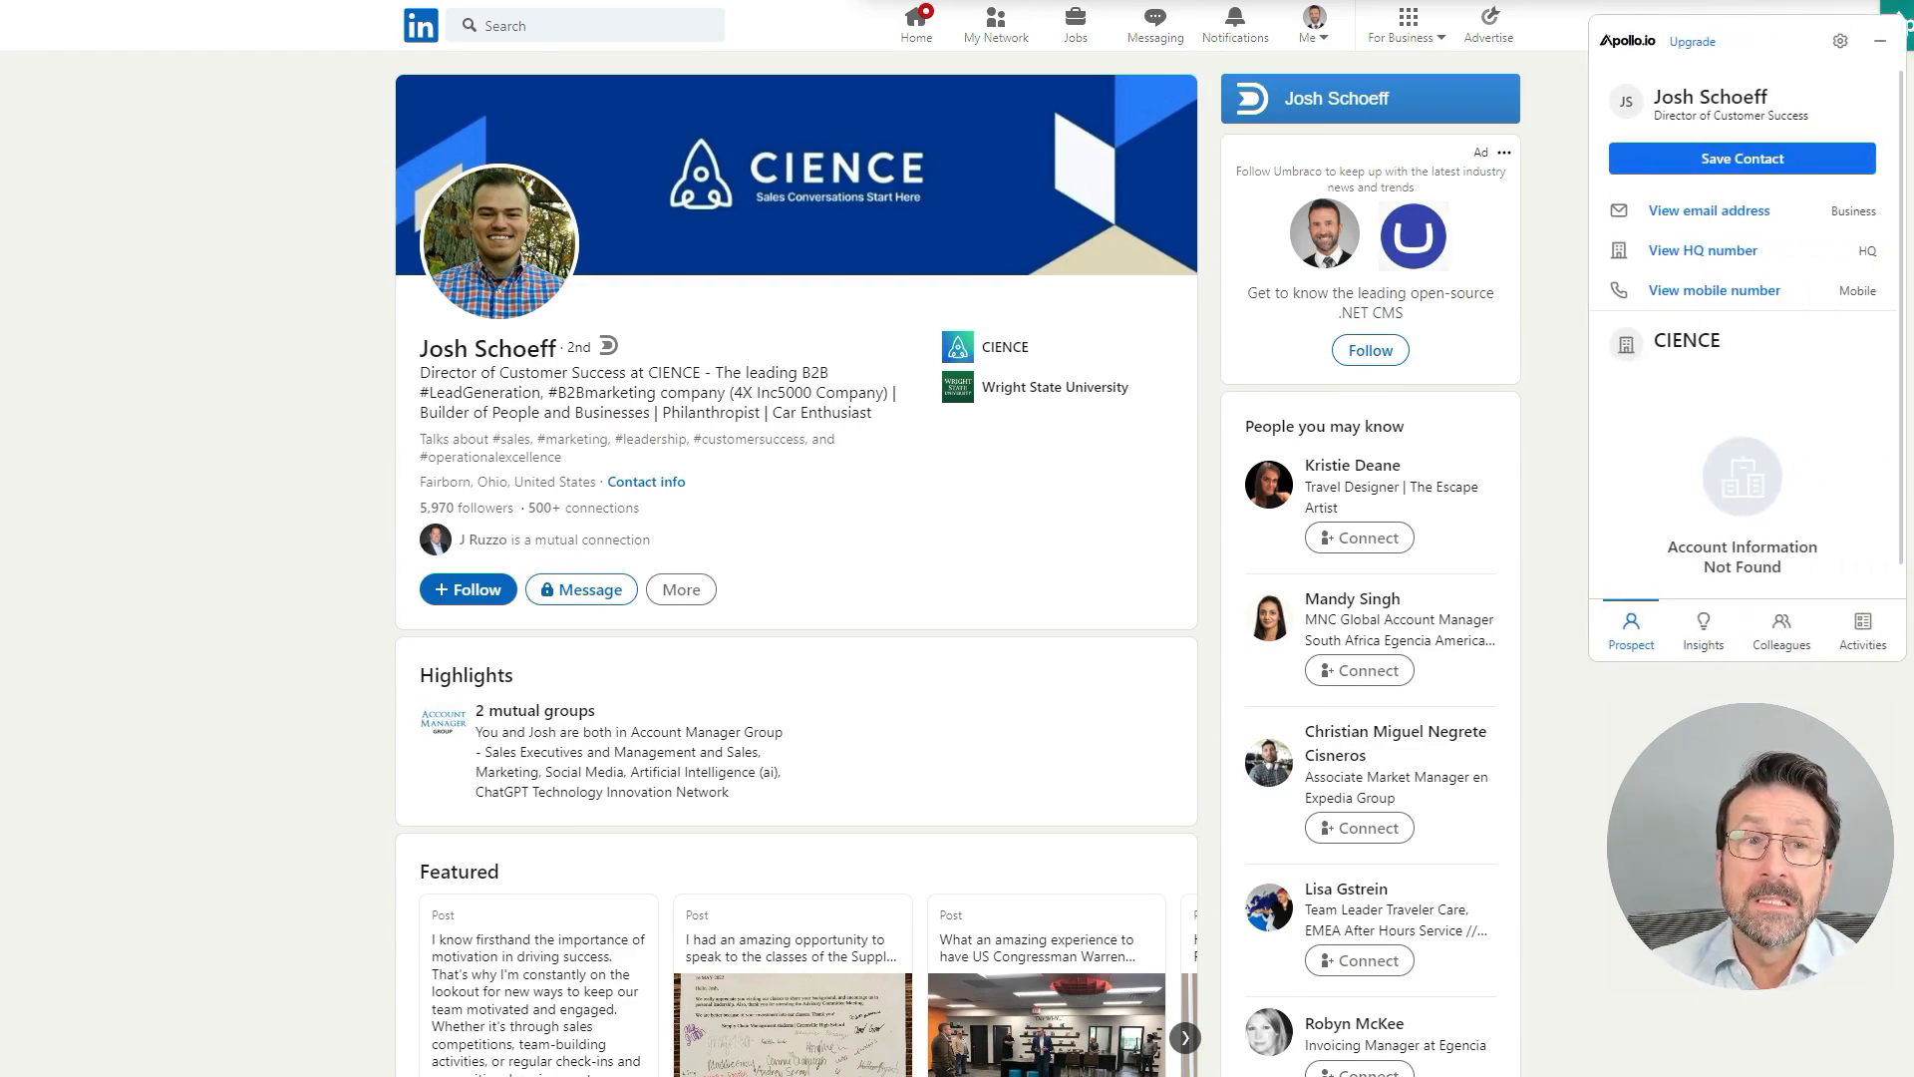
pyautogui.scroll(-3)
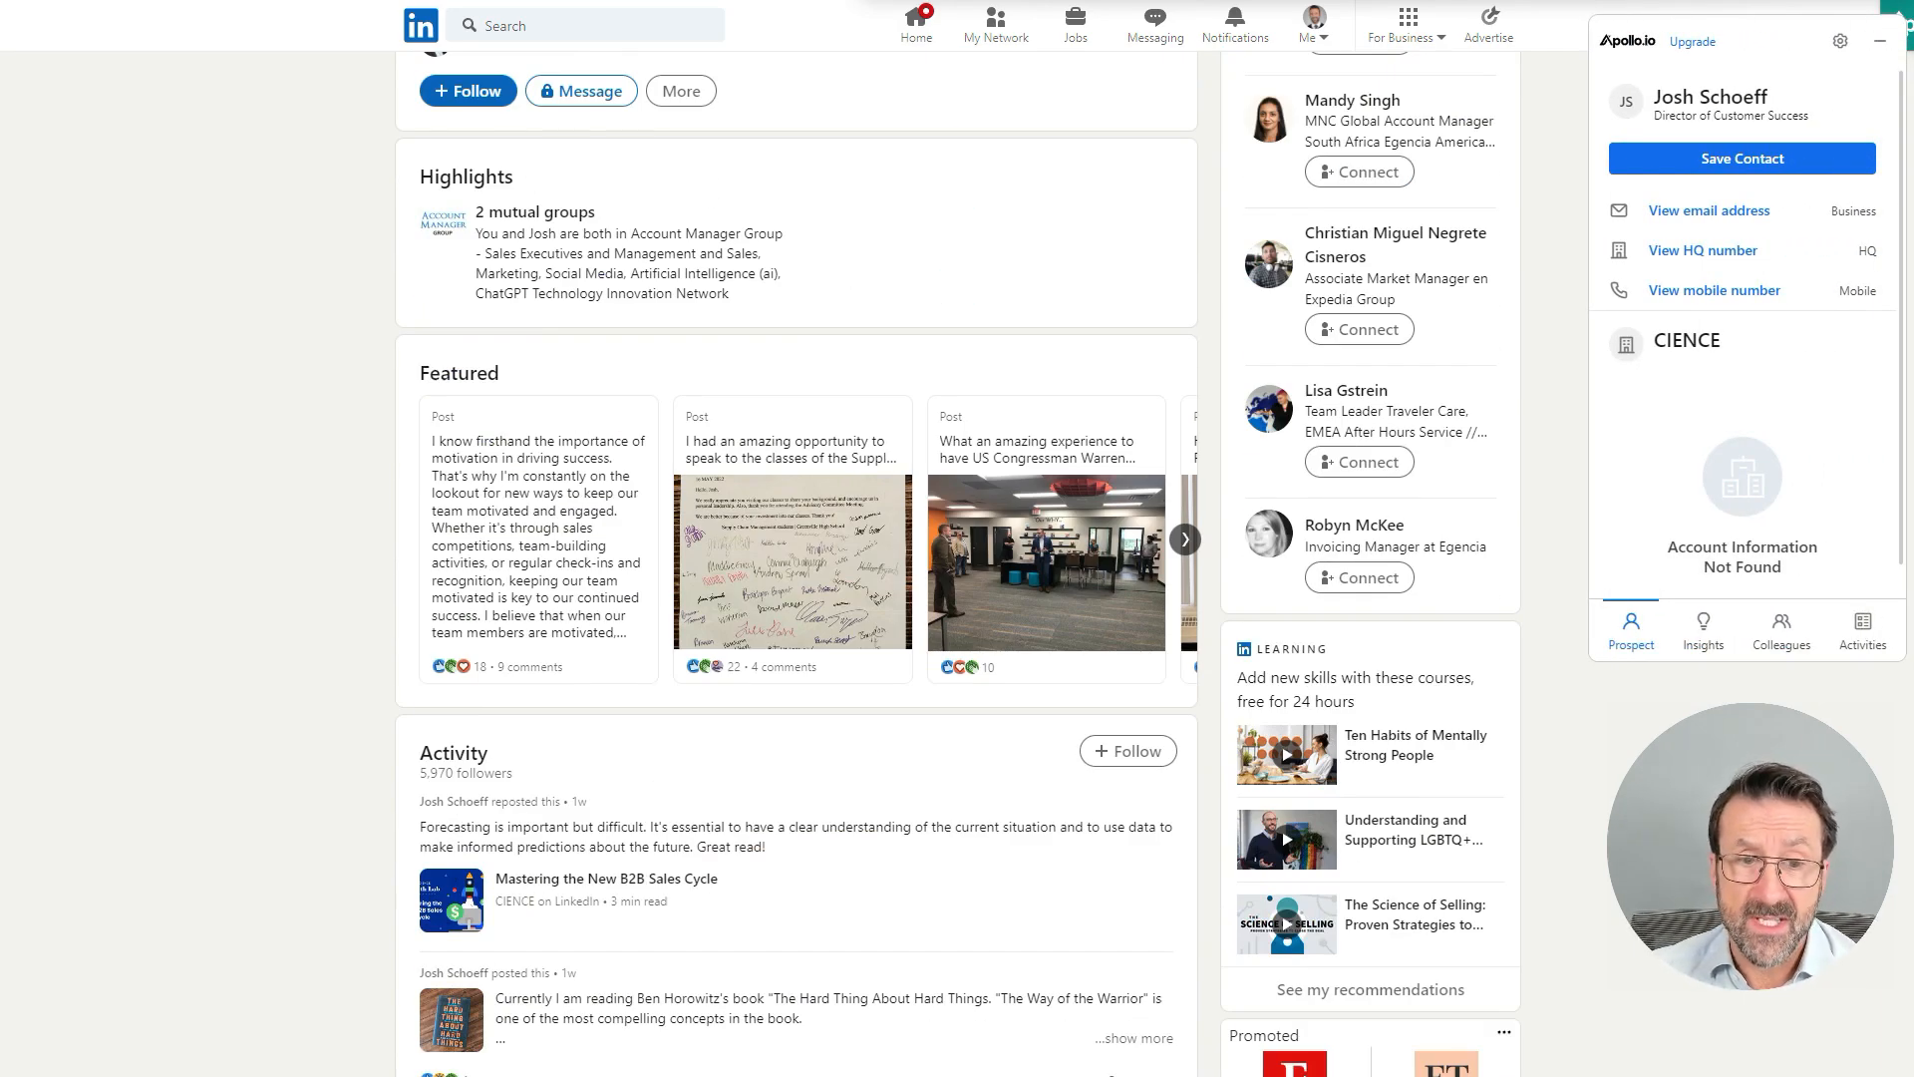
pyautogui.scroll(-3)
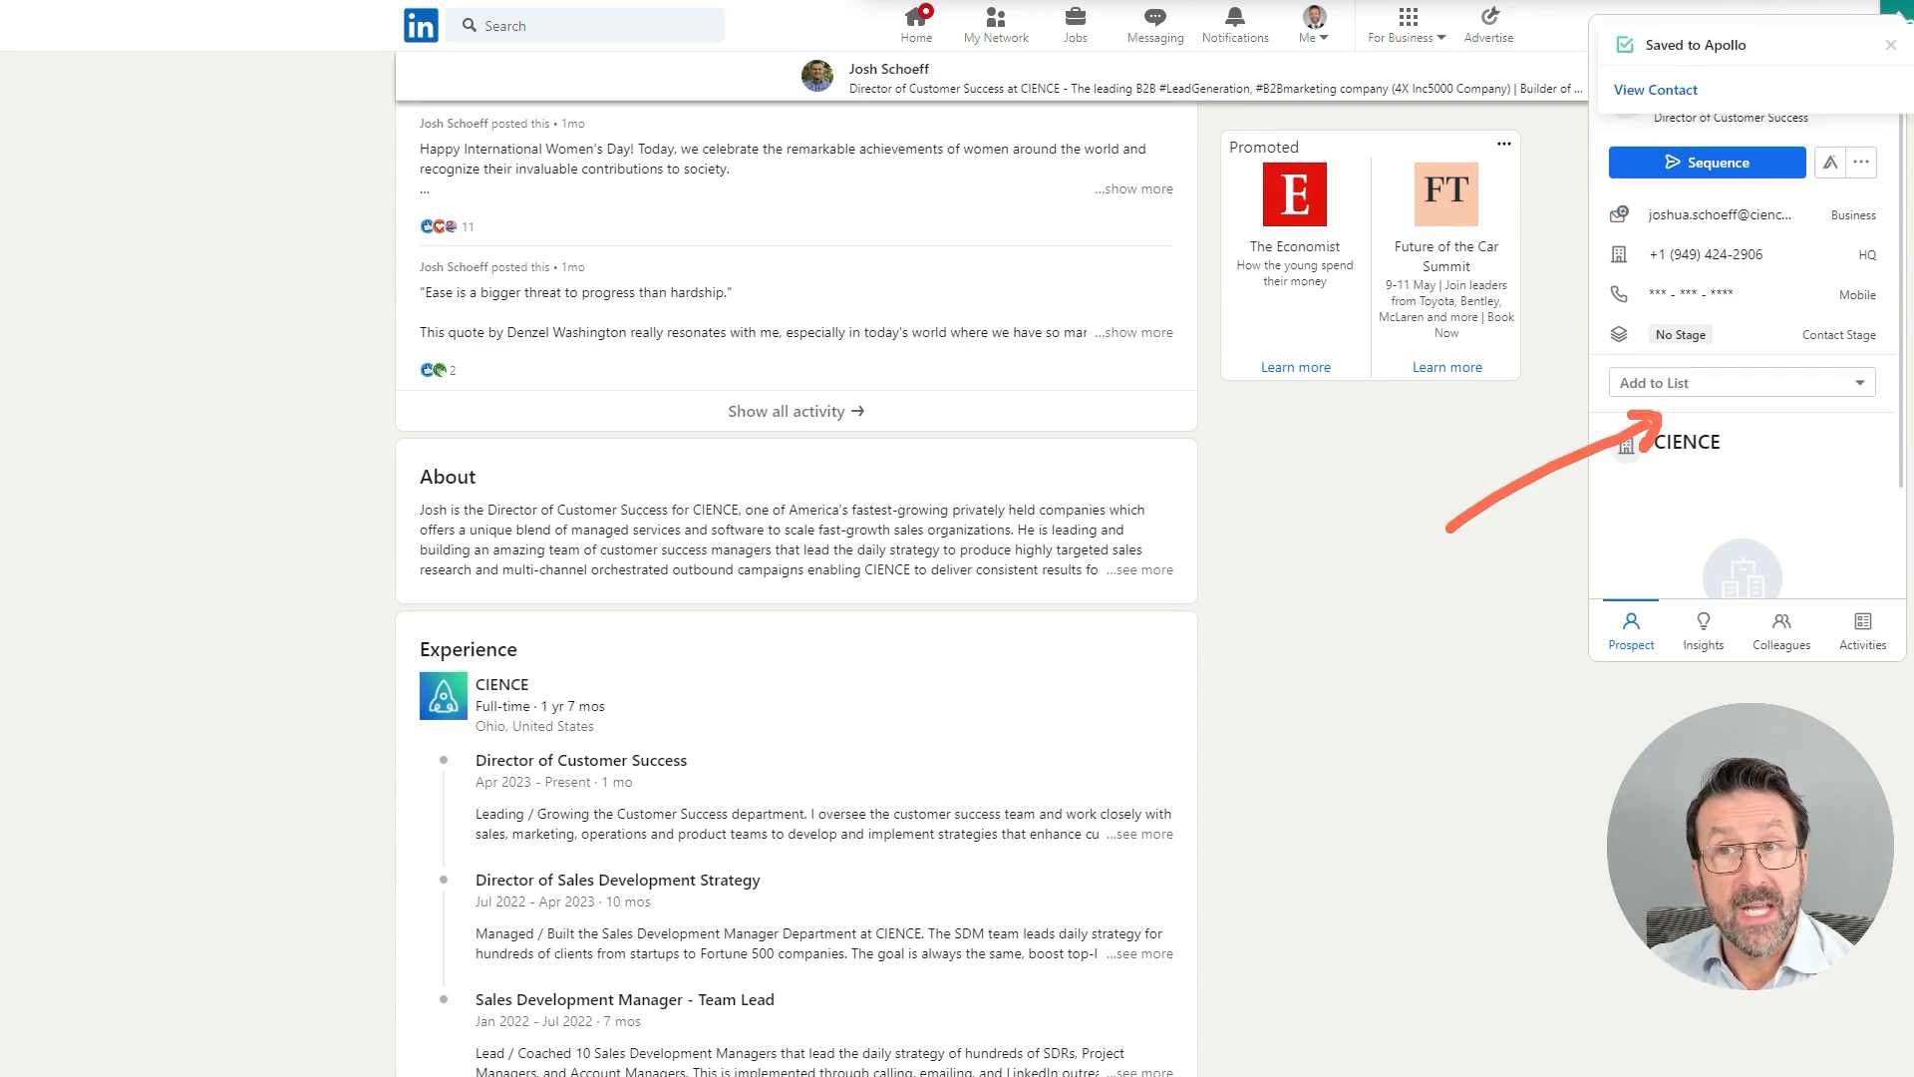
# Step: Enroll him in Event Outreach, set stage Cold, and save to the Outbound list
pyautogui.click(1890, 45)
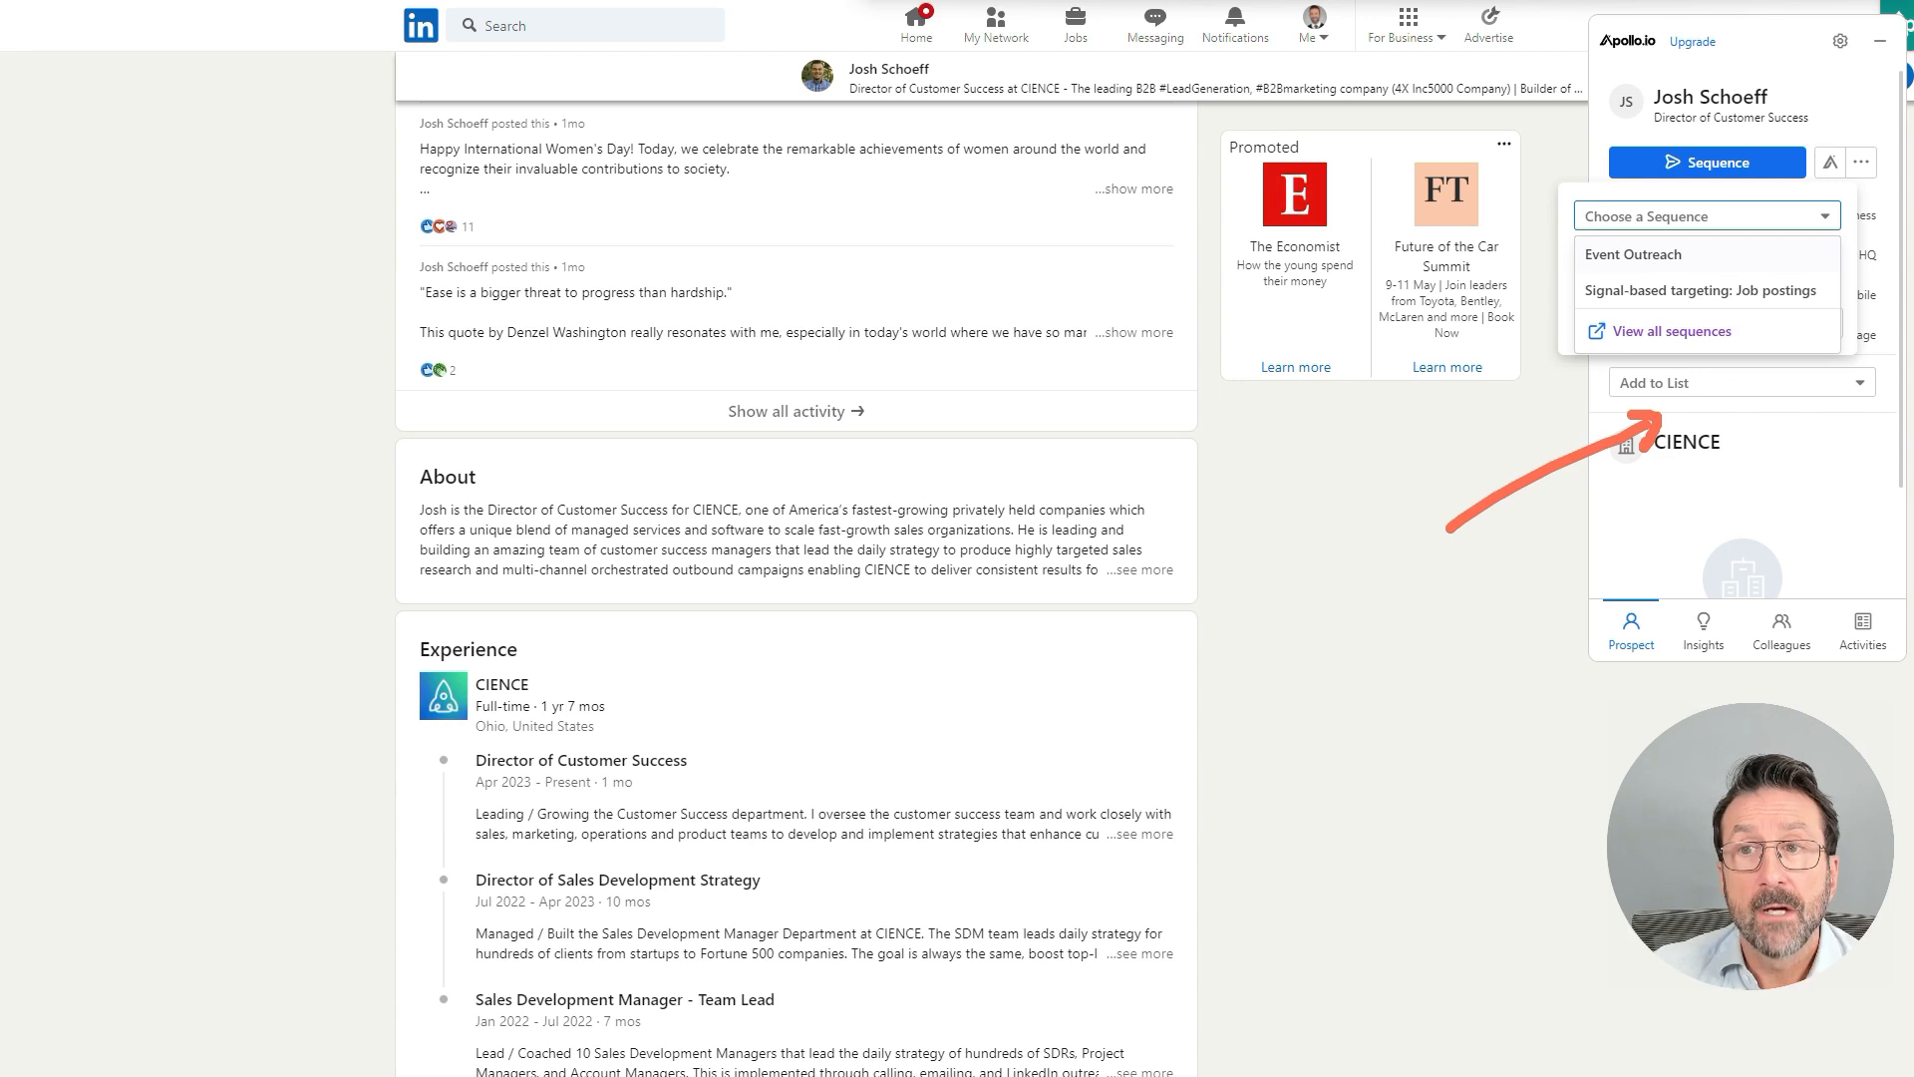
pyautogui.click(1633, 254)
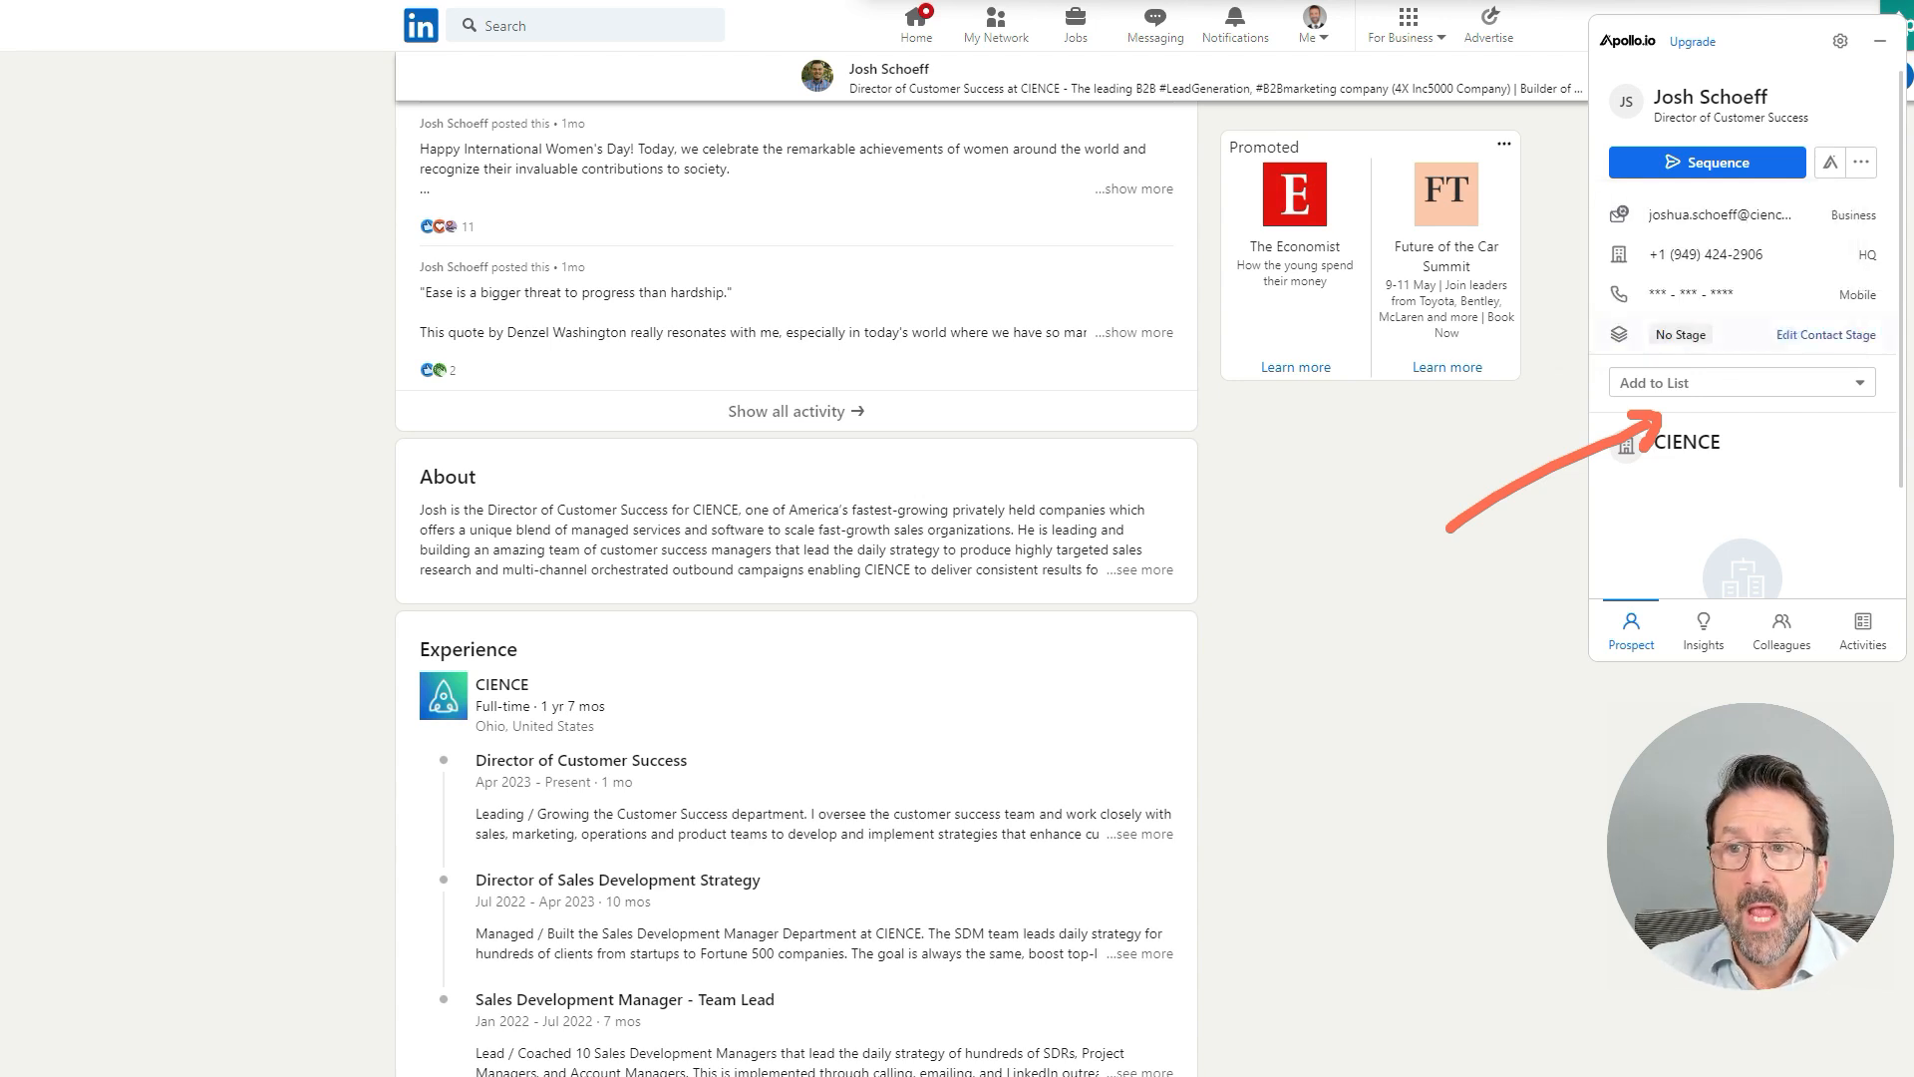
pyautogui.click(1706, 163)
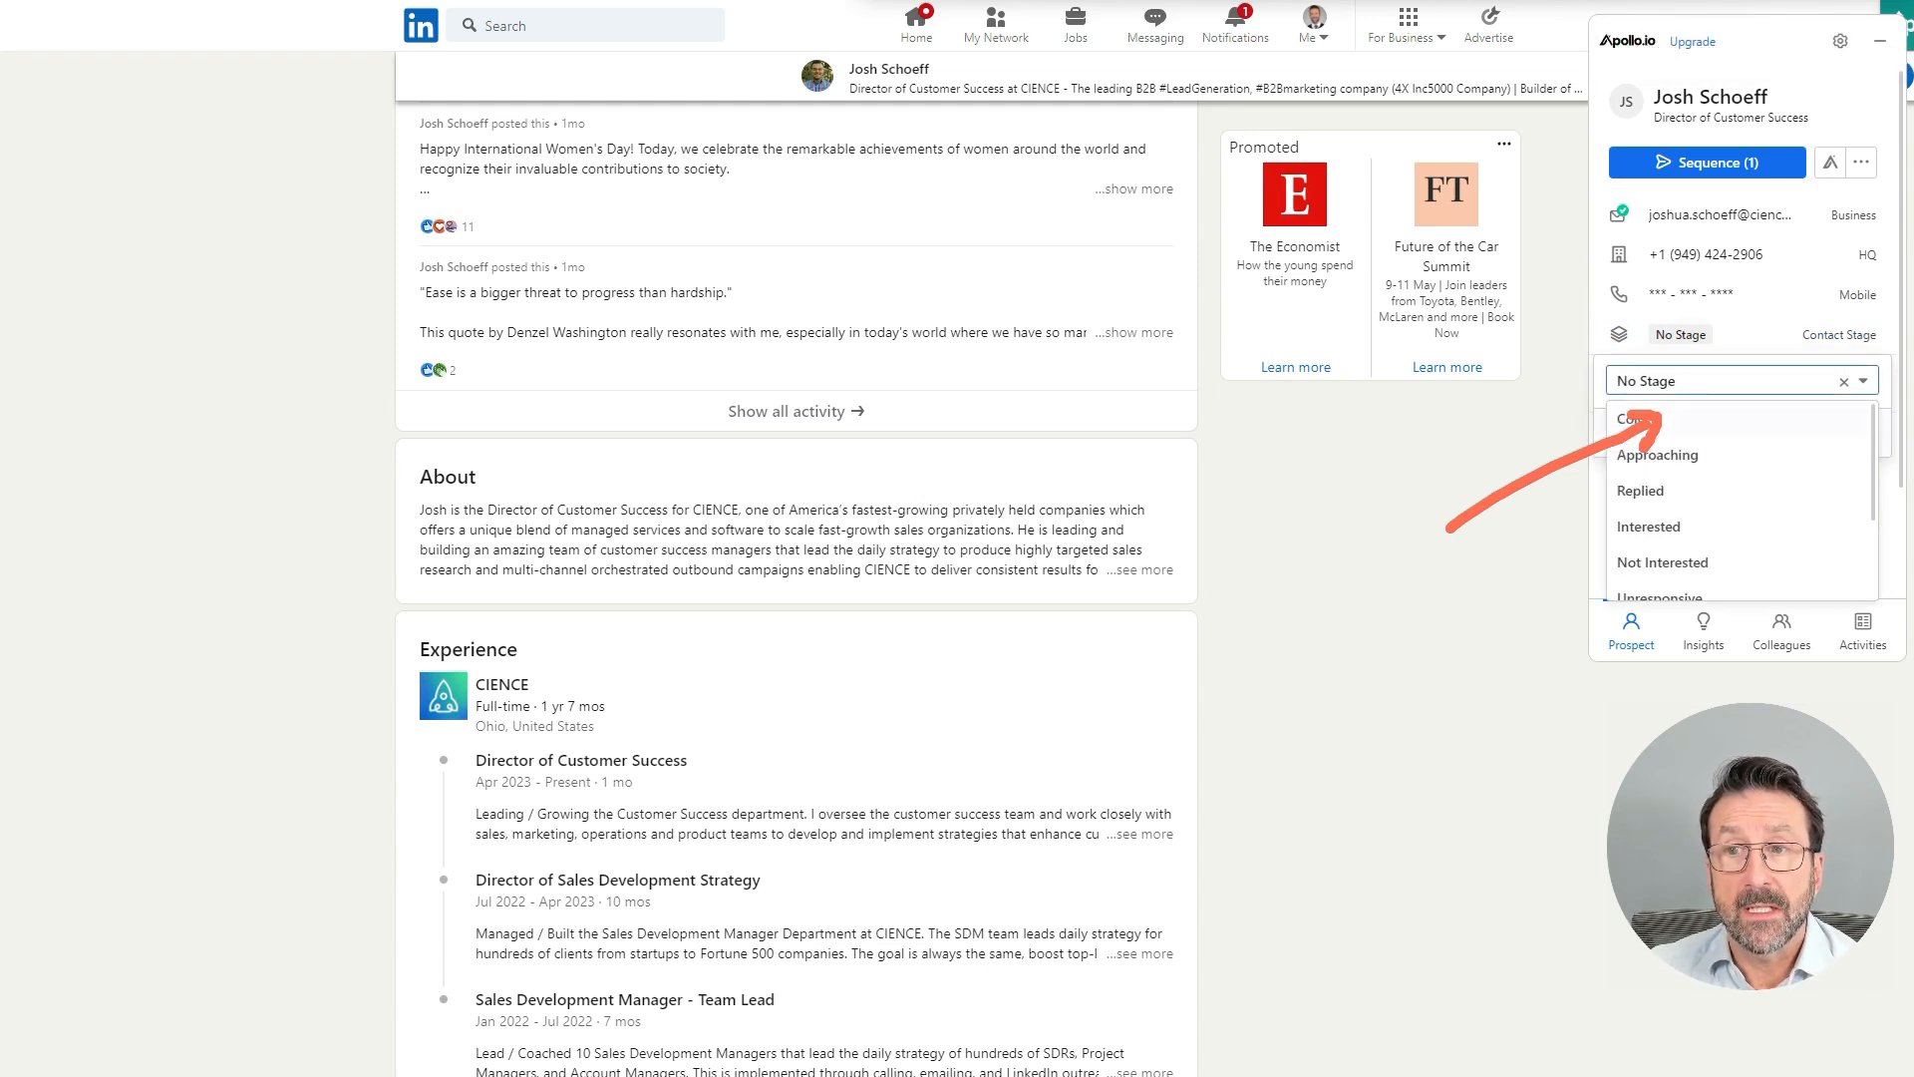
pyautogui.click(1636, 419)
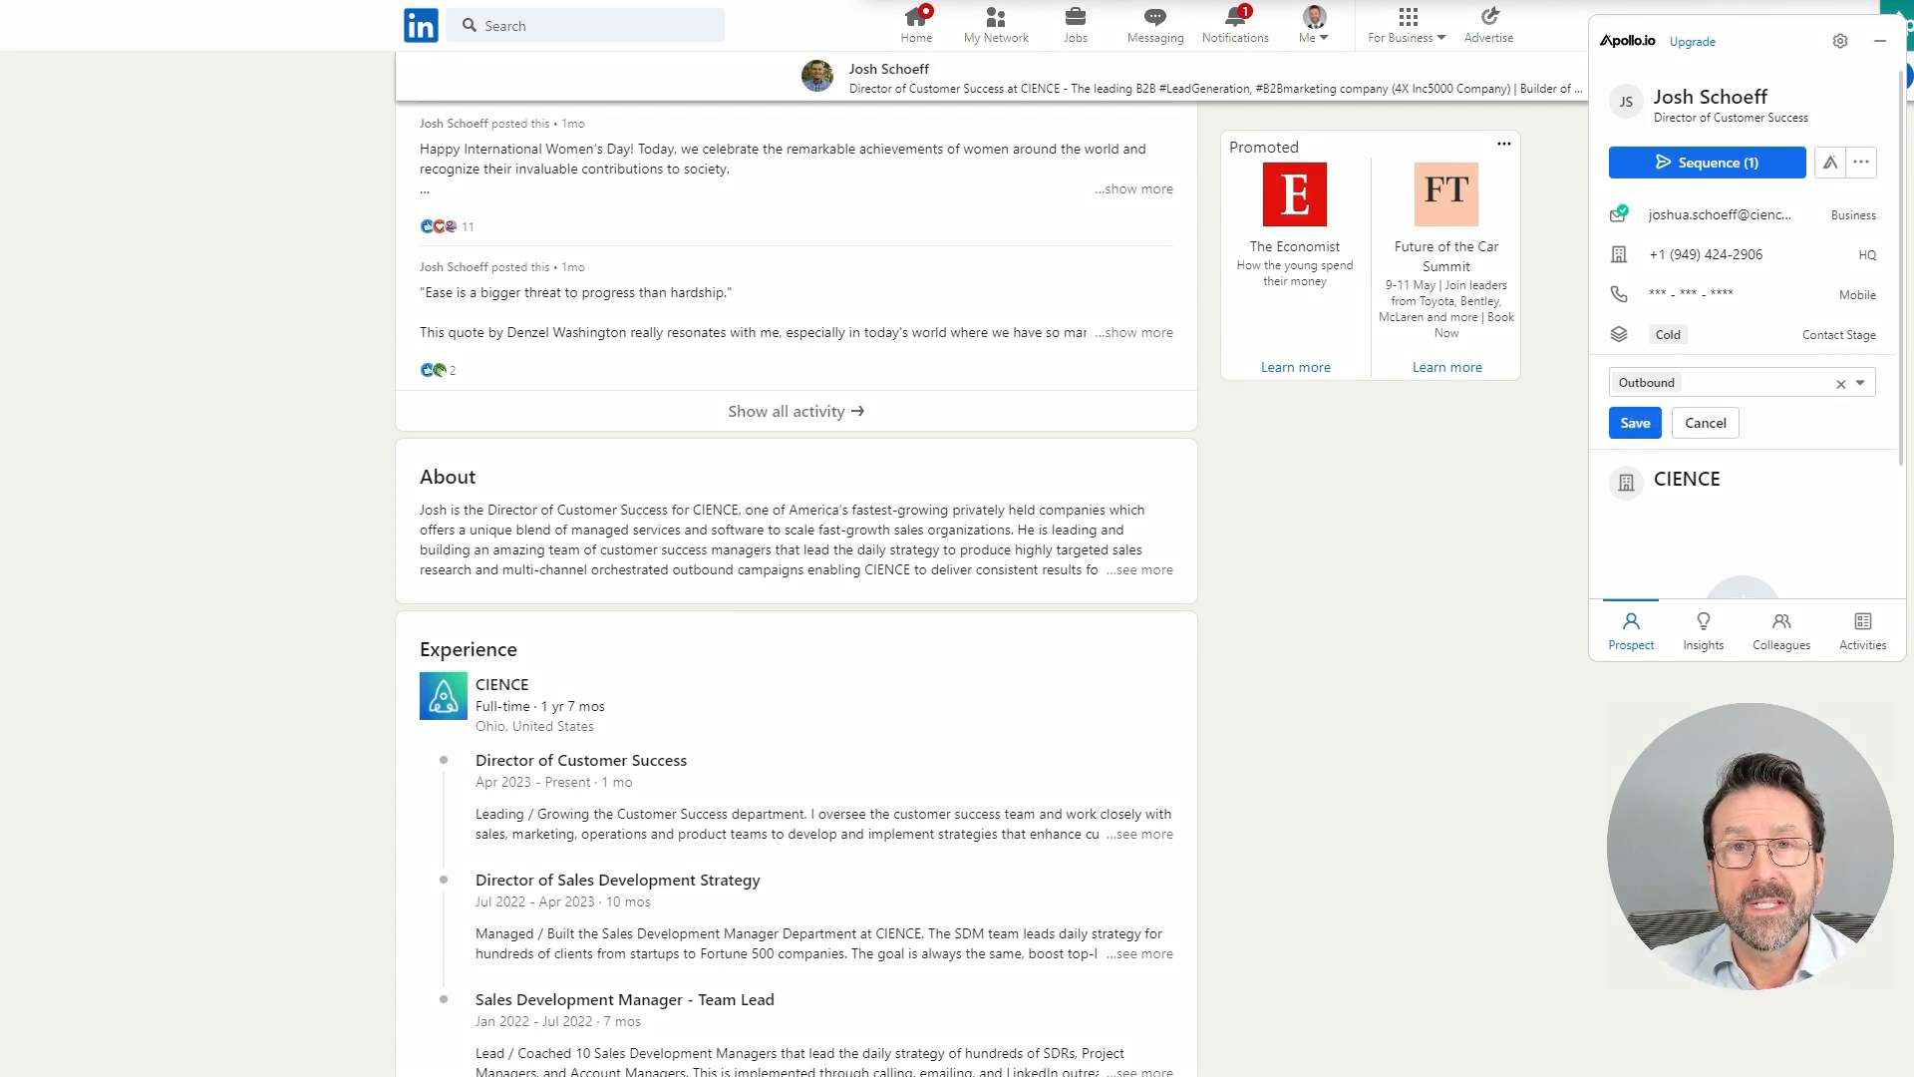
pyautogui.click(1633, 422)
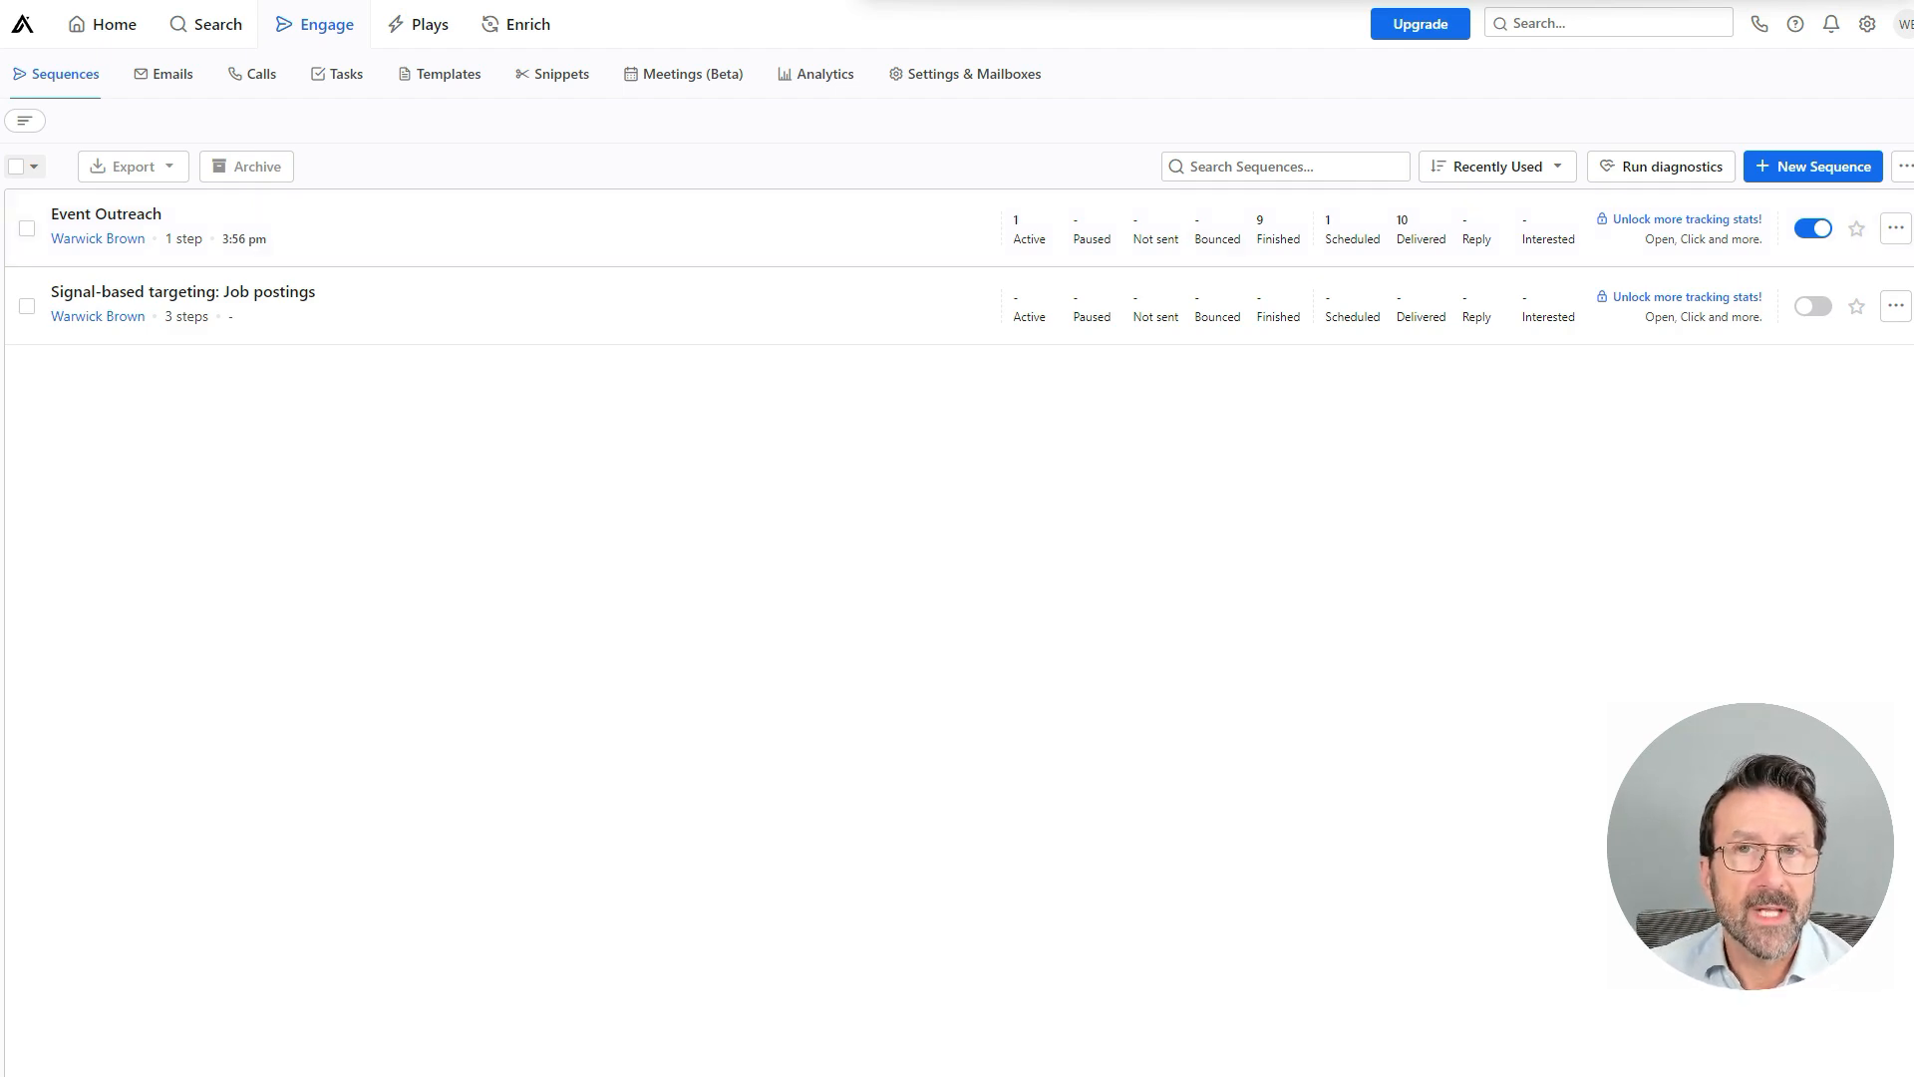
pyautogui.click(107, 213)
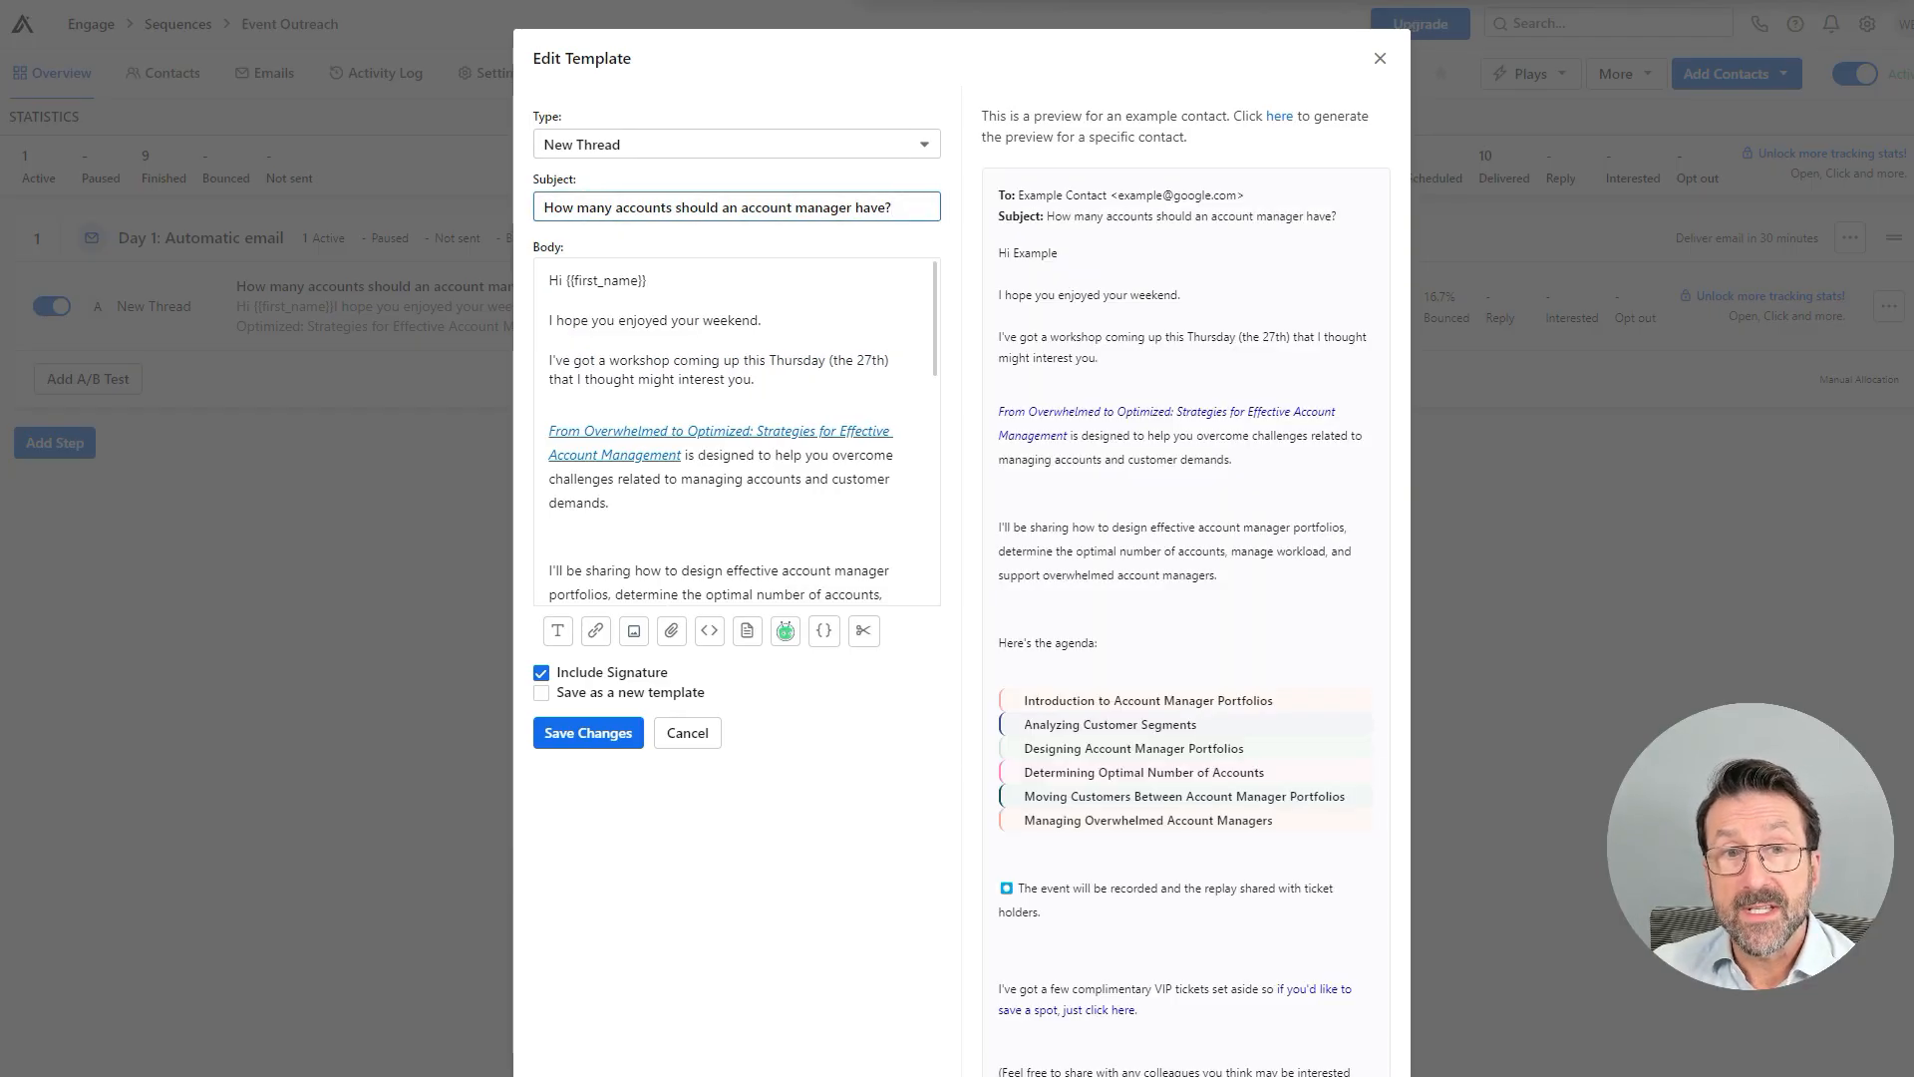
pyautogui.scroll(-3)
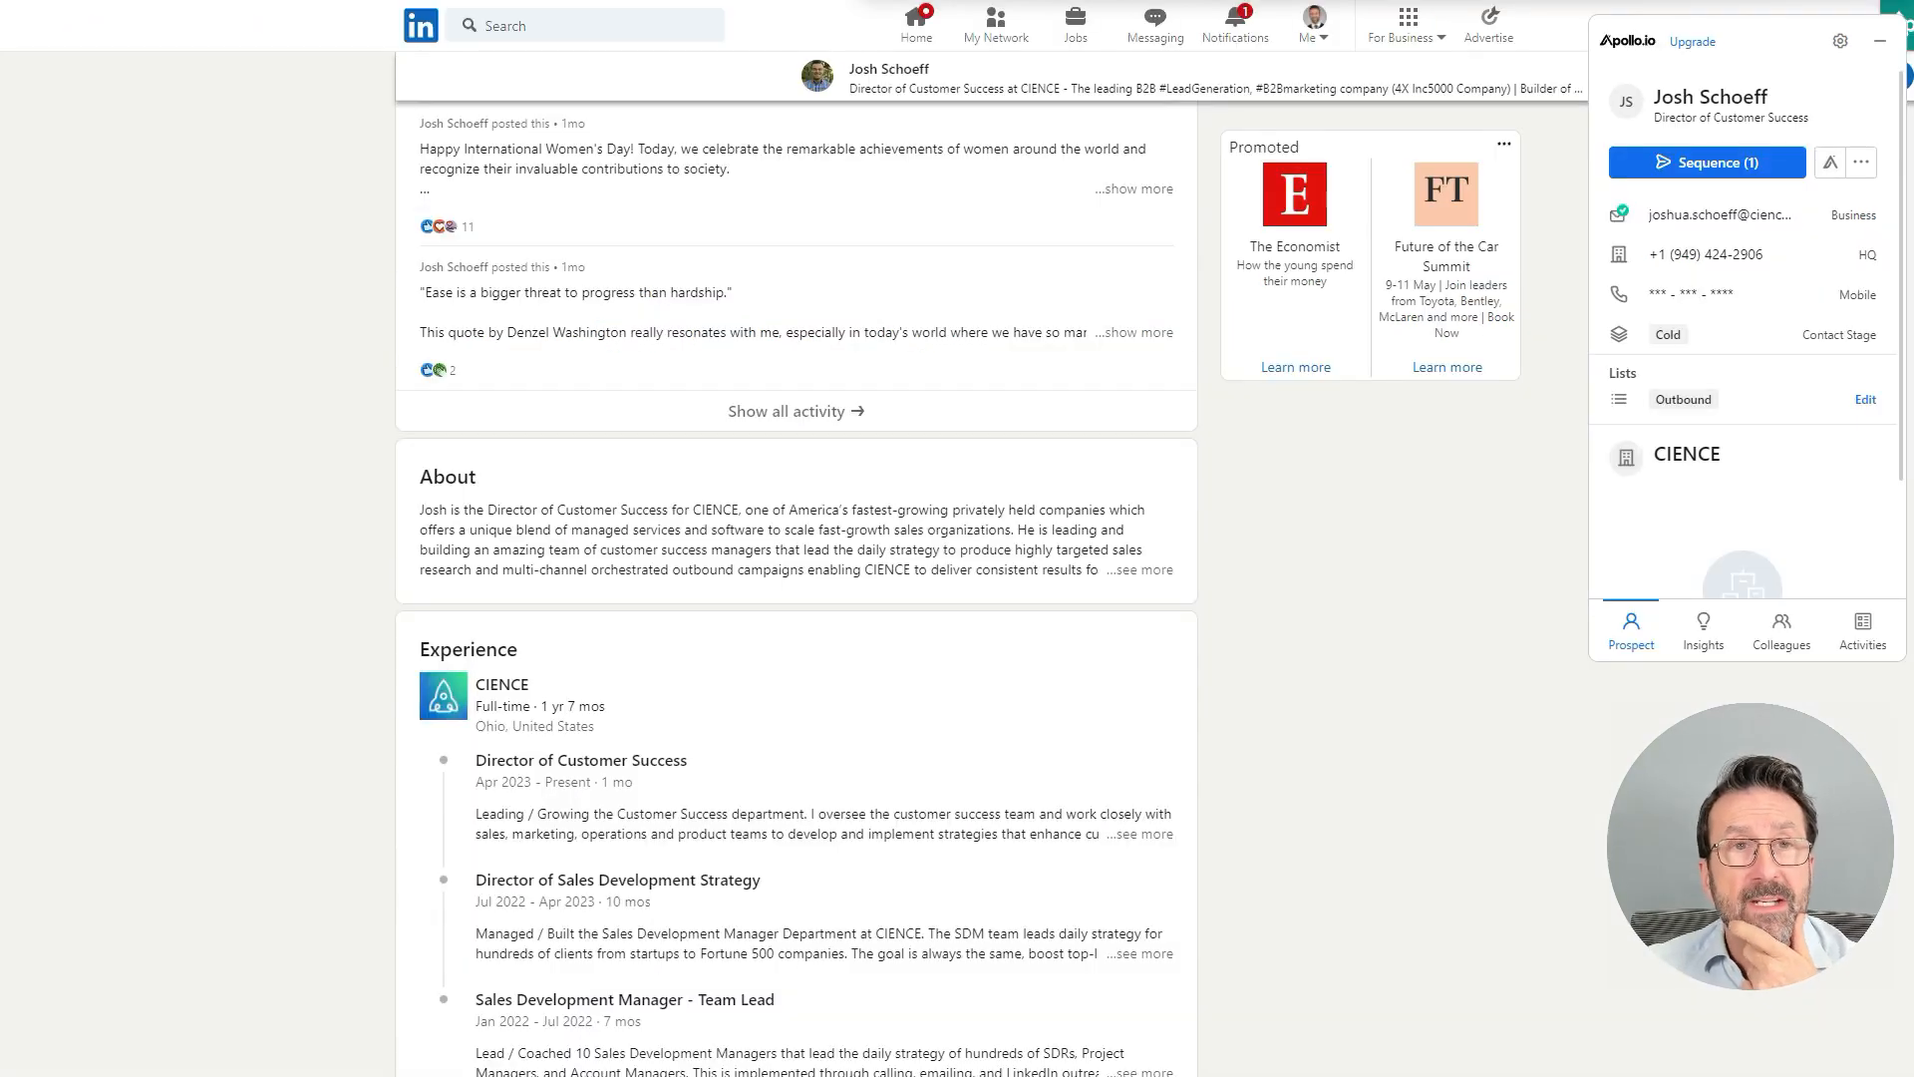
pyautogui.scroll(3)
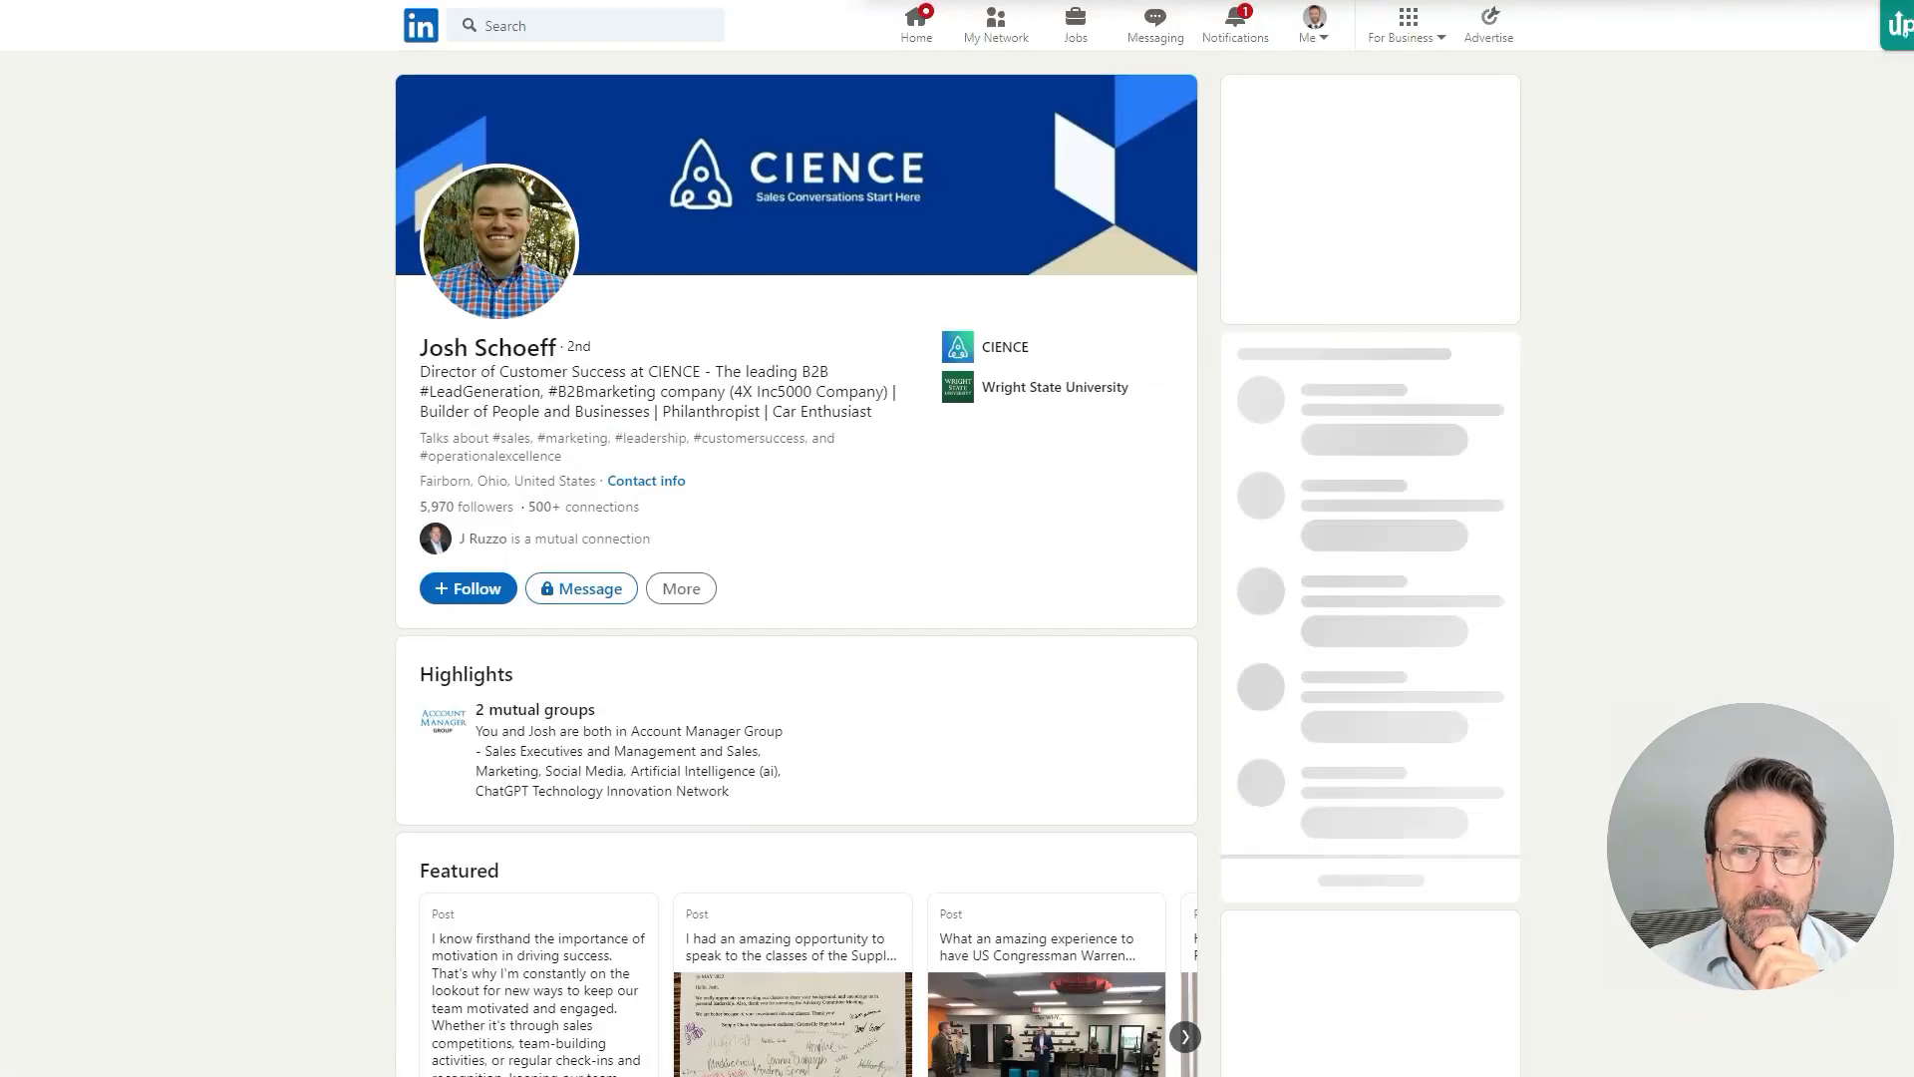
pyautogui.scroll(-3)
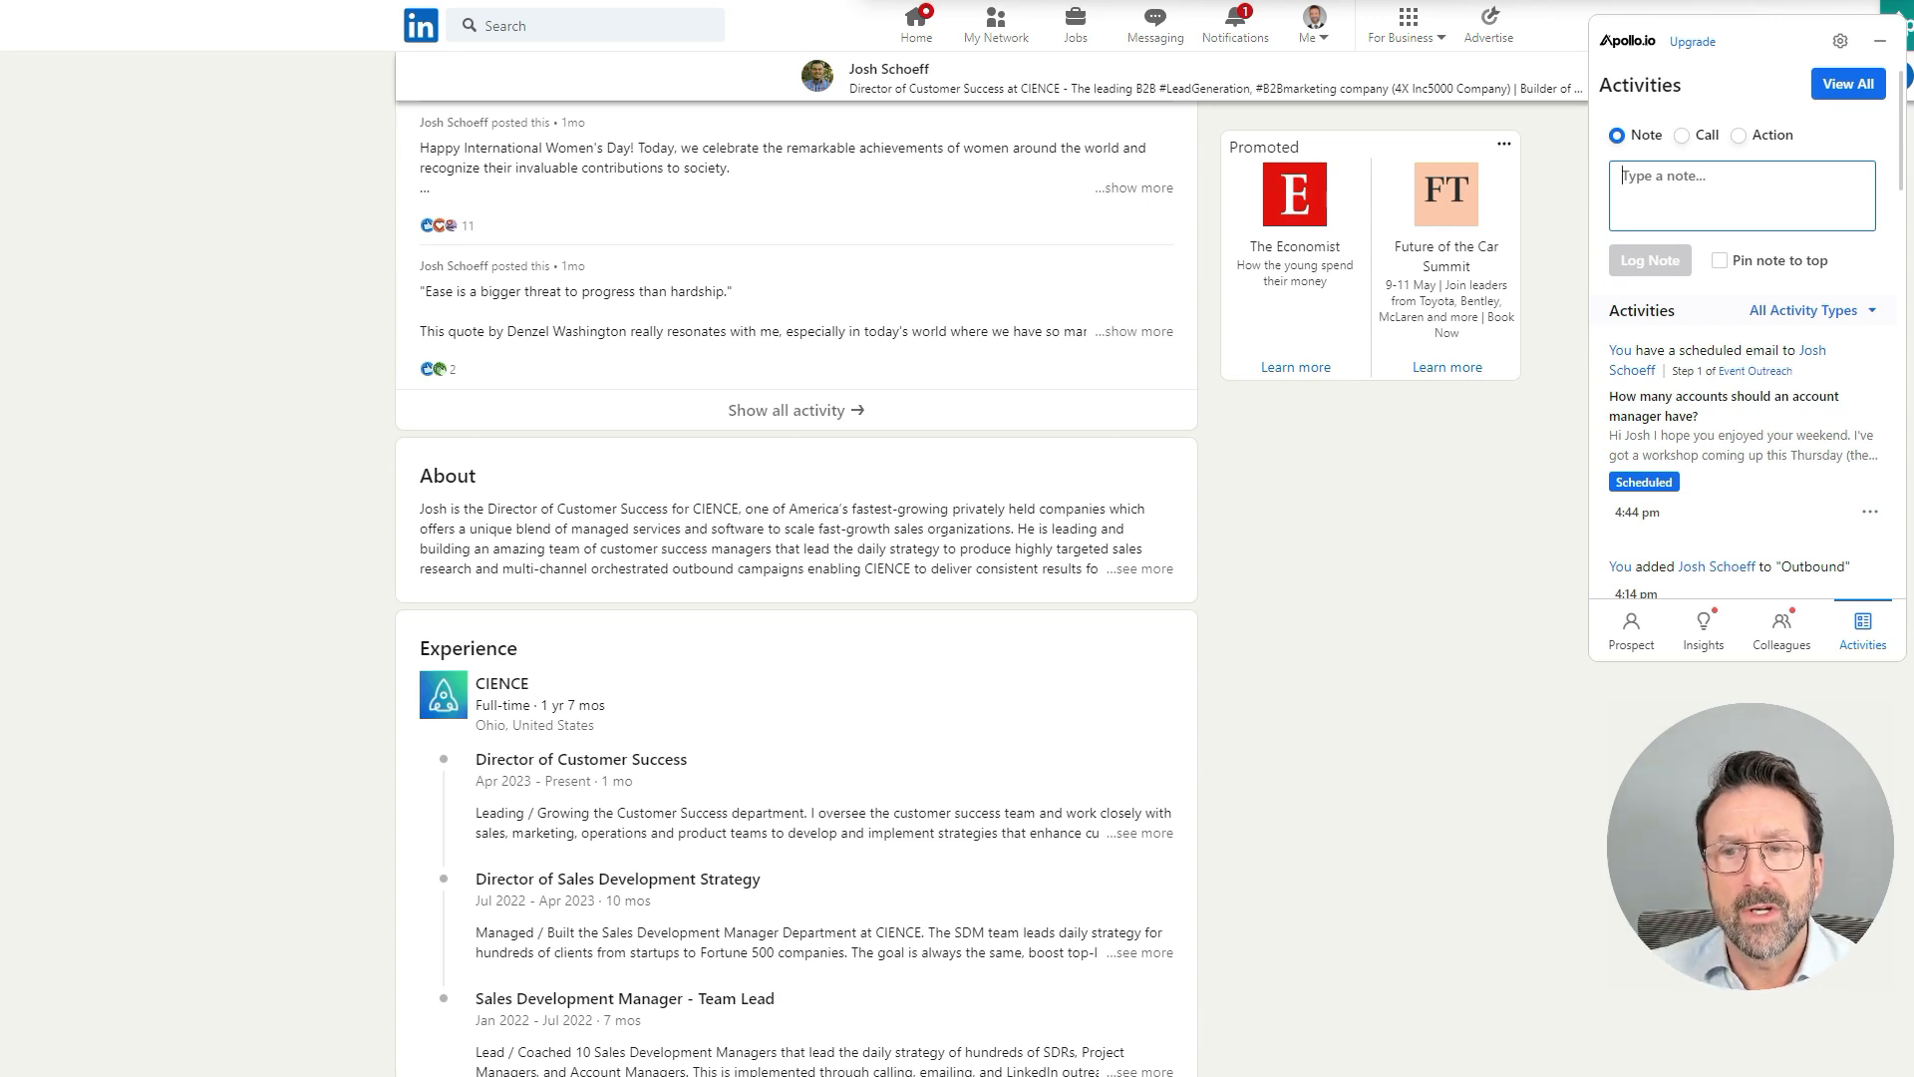
pyautogui.click(1631, 629)
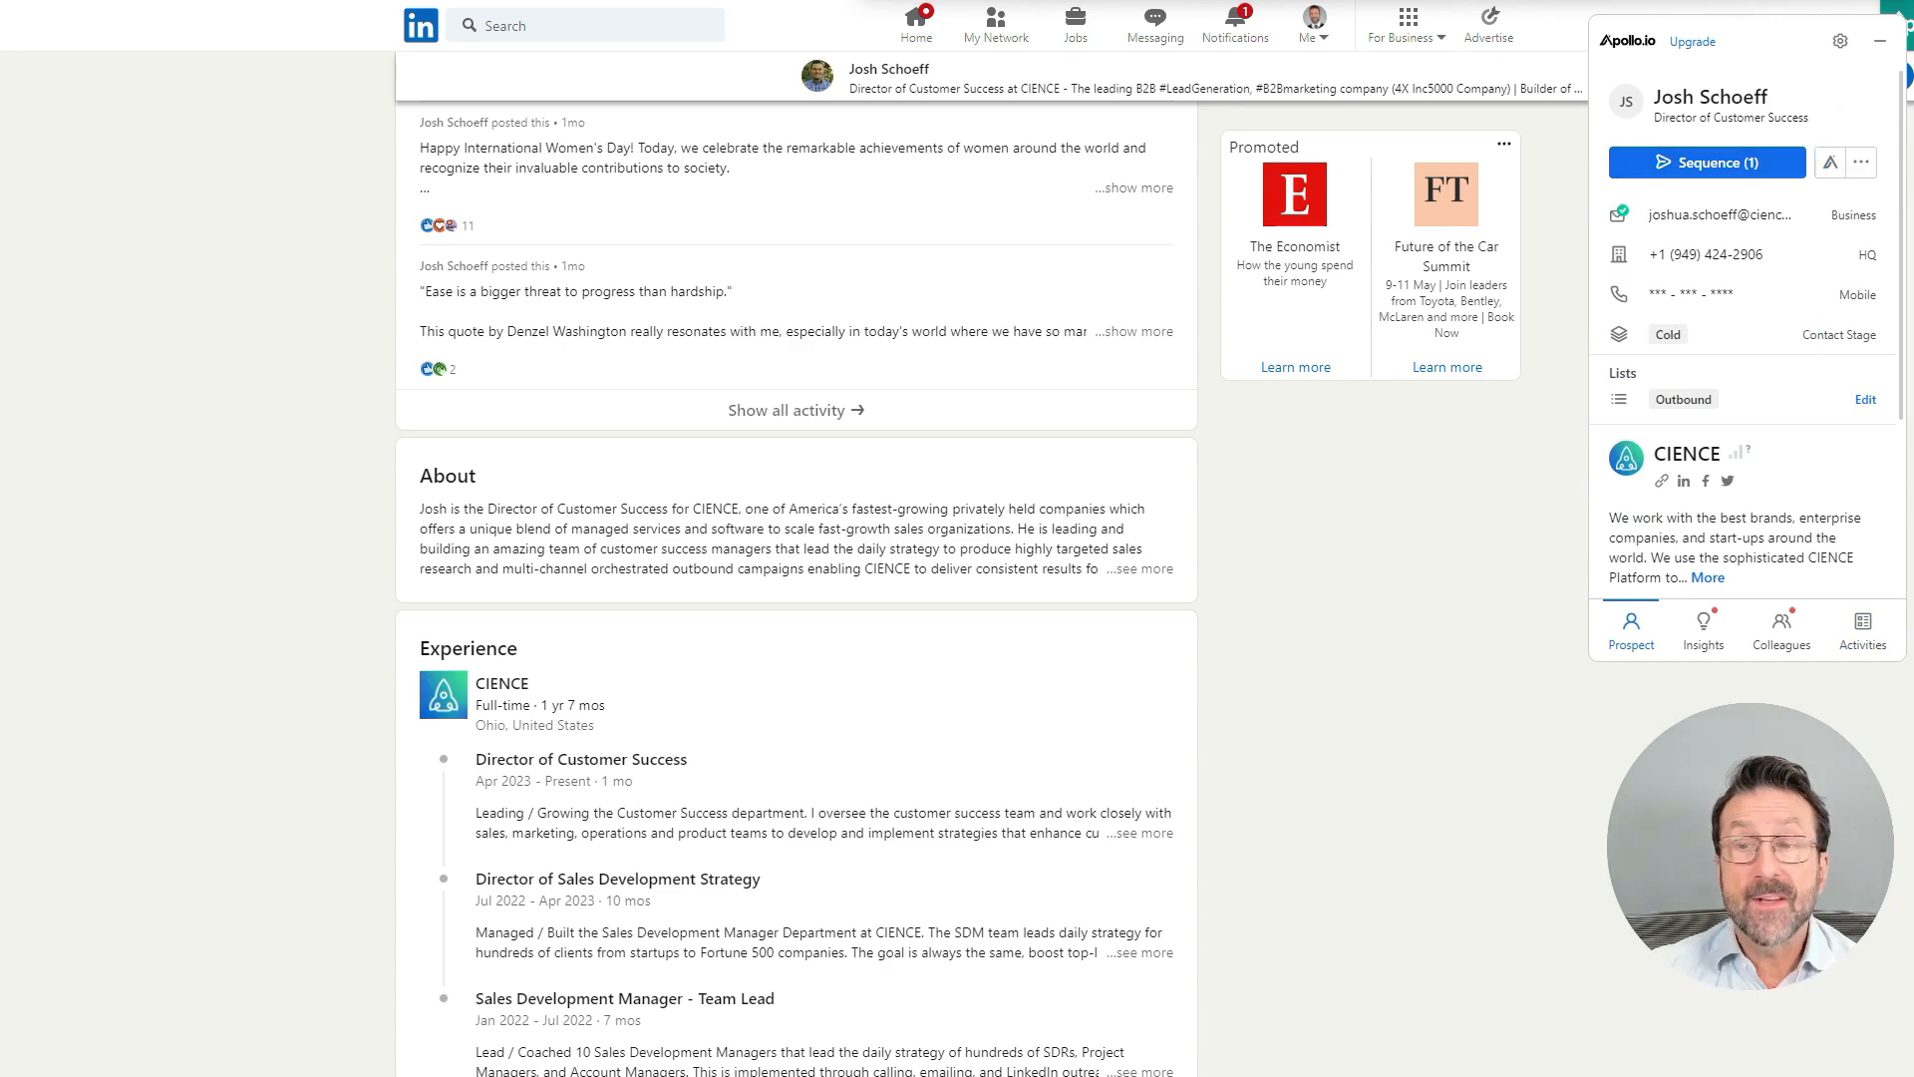
pyautogui.rightClick(1834, 161)
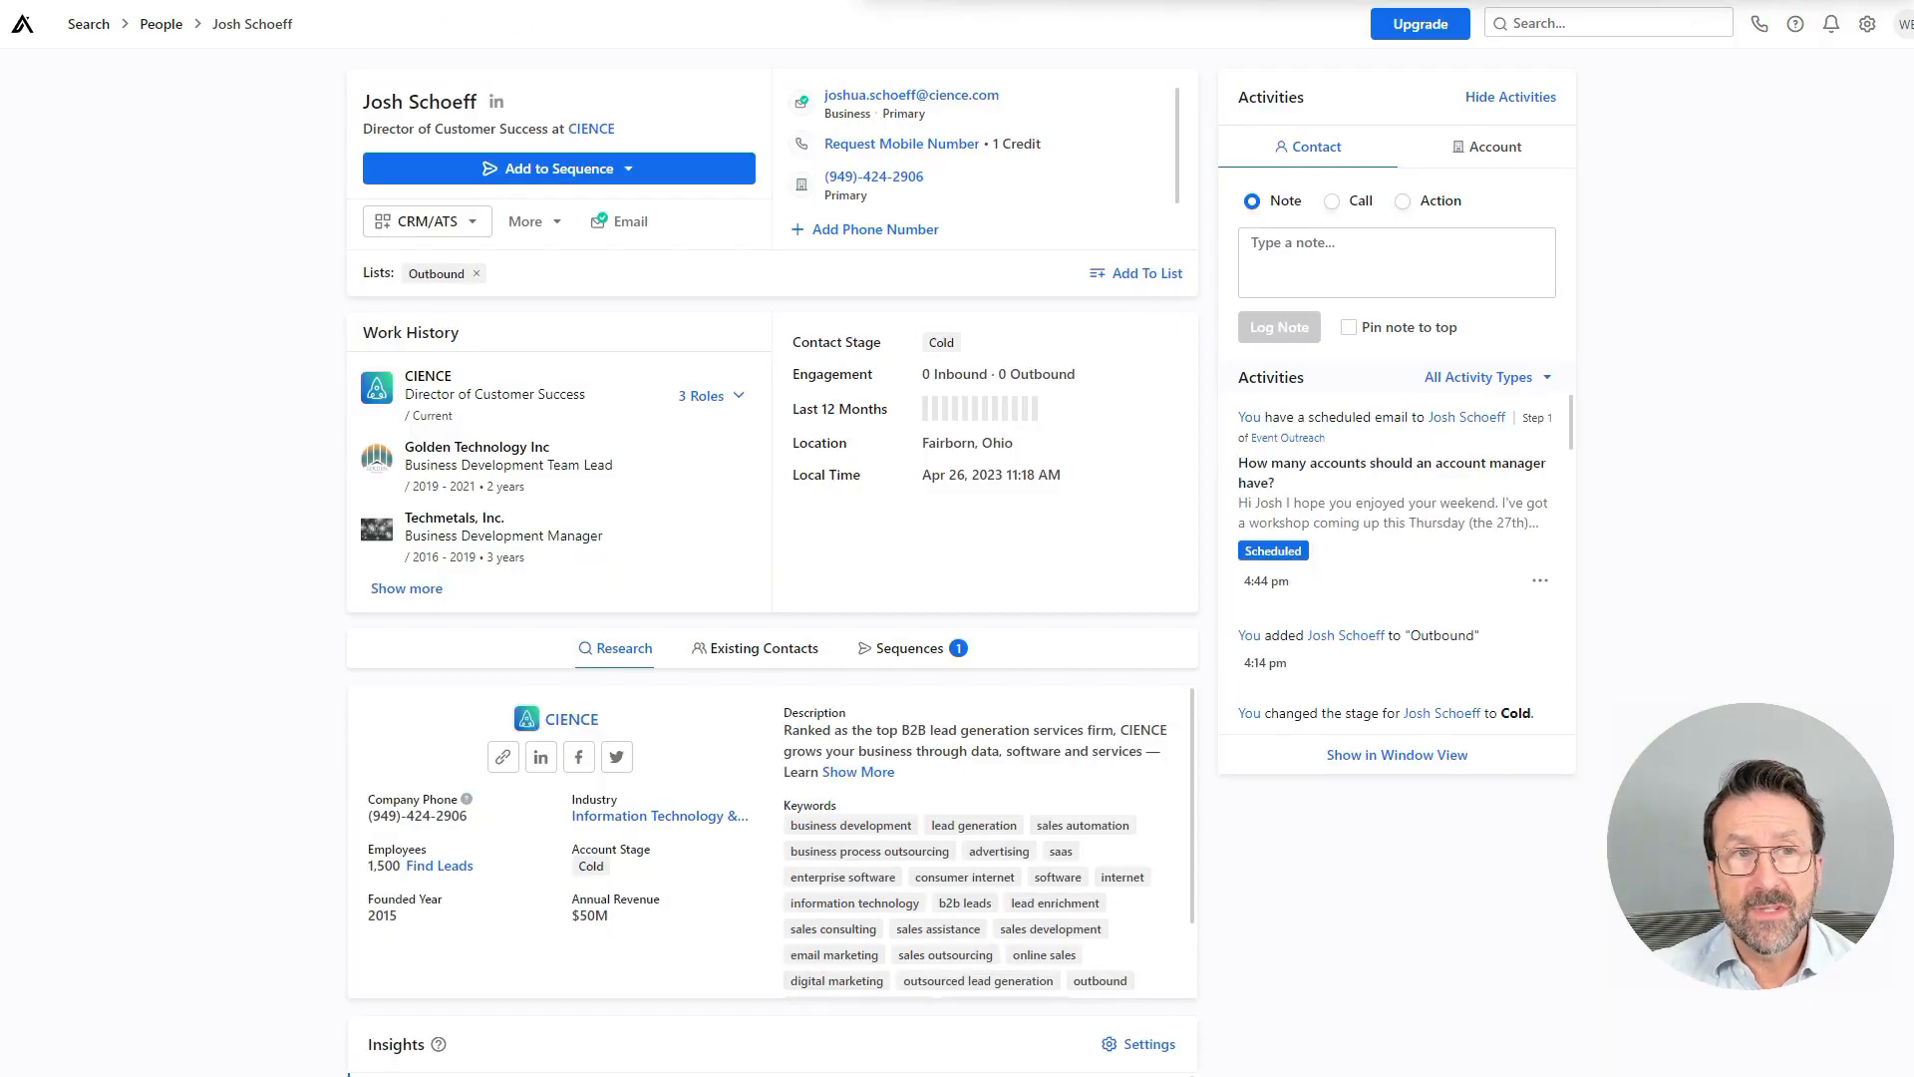
pyautogui.click(1396, 261)
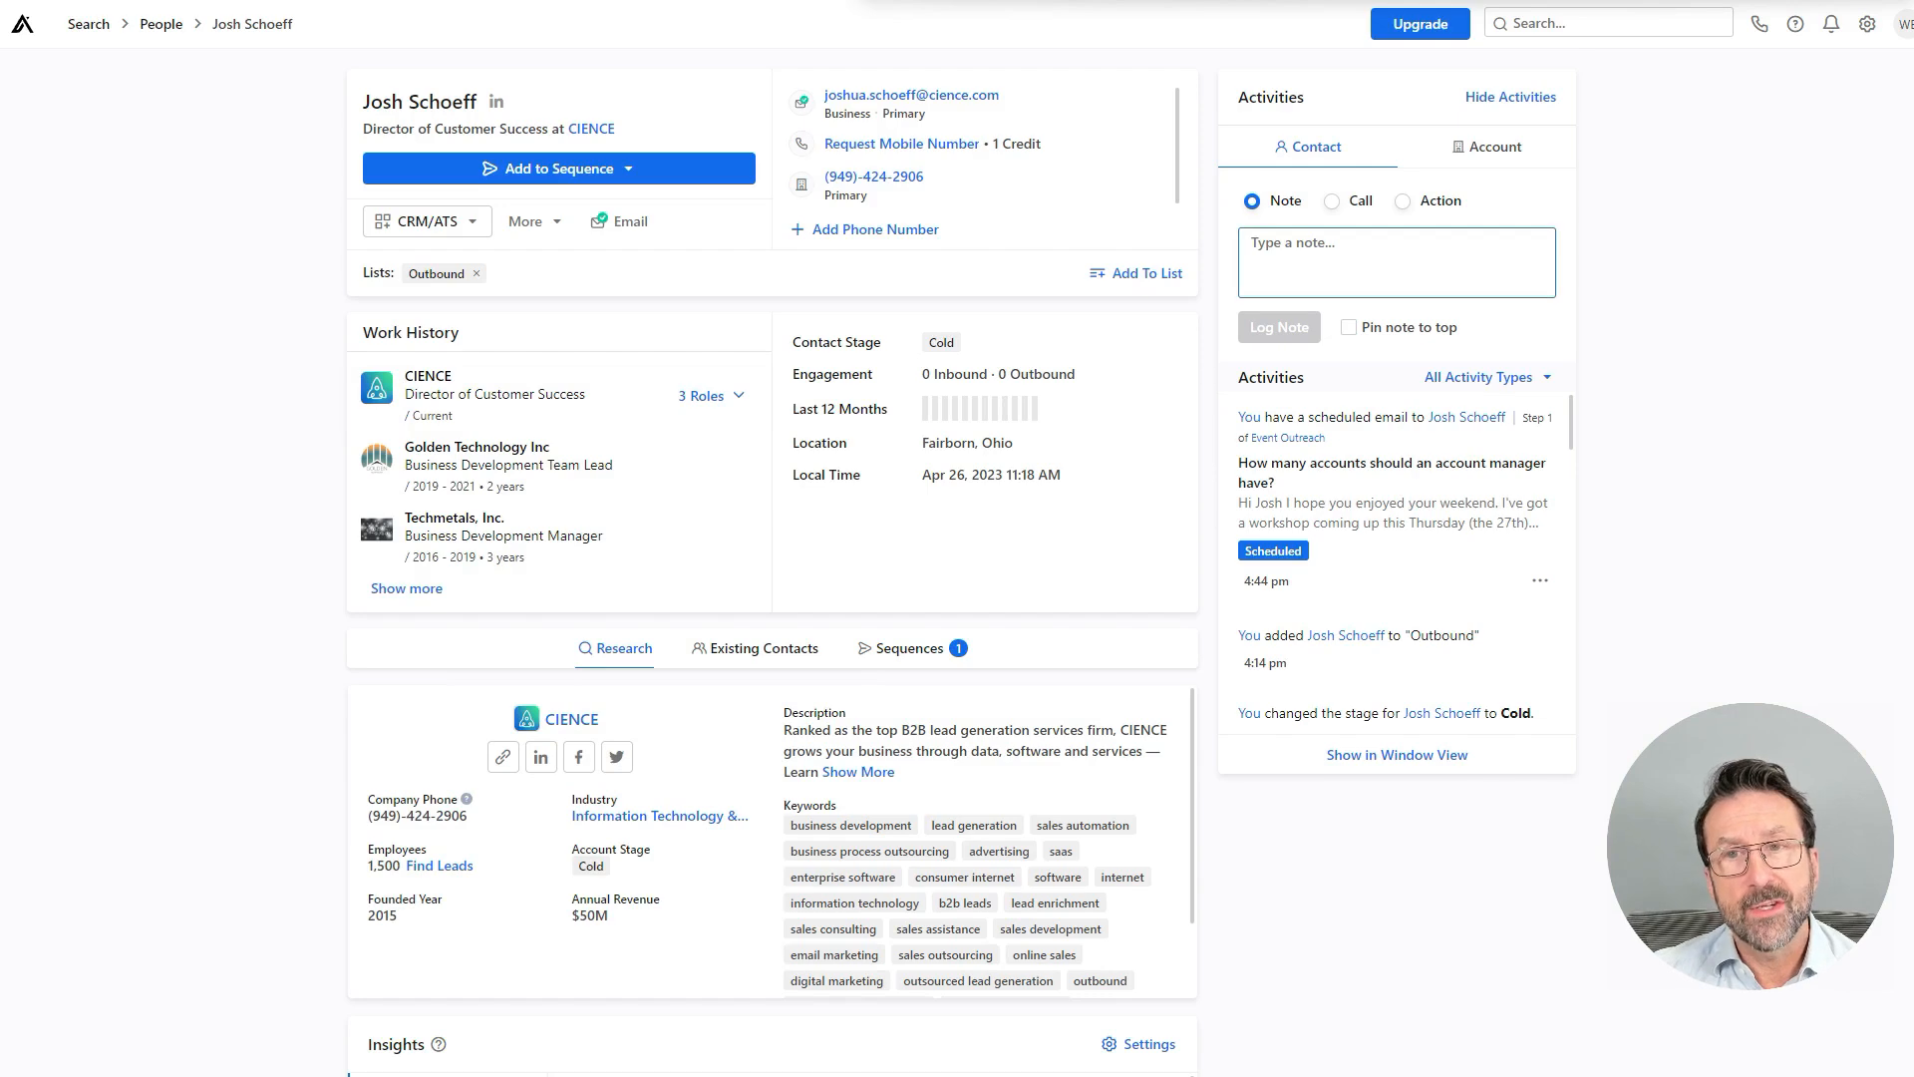
pyautogui.click(1494, 147)
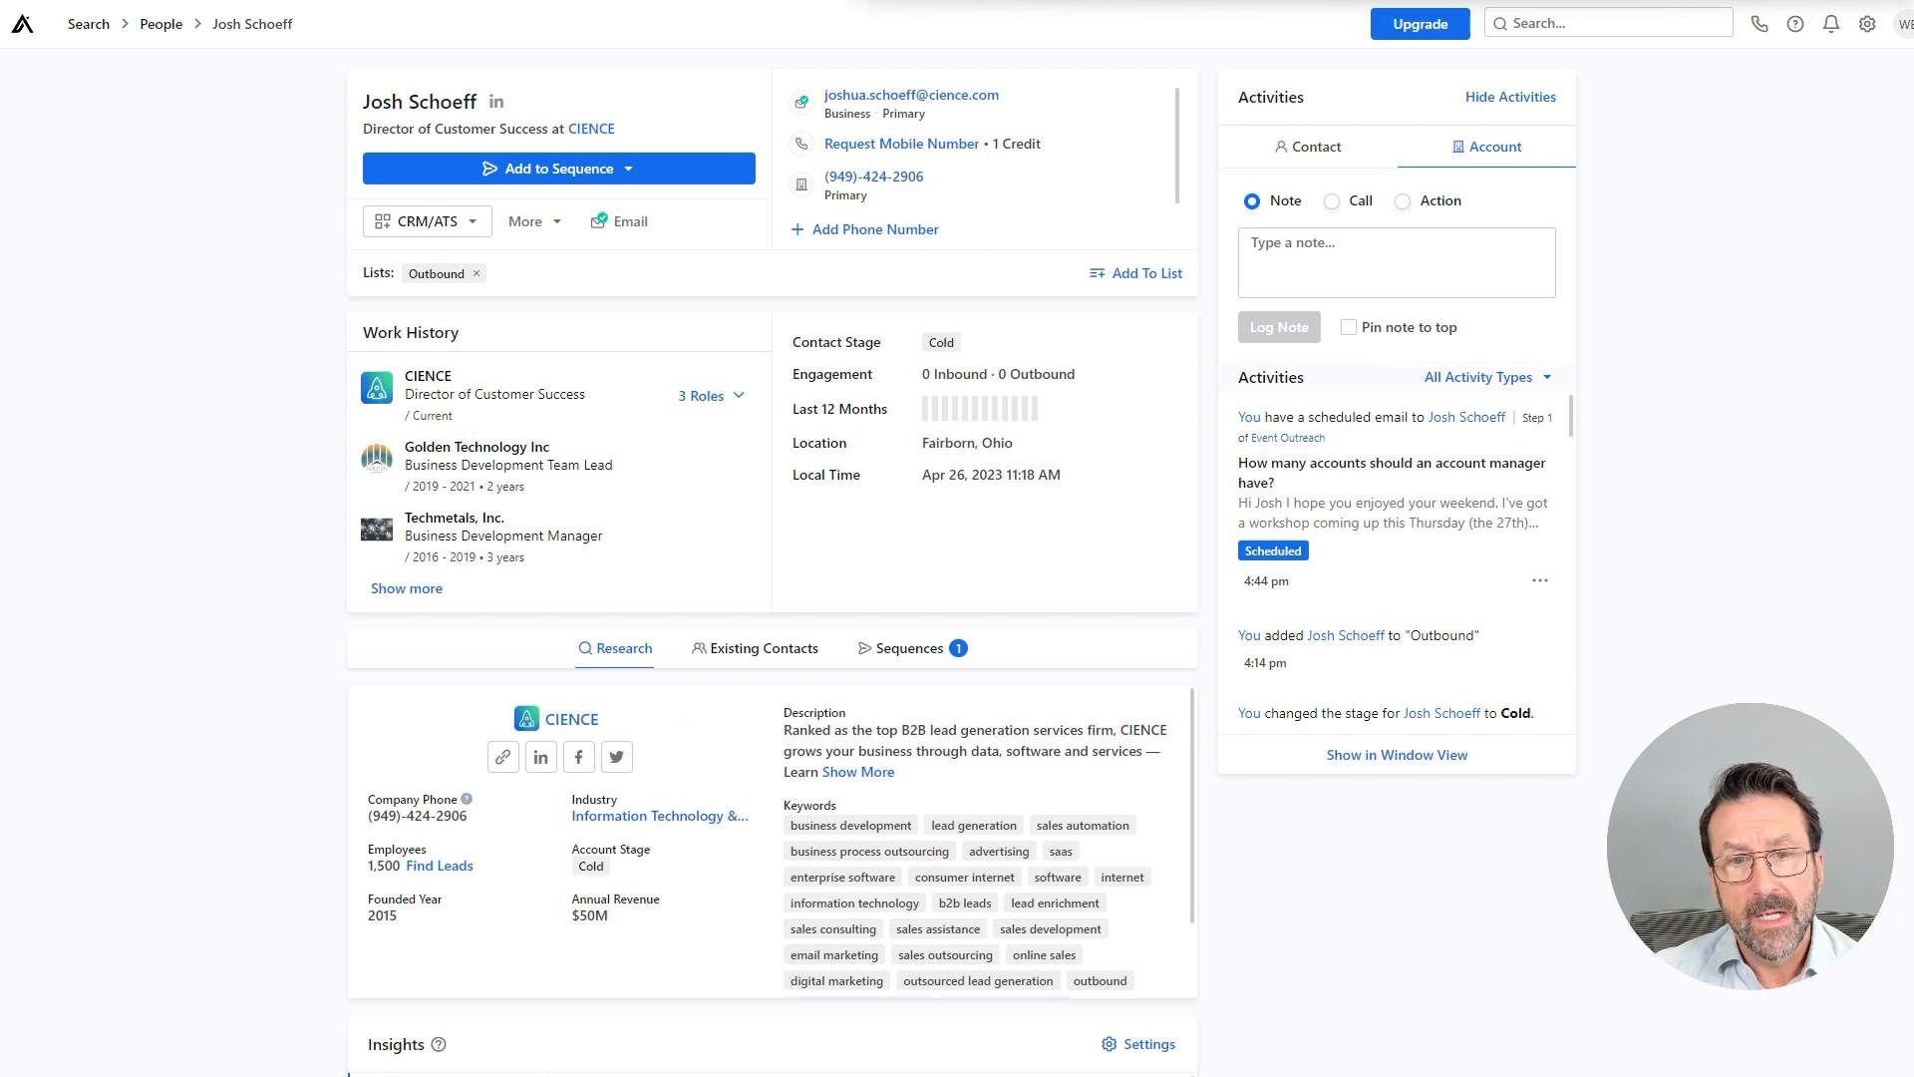
pyautogui.scroll(-3)
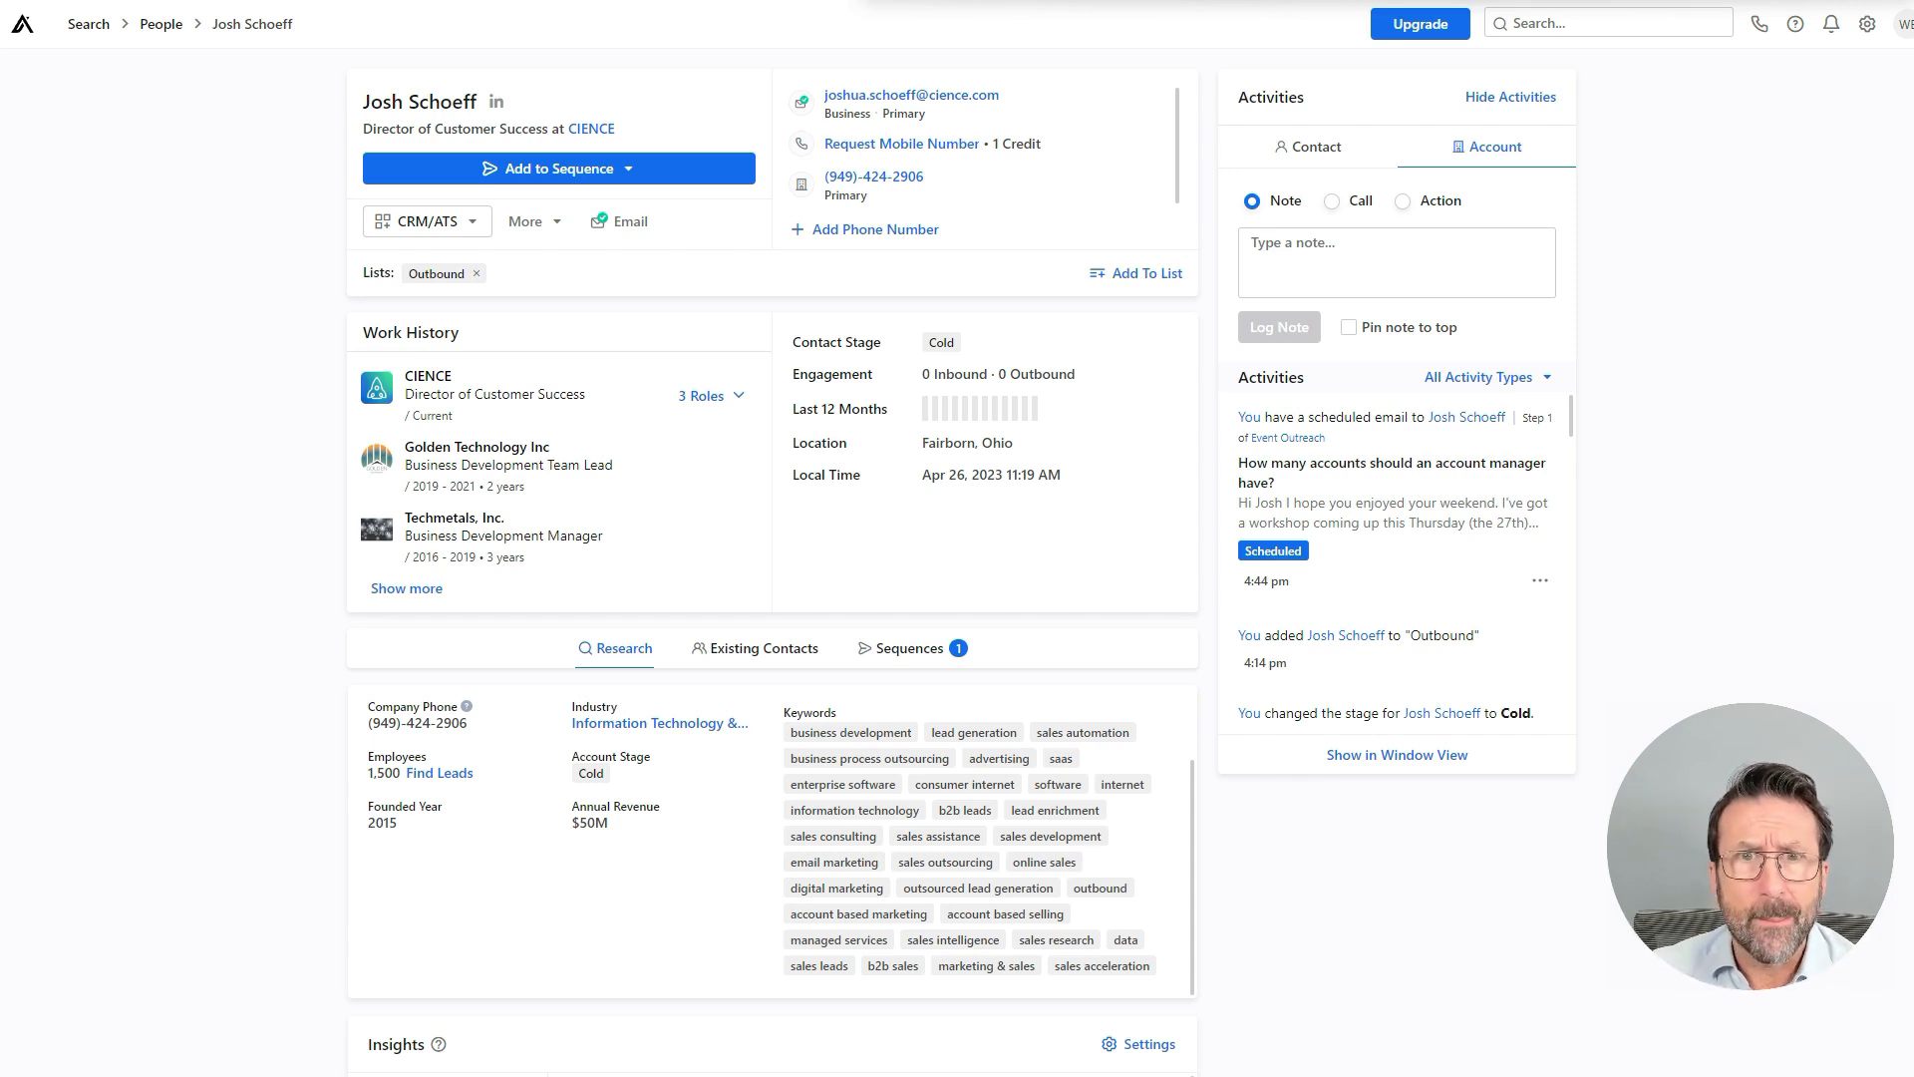
# Step: Review Apollo.io's plans and pricing page
pyautogui.click(1419, 22)
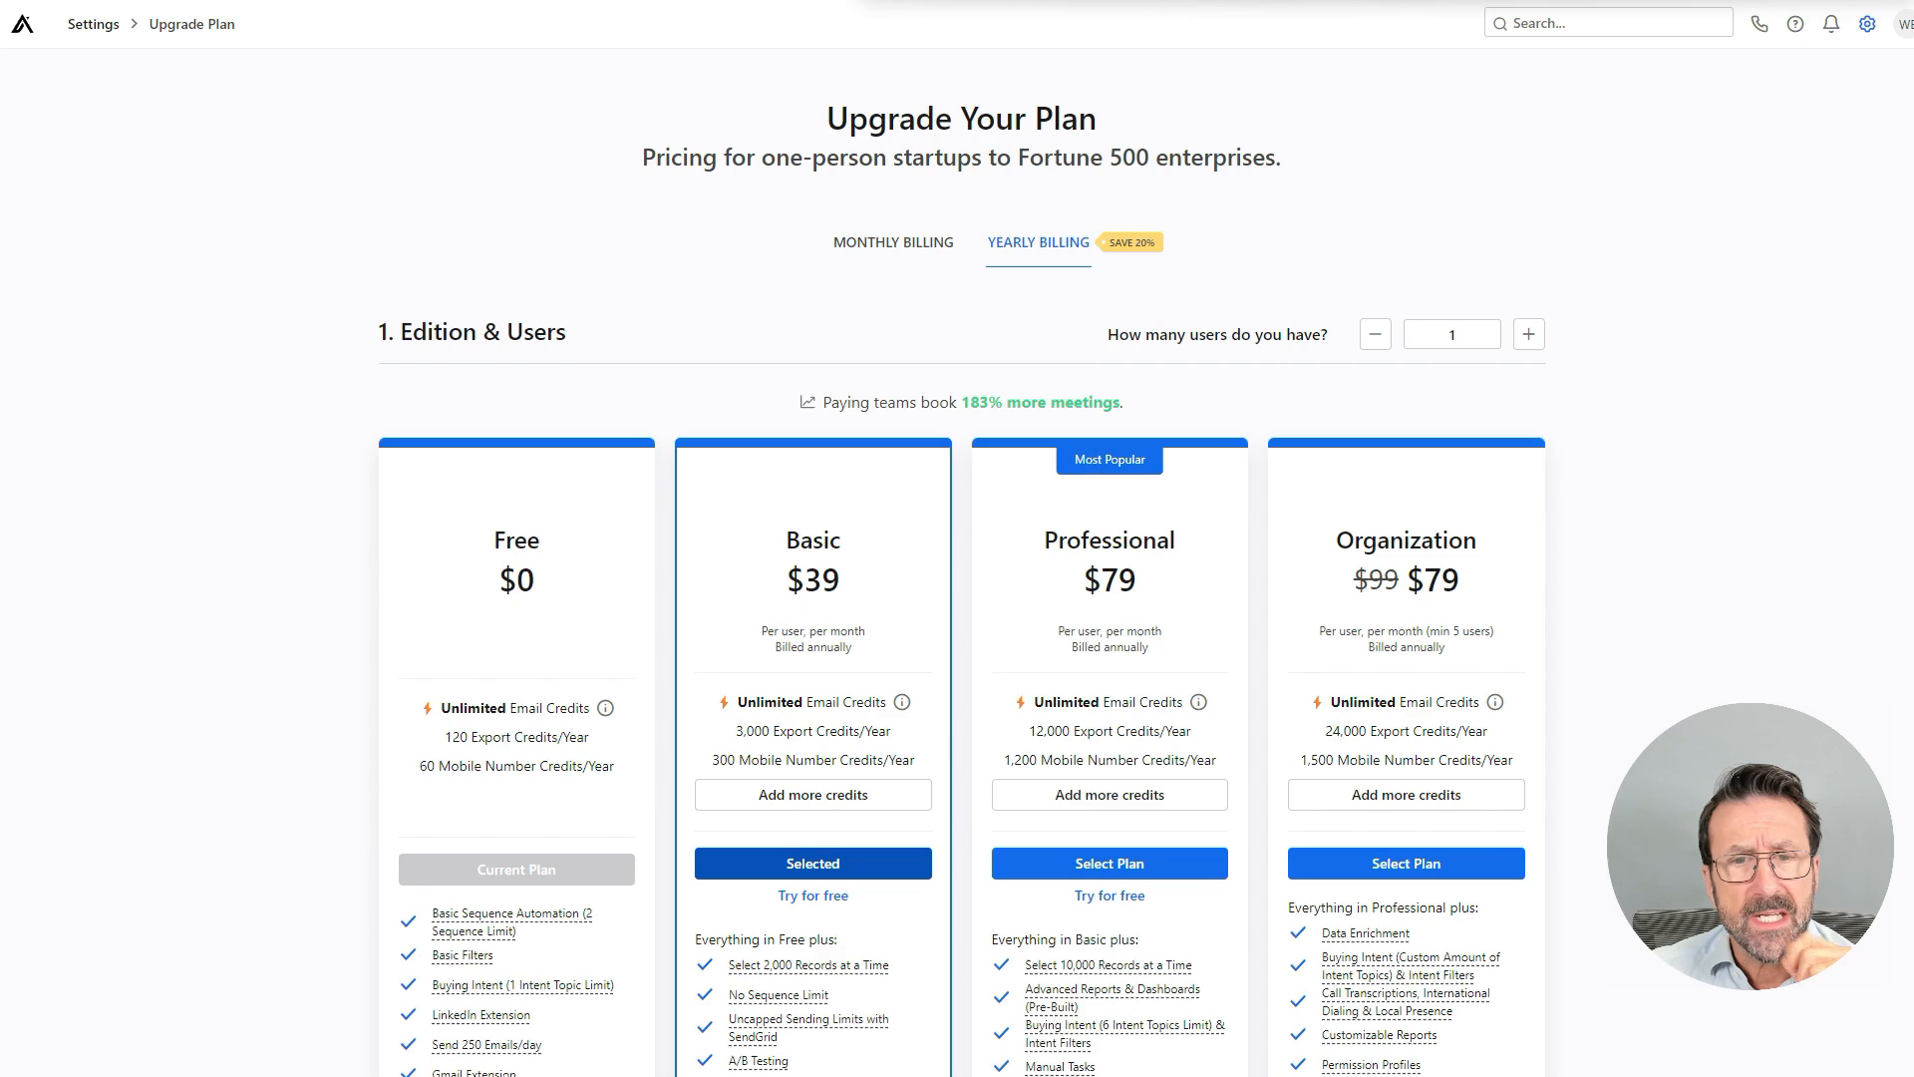
pyautogui.scroll(-3)
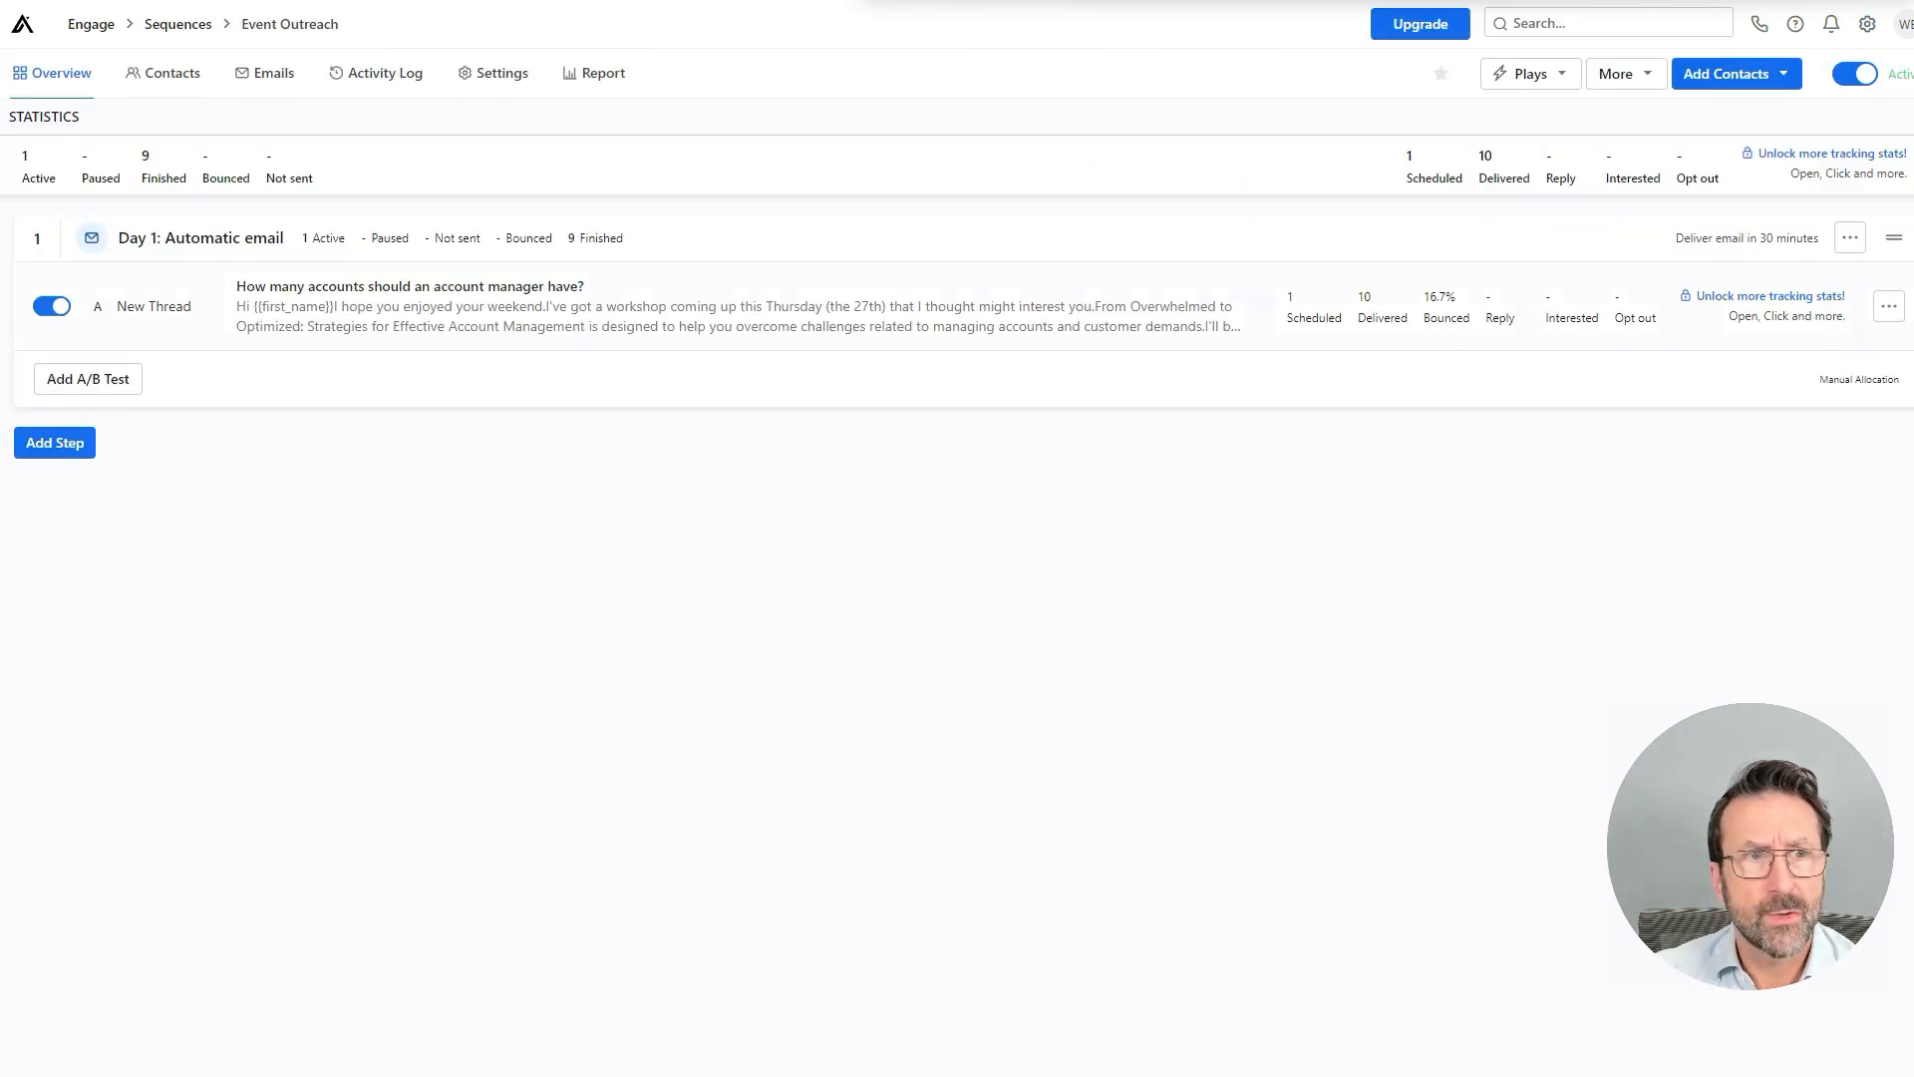
# Step: Open the Signal-based targeting: Job postings sequence and dismiss the step-type choices
pyautogui.click(178, 23)
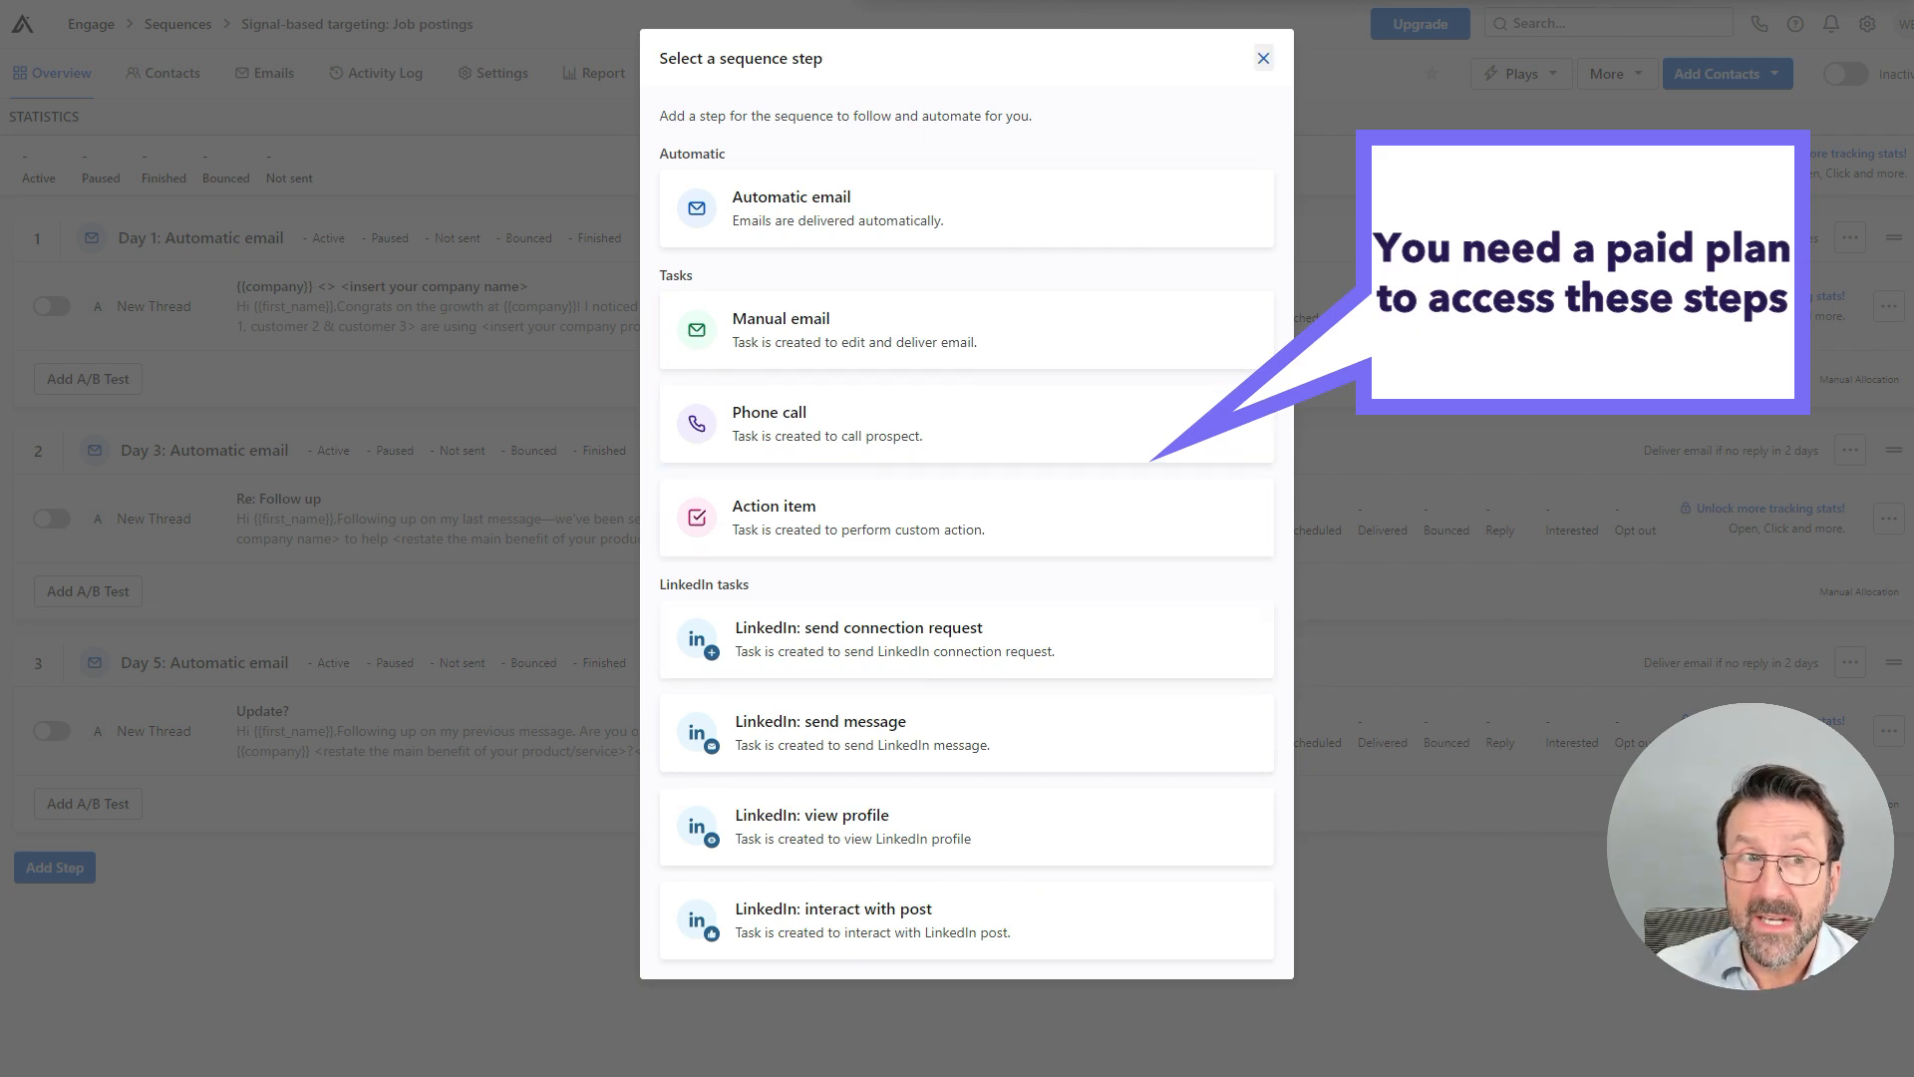
pyautogui.click(1263, 58)
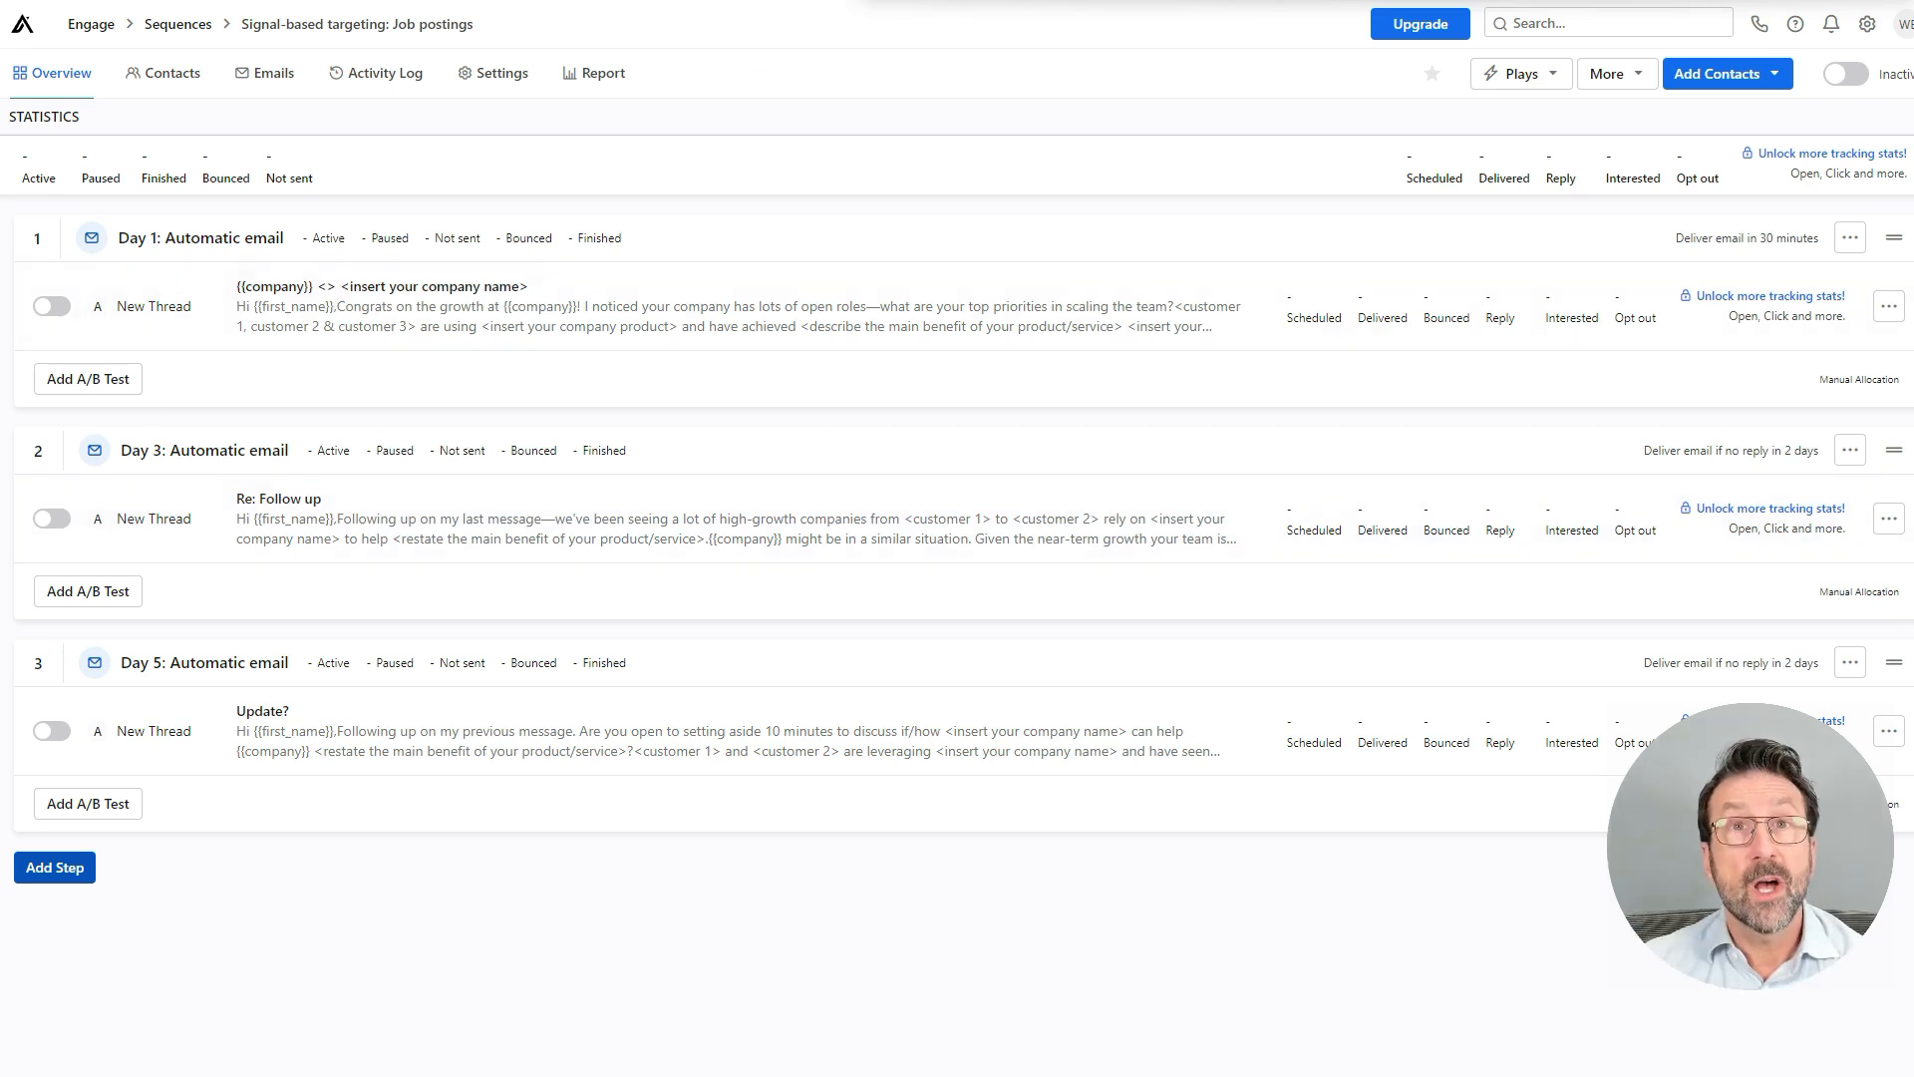